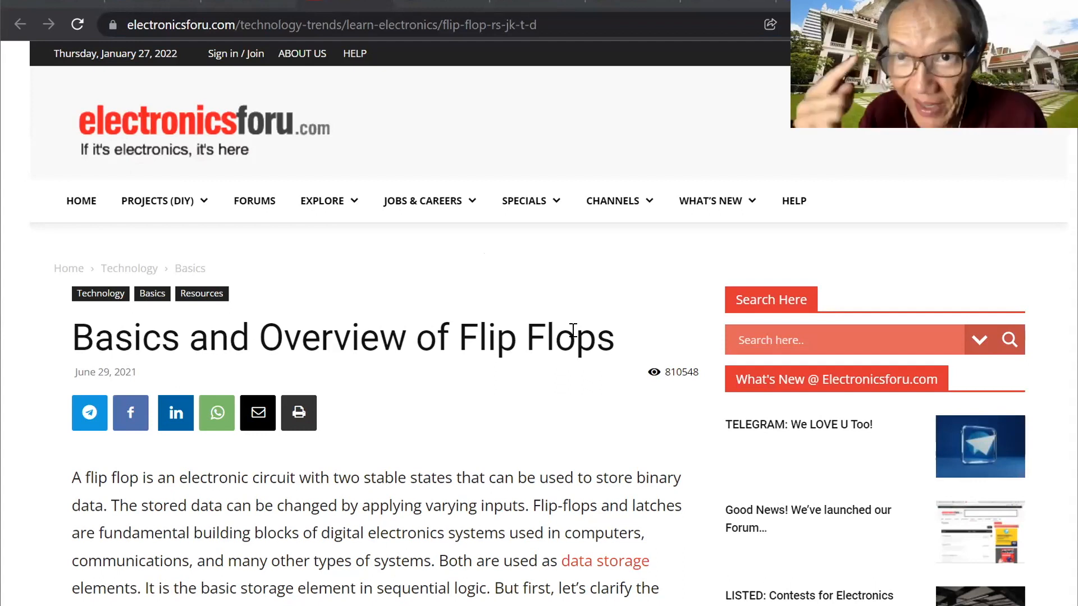
Step: Scroll the flip-flop basics article down to the SR Latch diagram
scroll("down", 3)
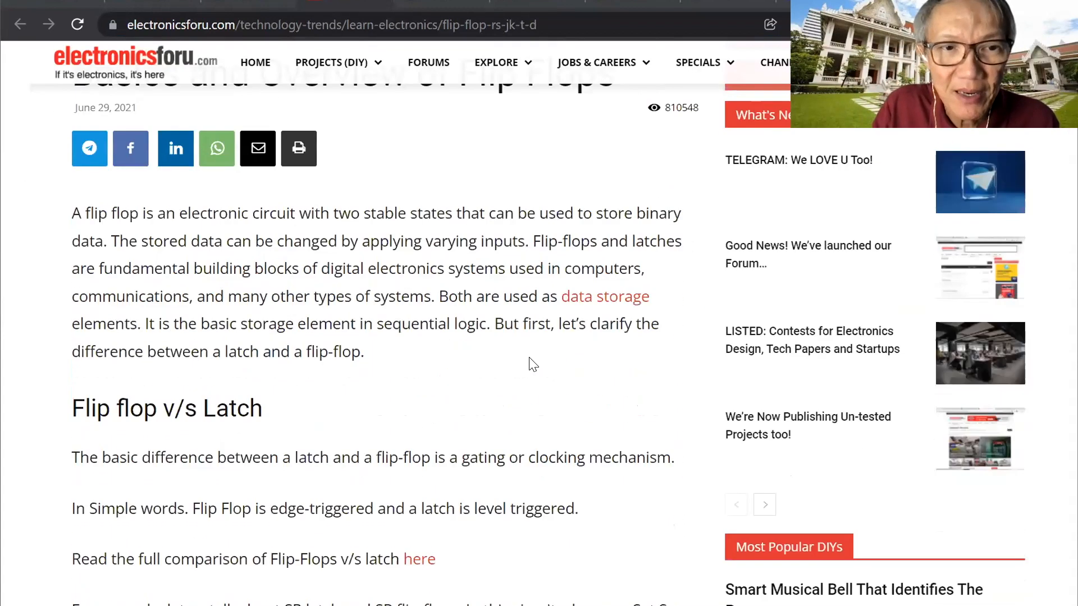
scroll("down", 3)
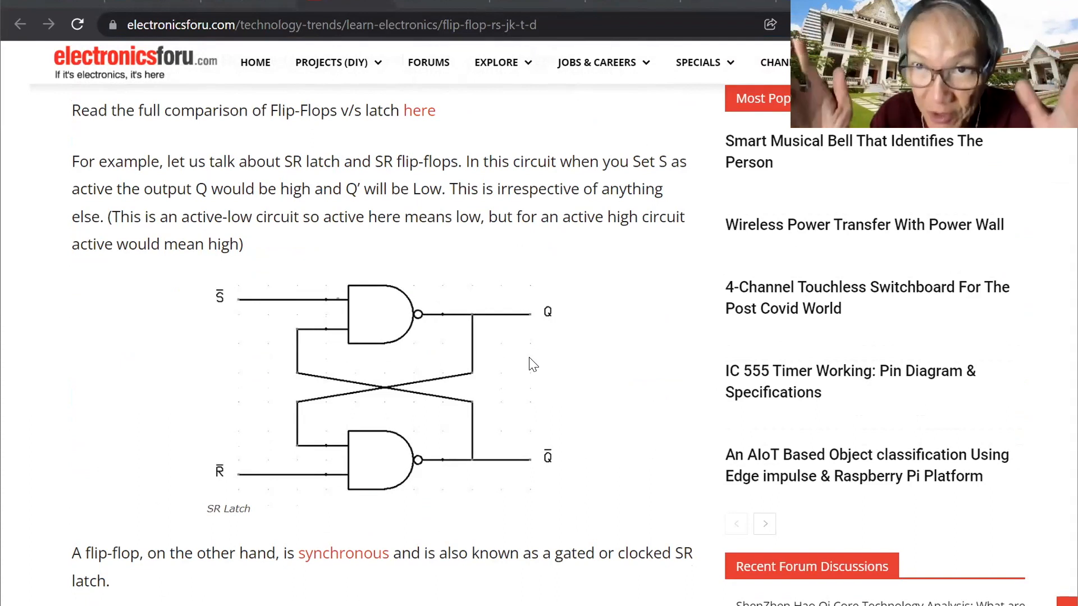
scroll("down", 3)
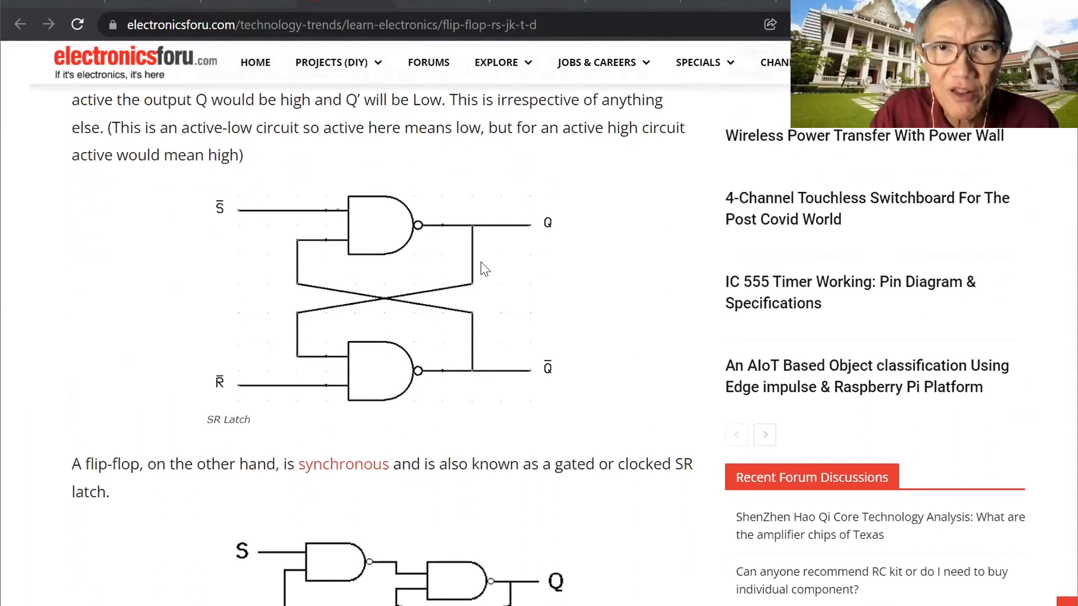
mouse_move(354, 227)
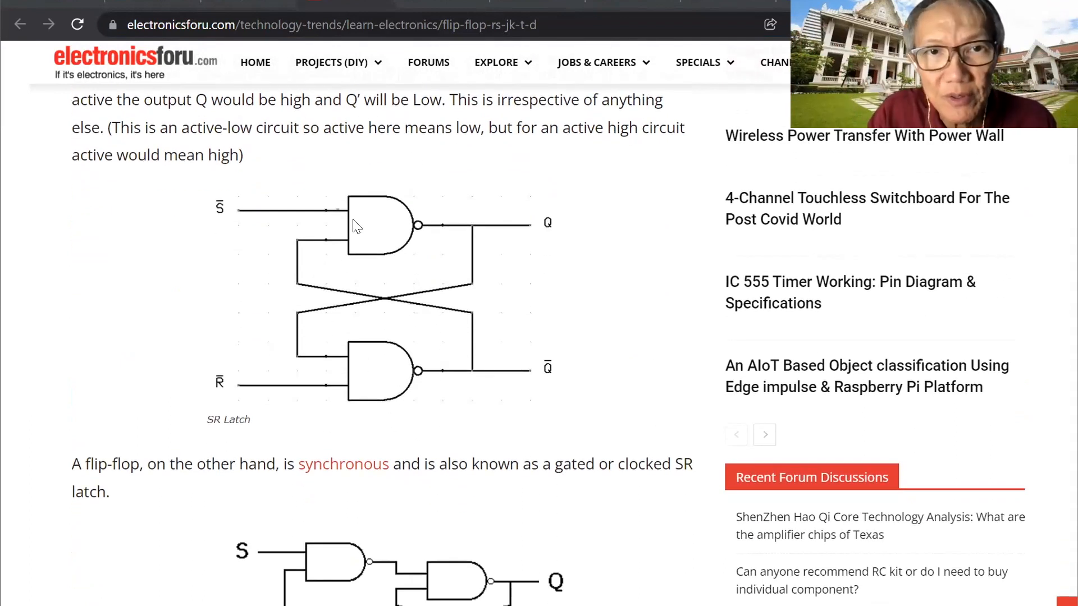
mouse_move(392, 236)
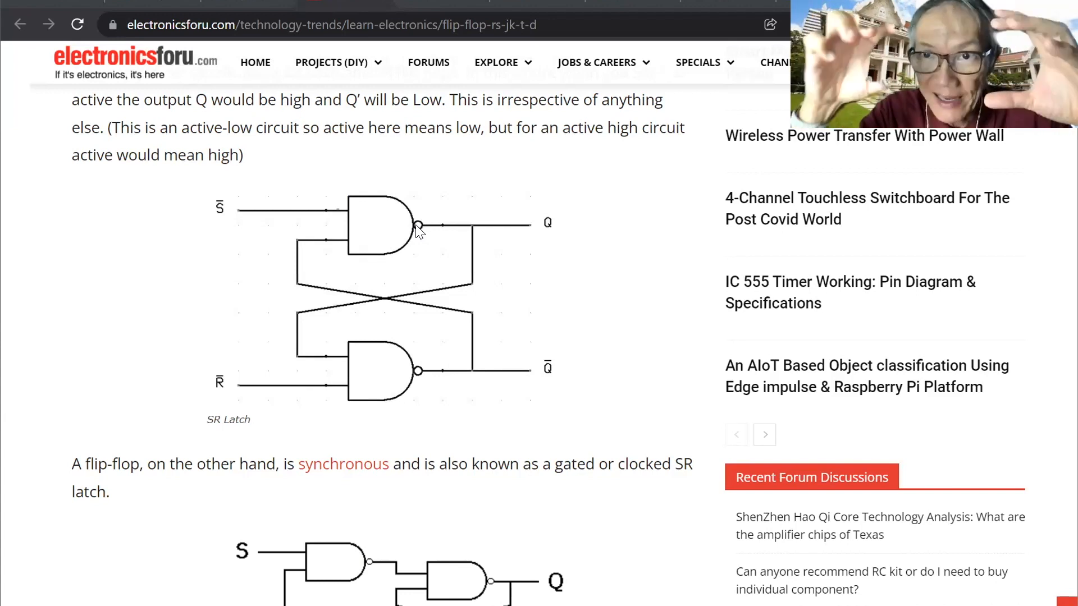
mouse_move(388, 251)
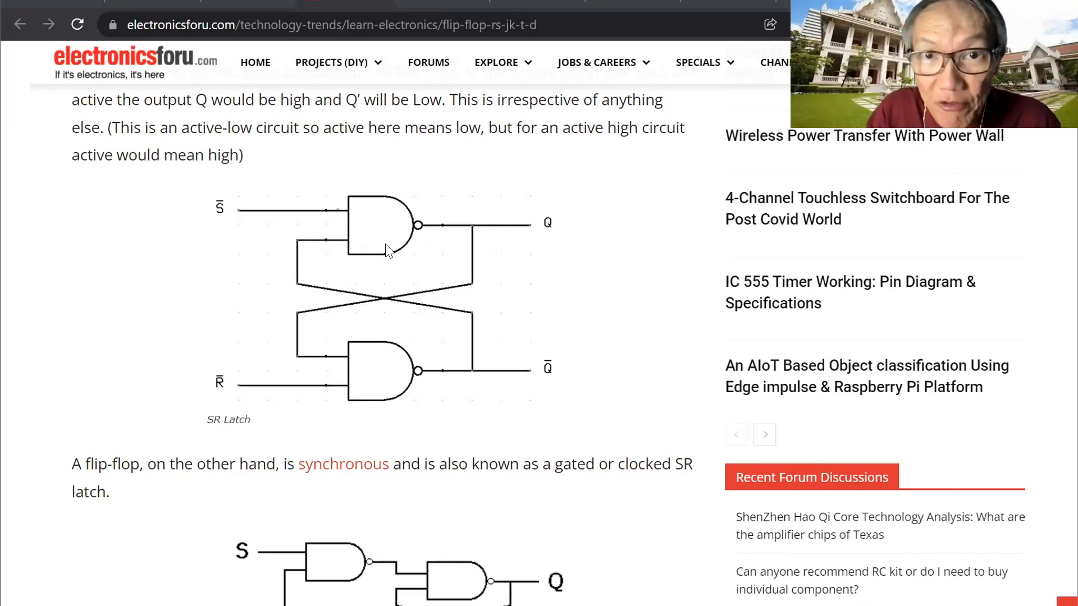
mouse_move(474, 234)
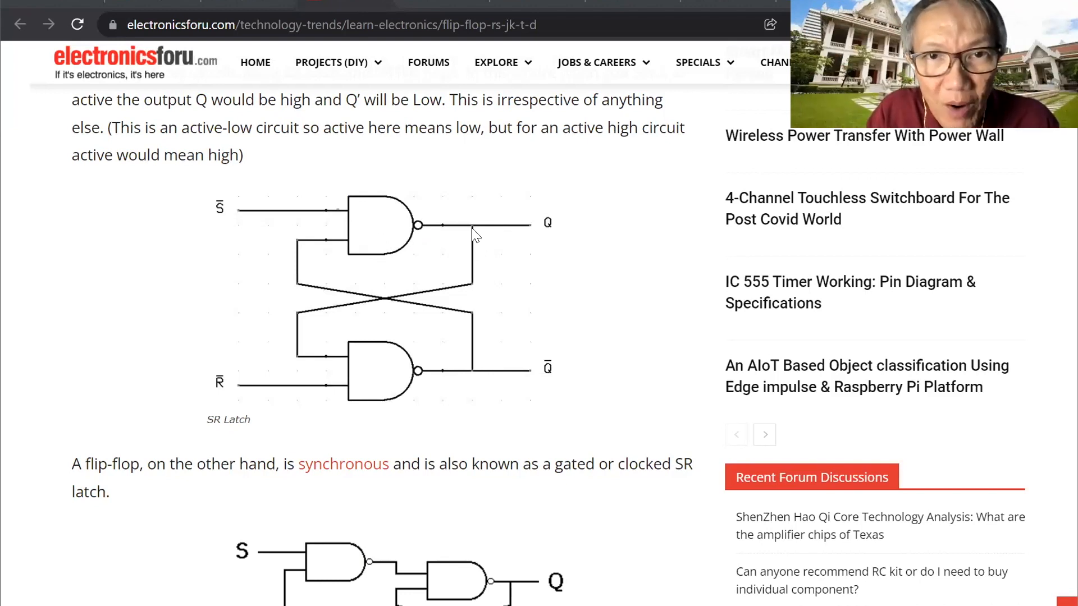
mouse_move(571, 231)
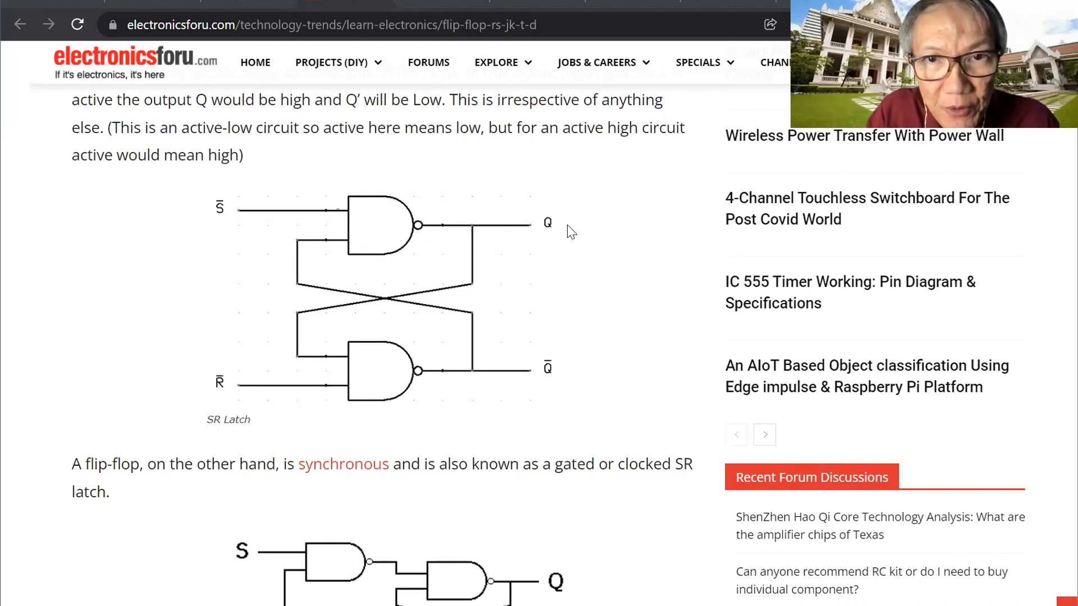
mouse_move(337, 373)
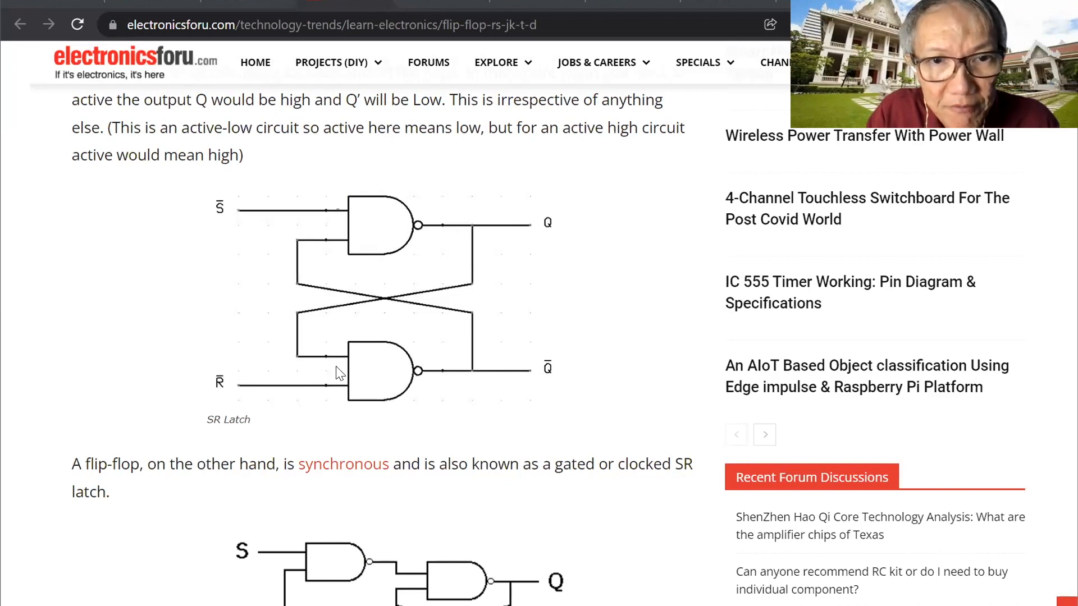
mouse_move(461, 318)
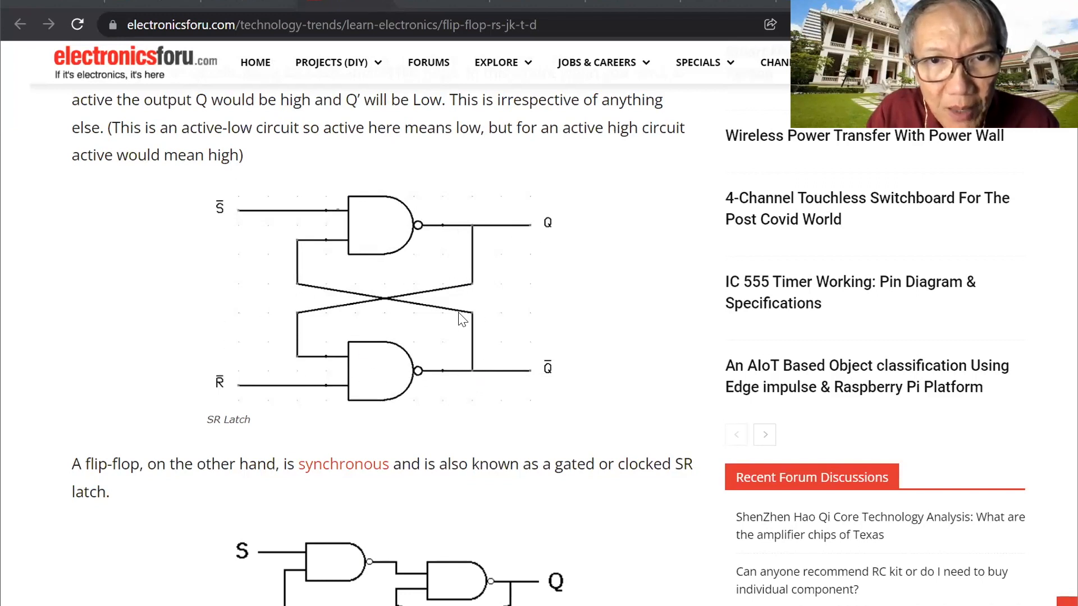
mouse_move(384, 234)
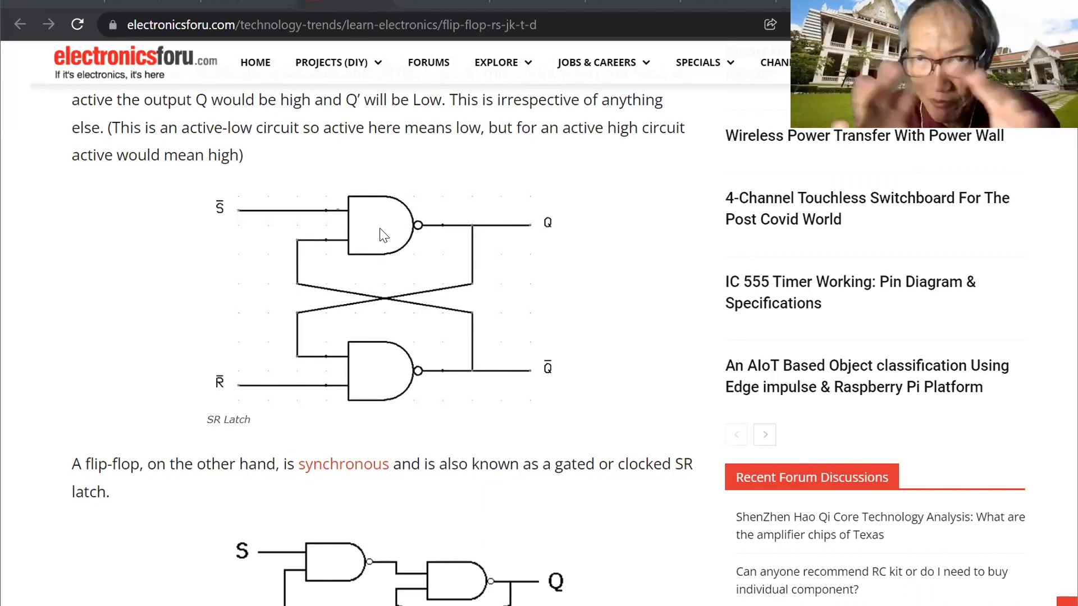
mouse_move(391, 229)
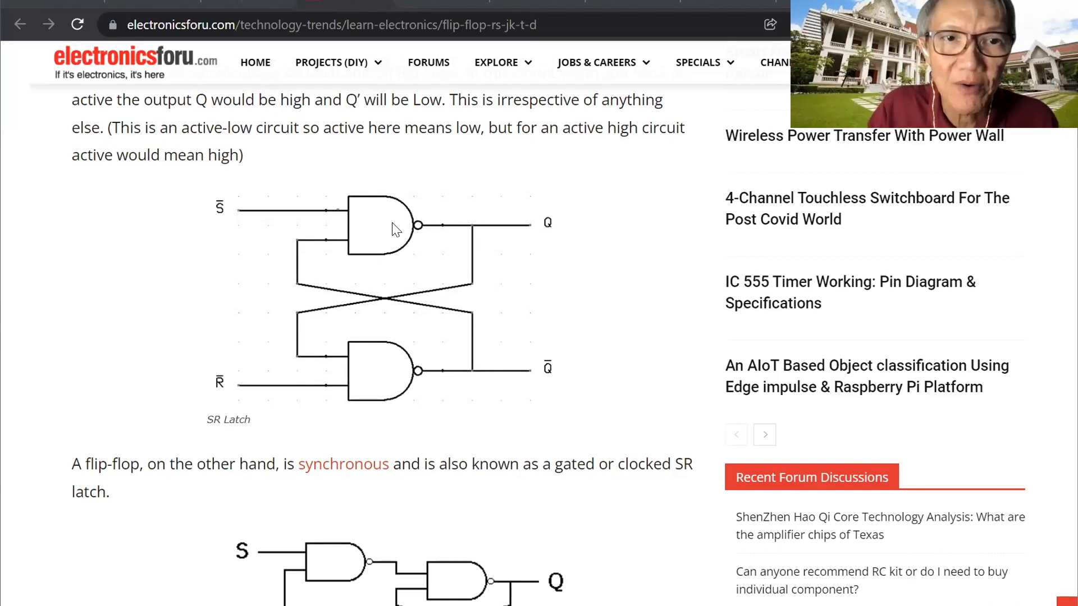
mouse_move(502, 246)
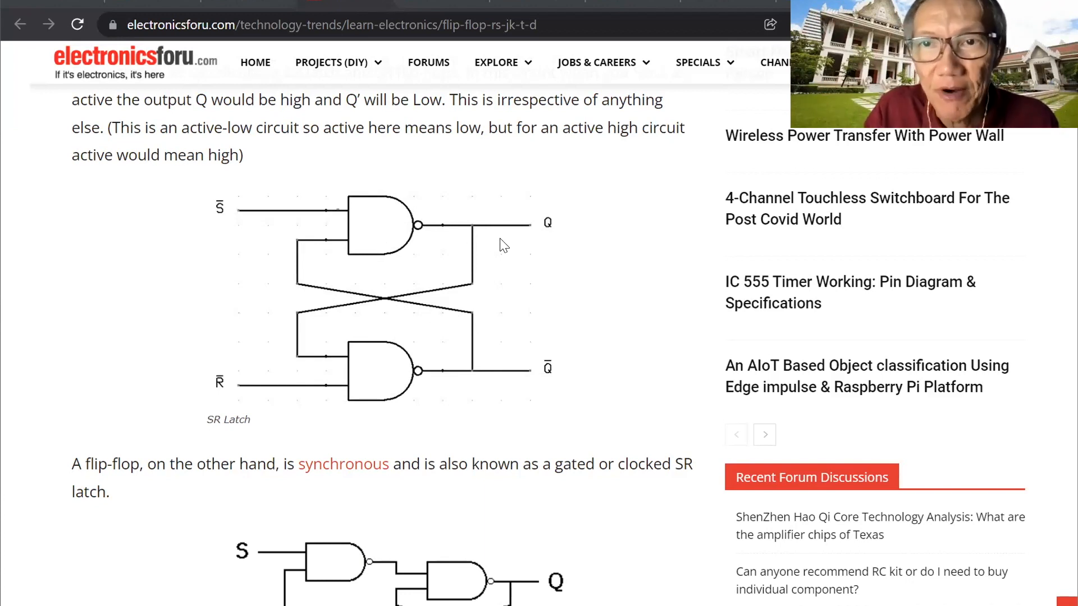
mouse_move(212, 200)
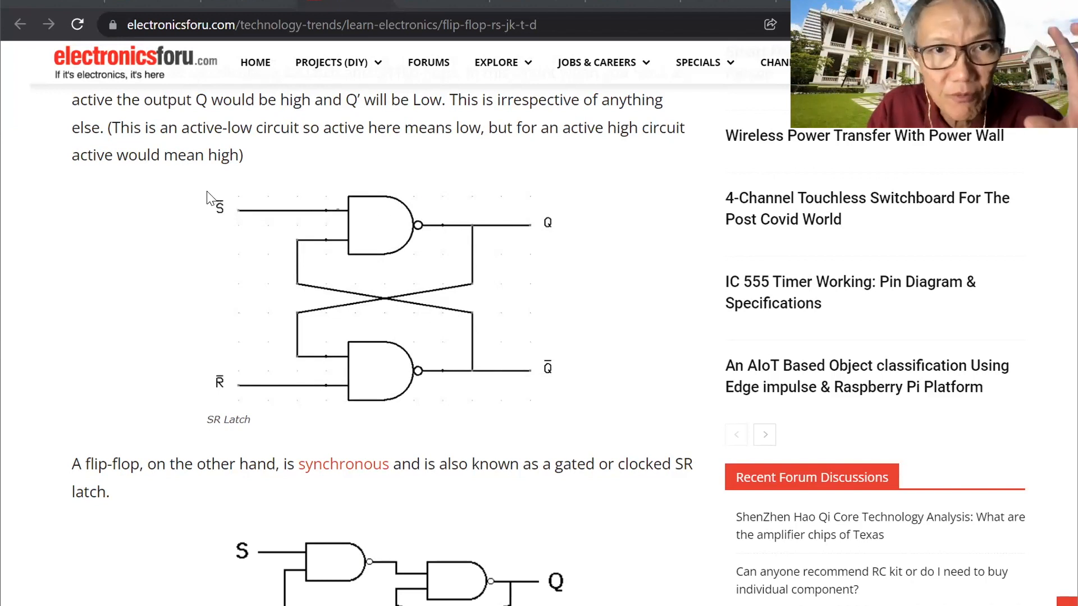
mouse_move(228, 149)
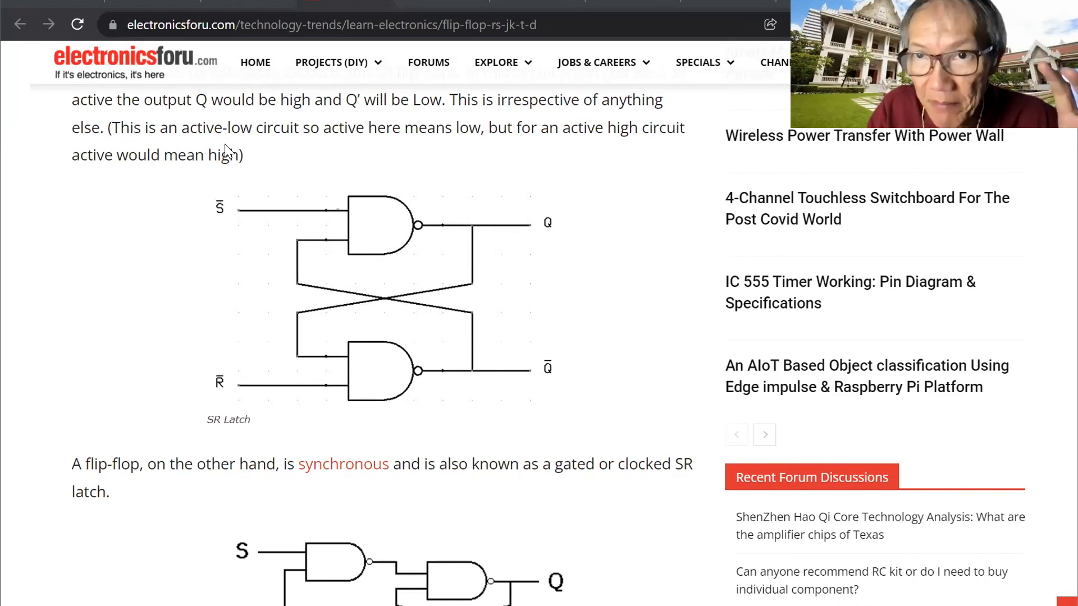
mouse_move(227, 210)
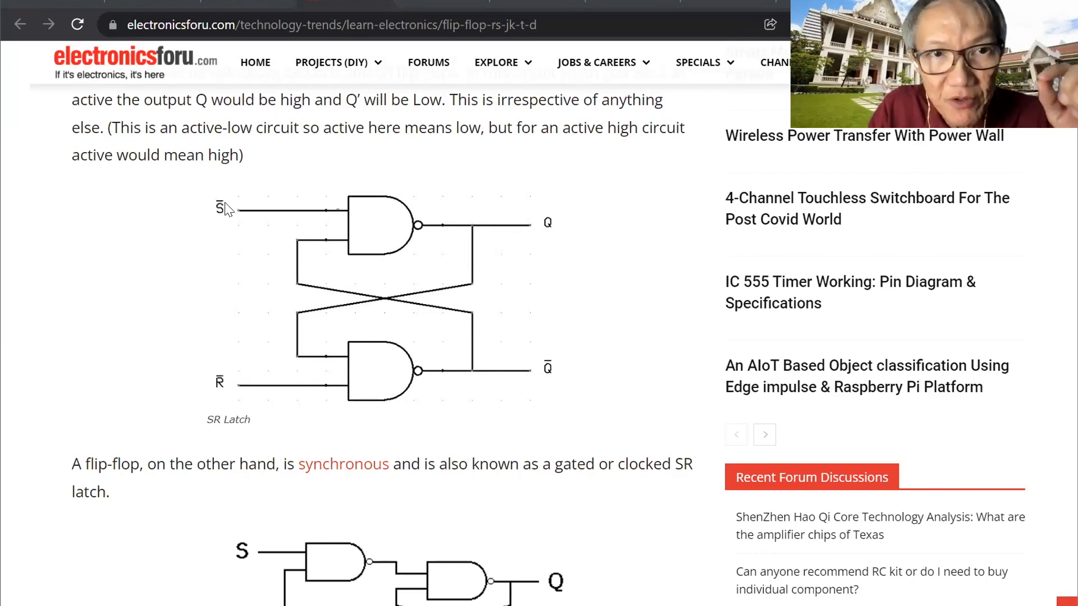
mouse_move(296, 329)
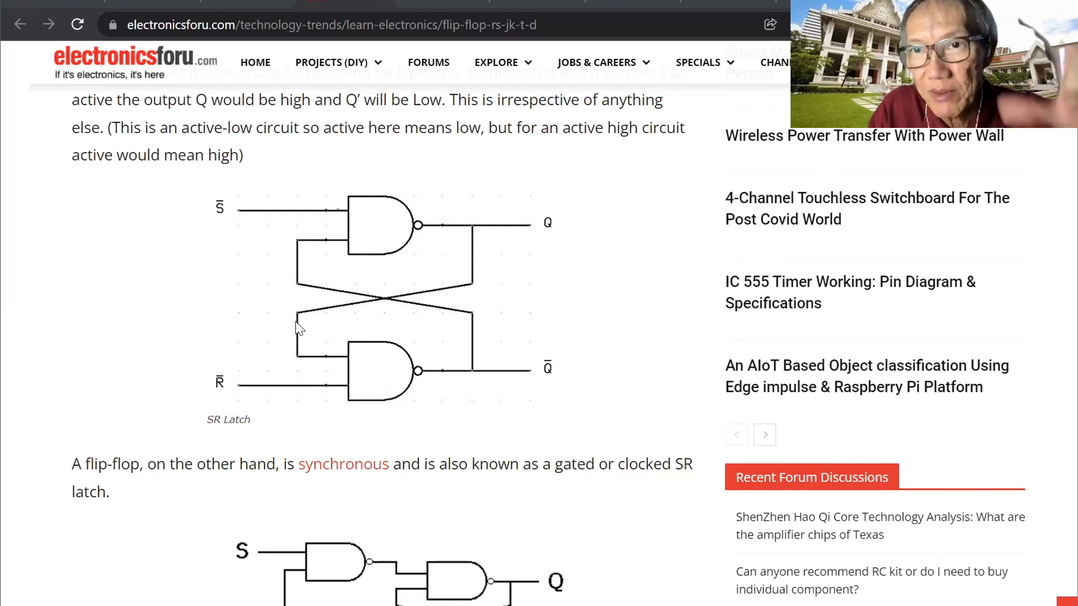
mouse_move(634, 344)
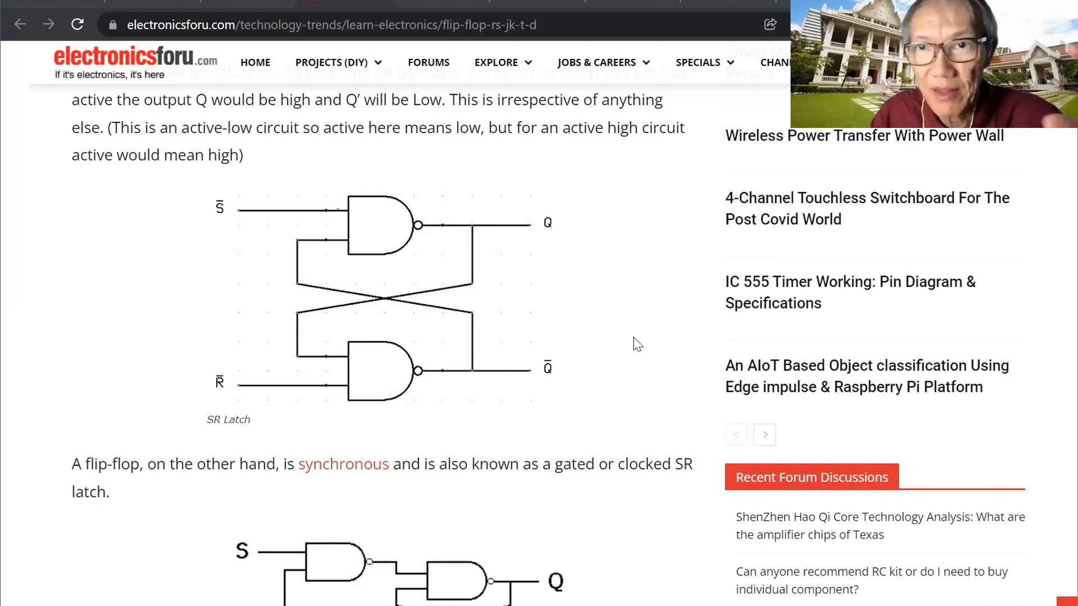
mouse_move(565, 339)
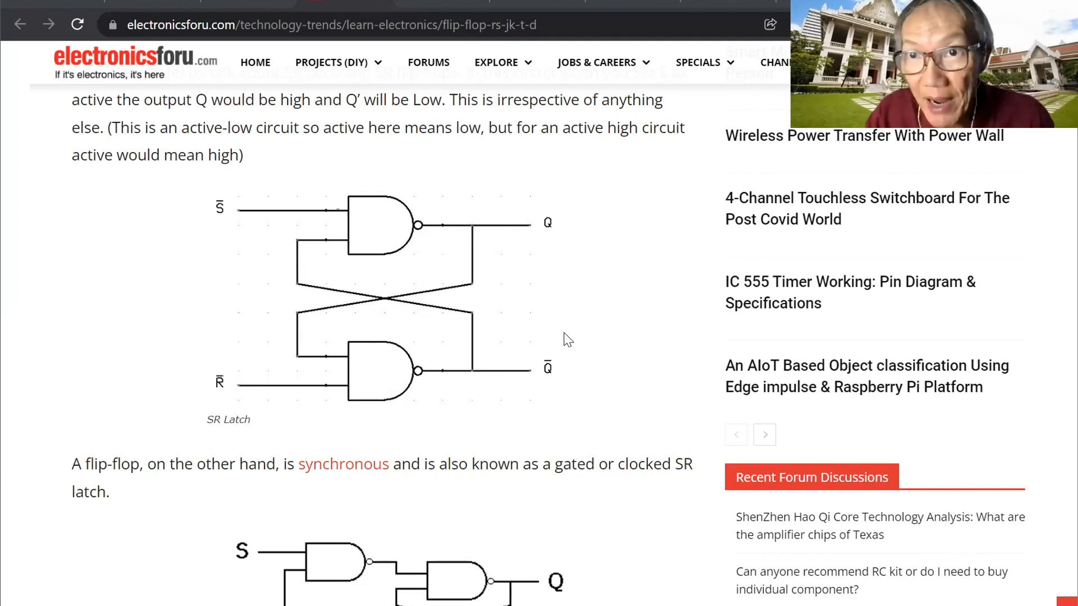
mouse_move(559, 268)
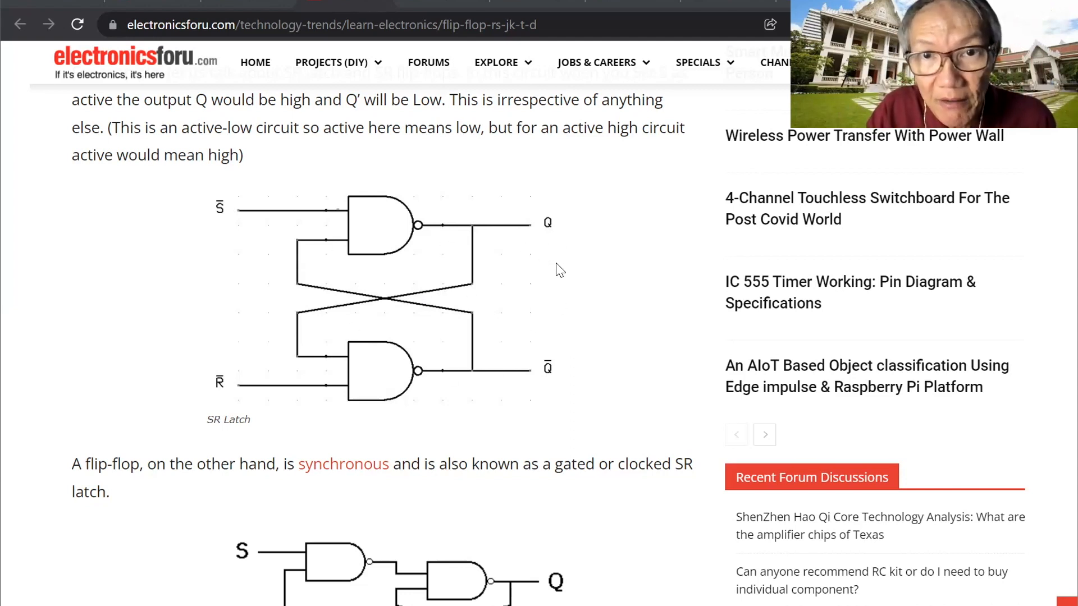
mouse_move(567, 416)
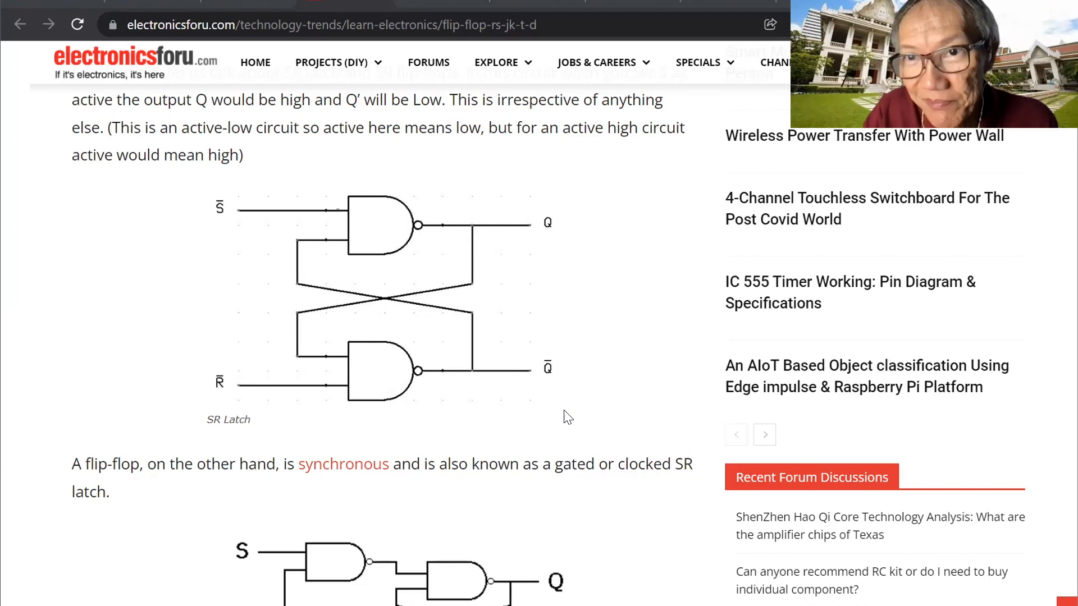
mouse_move(318, 342)
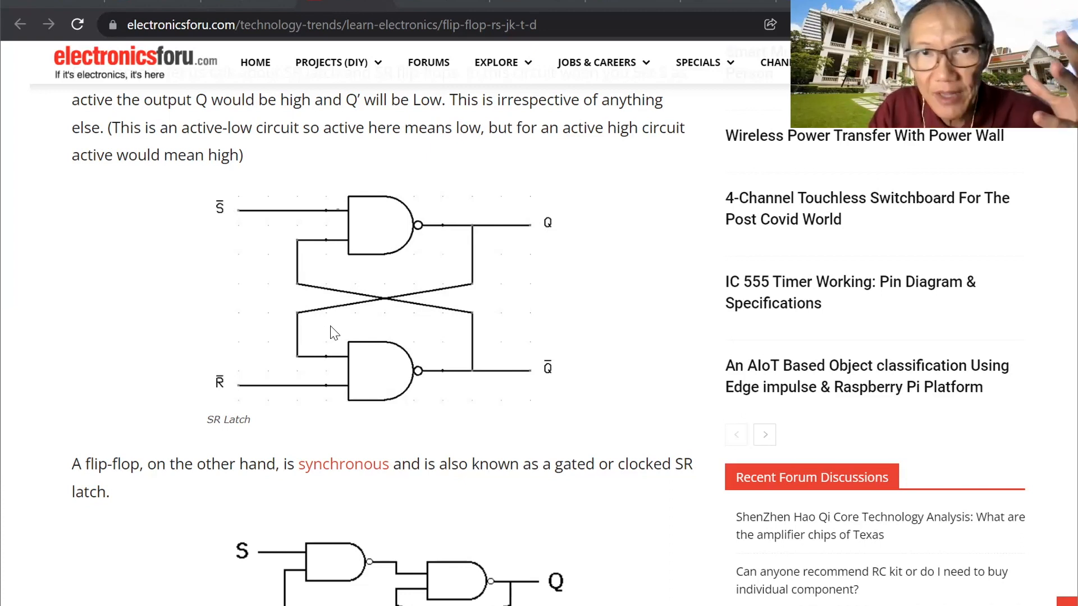
mouse_move(497, 249)
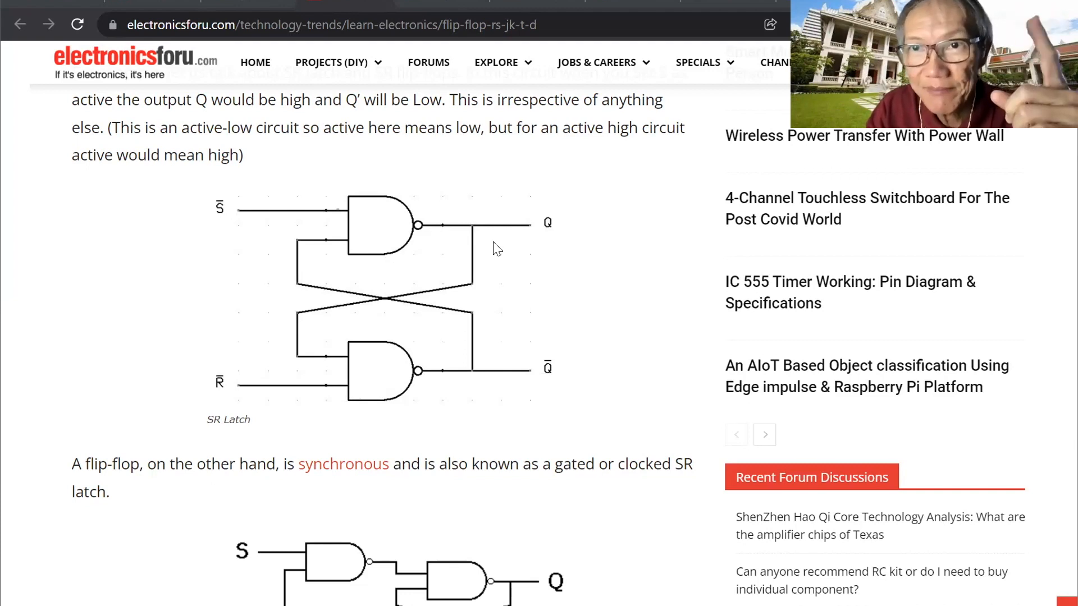
mouse_move(221, 401)
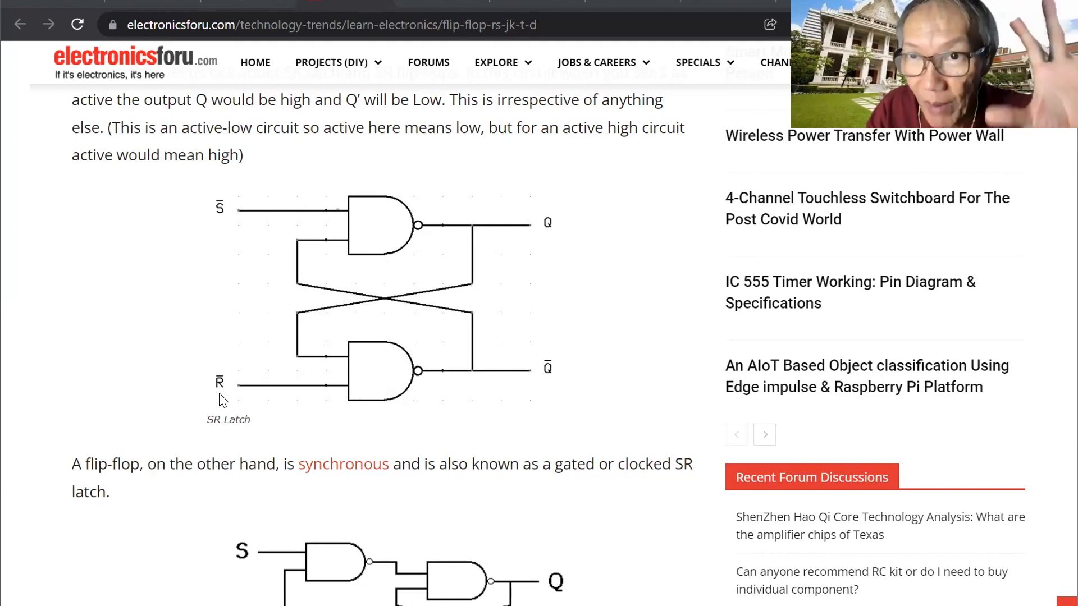
mouse_move(347, 219)
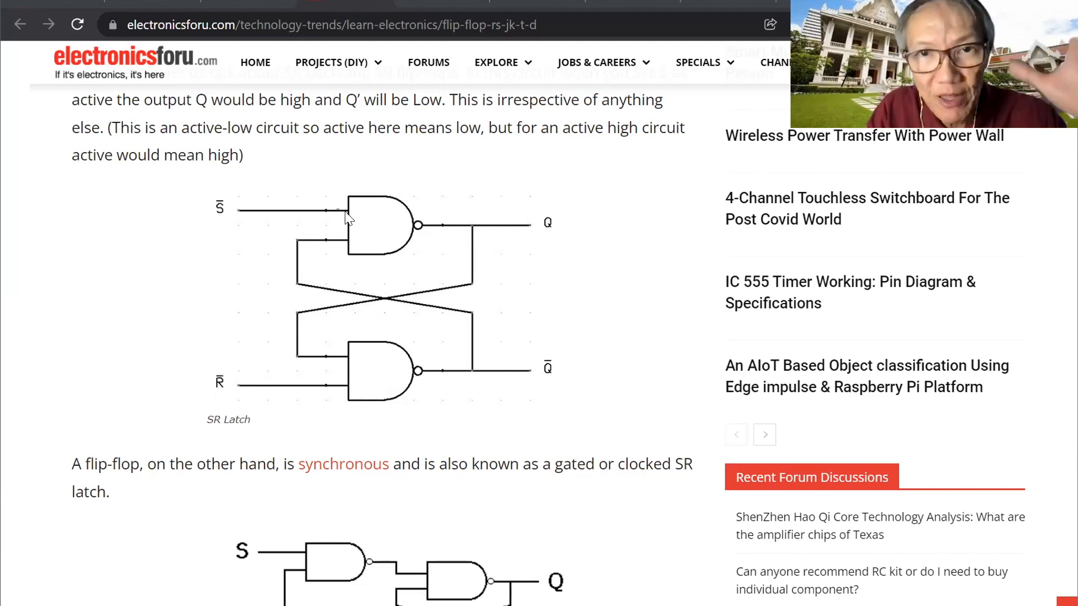
mouse_move(524, 256)
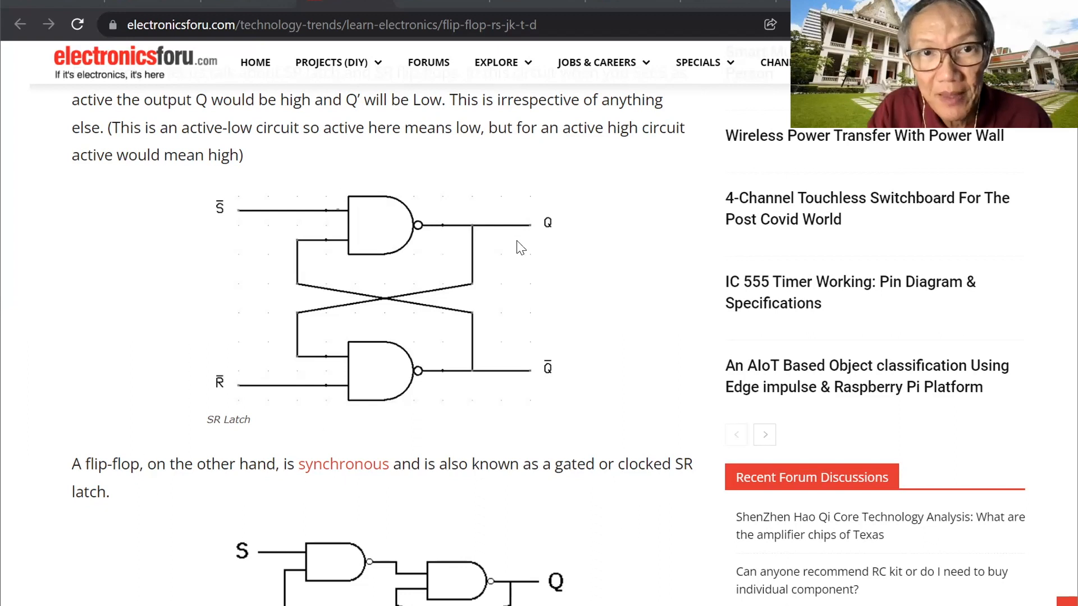
mouse_move(485, 233)
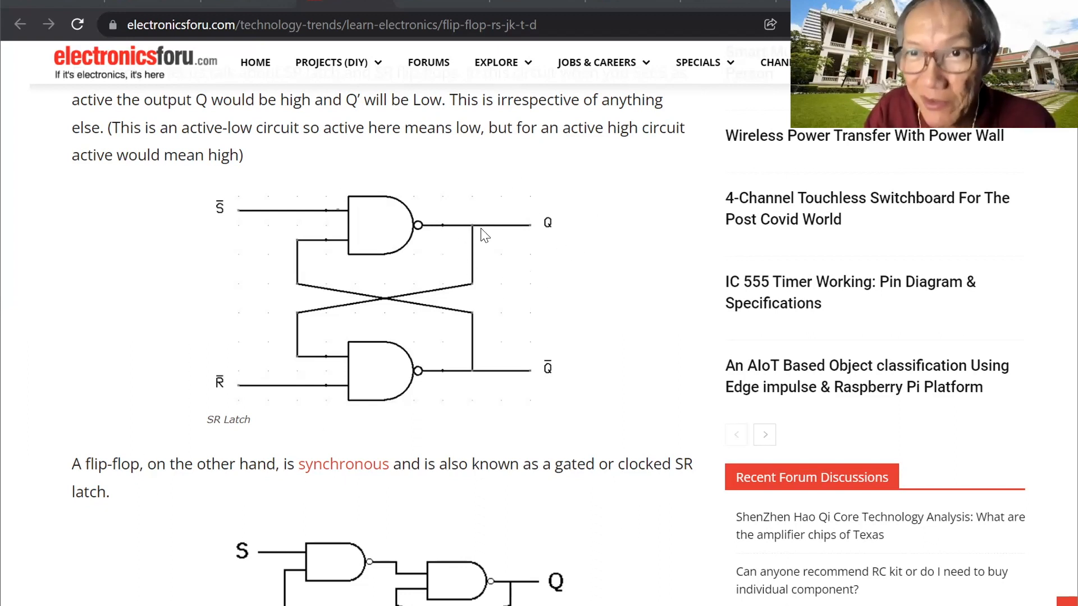
mouse_move(421, 359)
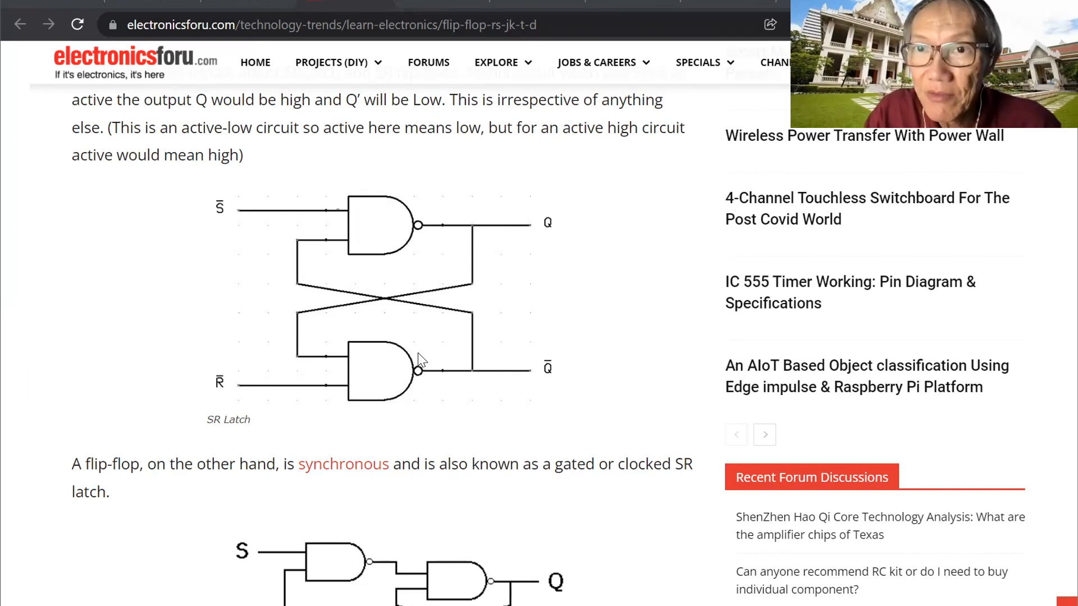
mouse_move(383, 251)
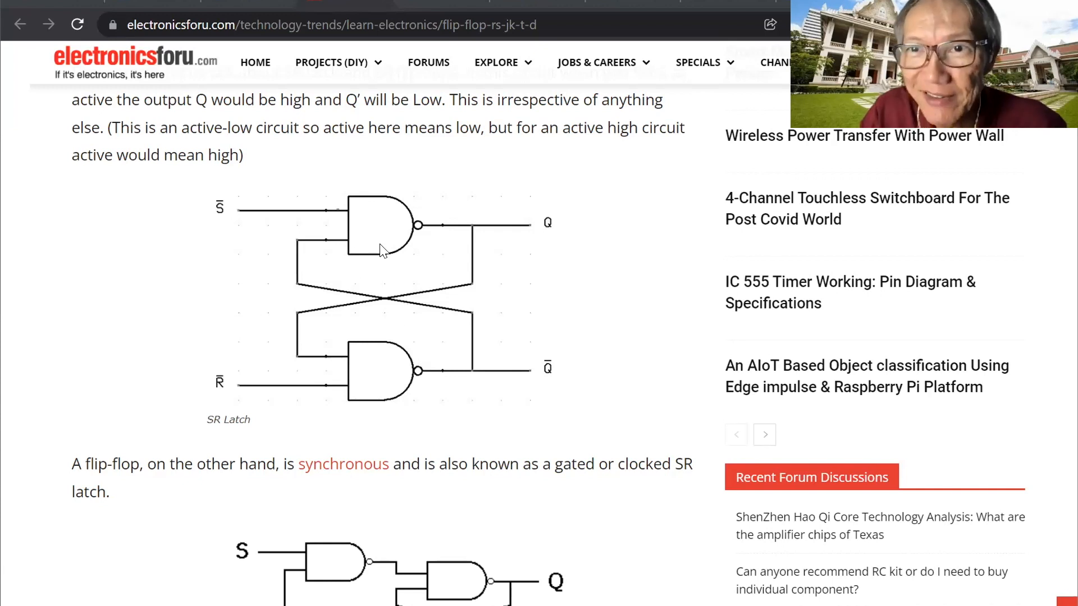
Step: Scroll past the SR flip-flop diagram to its S, R, Q, Q' truth table
scroll("down", 3)
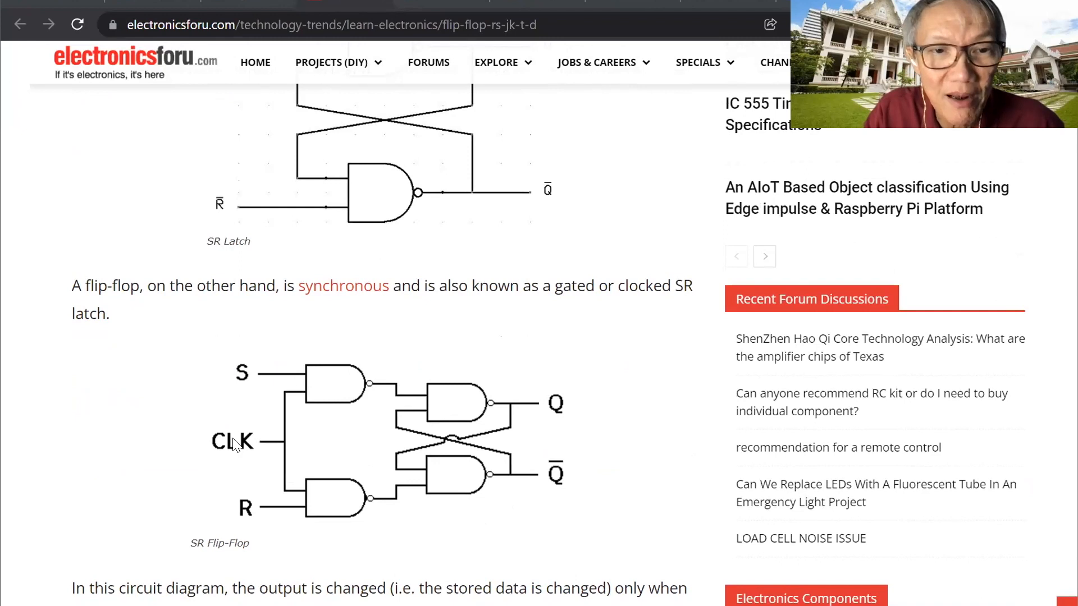
mouse_move(342, 383)
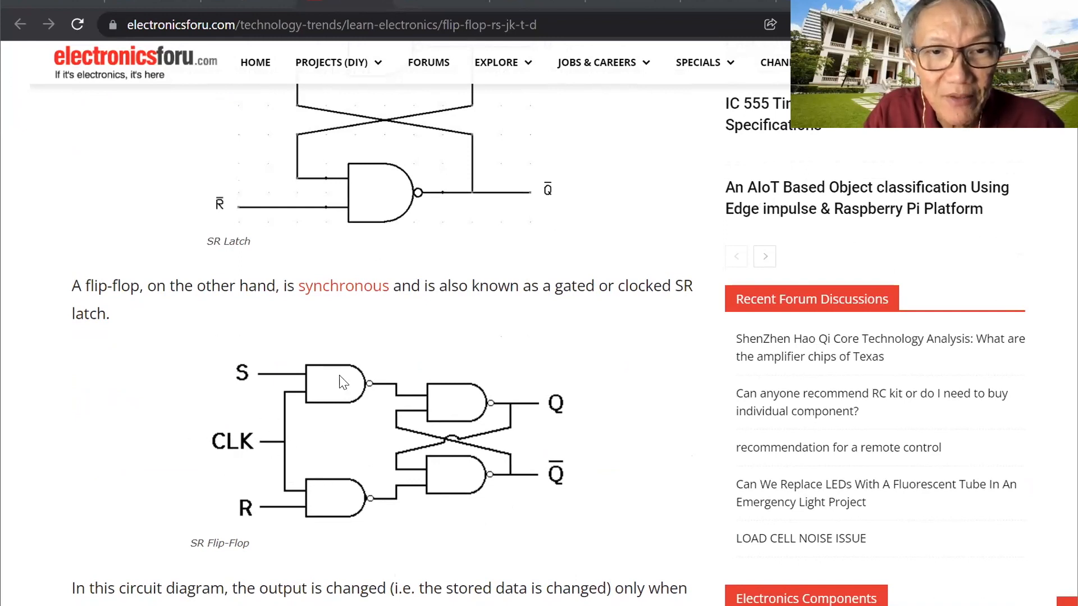
mouse_move(223, 522)
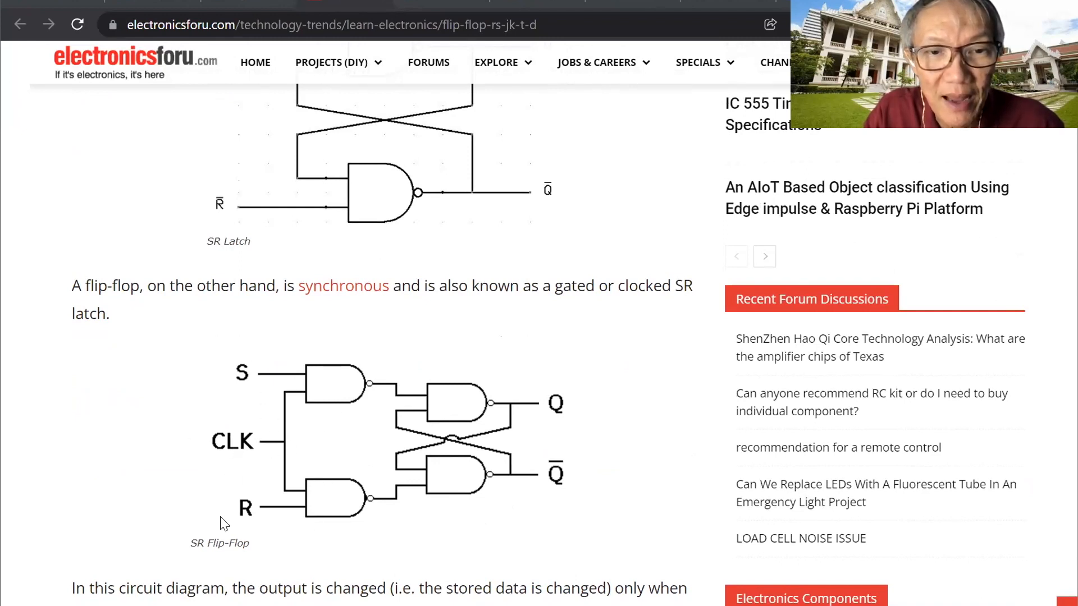
scroll("down", 3)
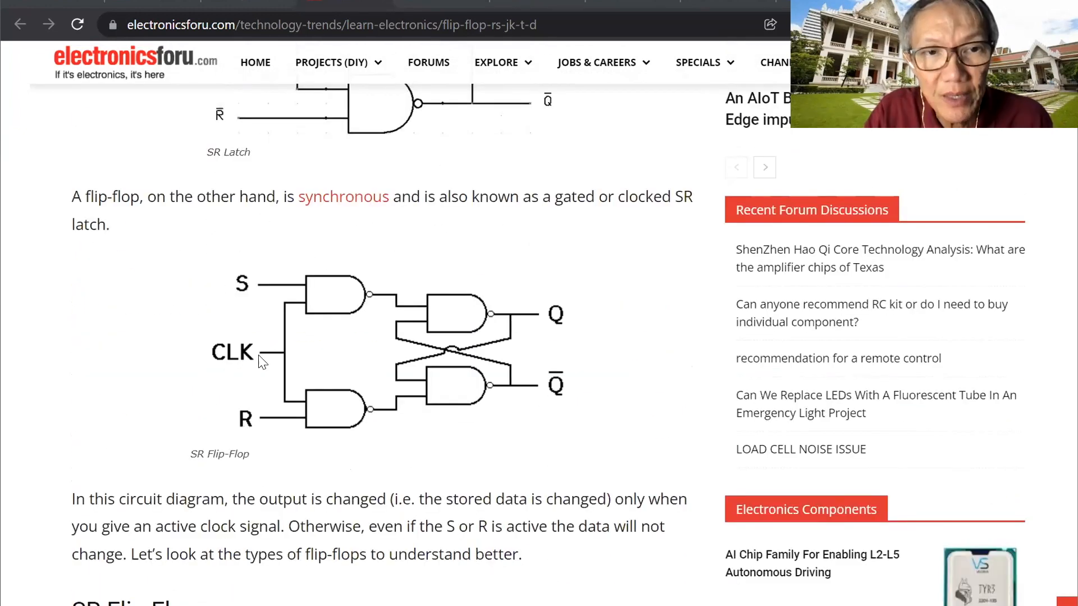
mouse_move(230, 296)
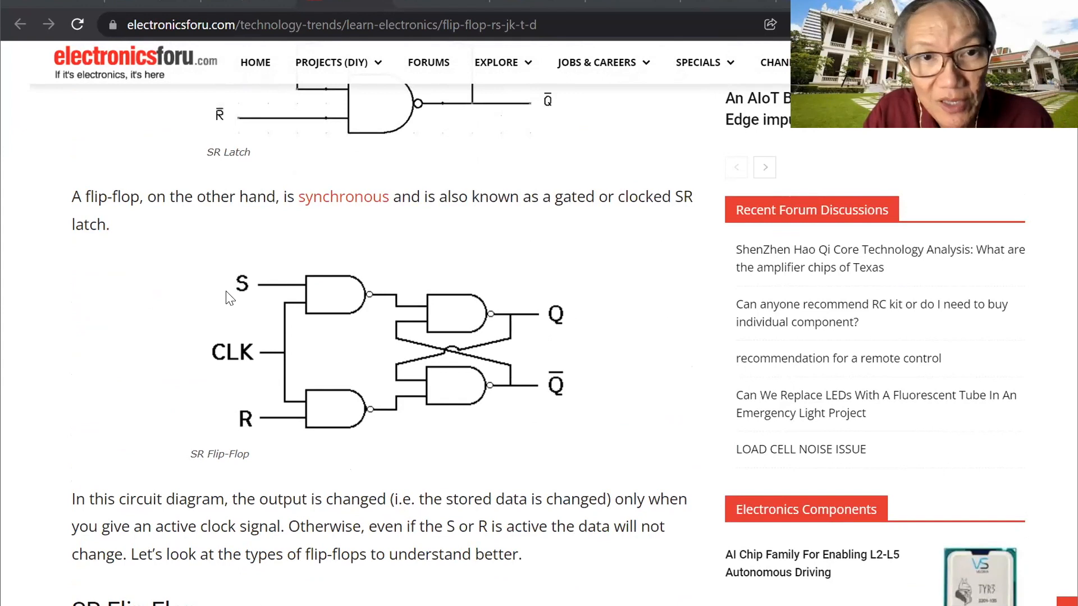
mouse_move(364, 405)
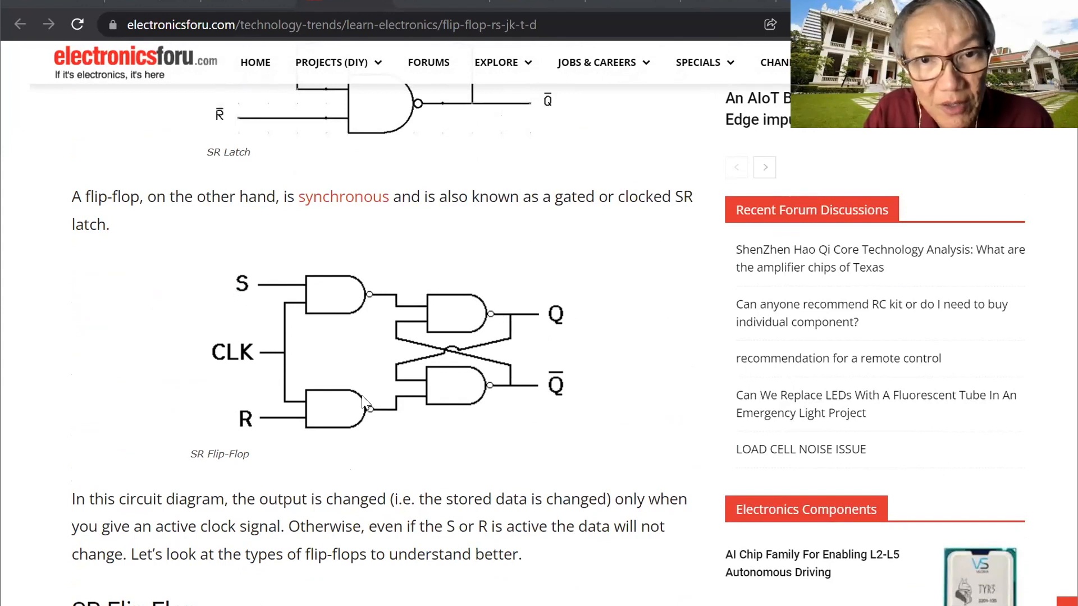
mouse_move(241, 356)
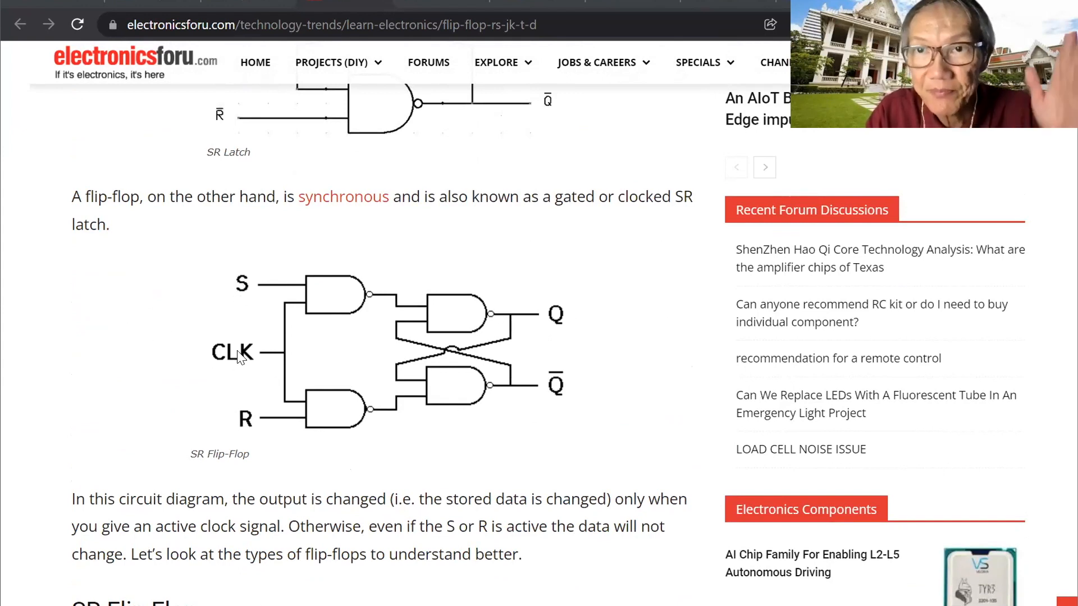
scroll("down", 3)
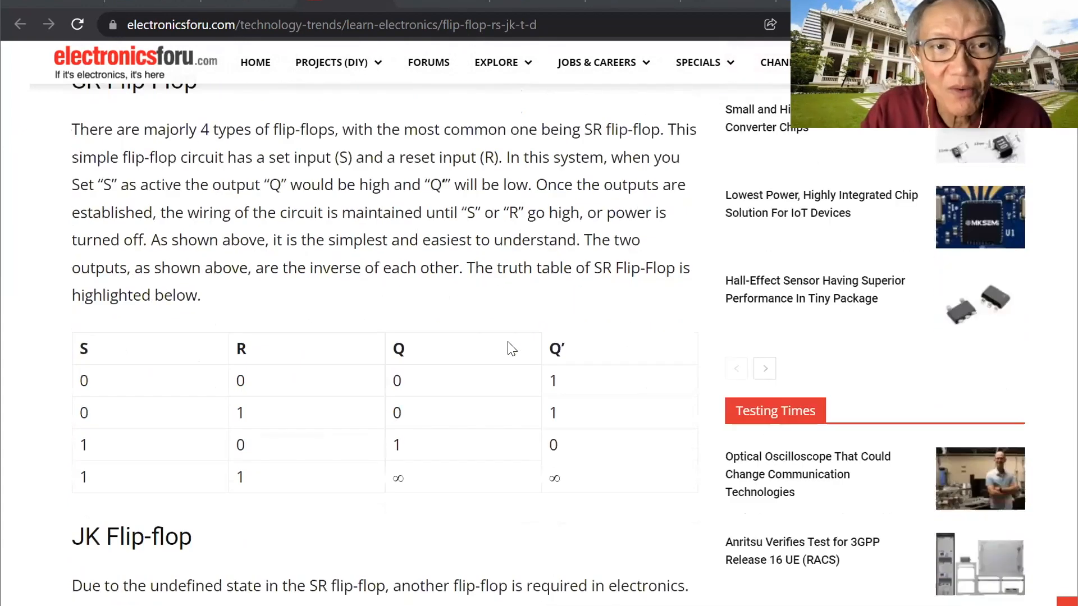
scroll("down", 3)
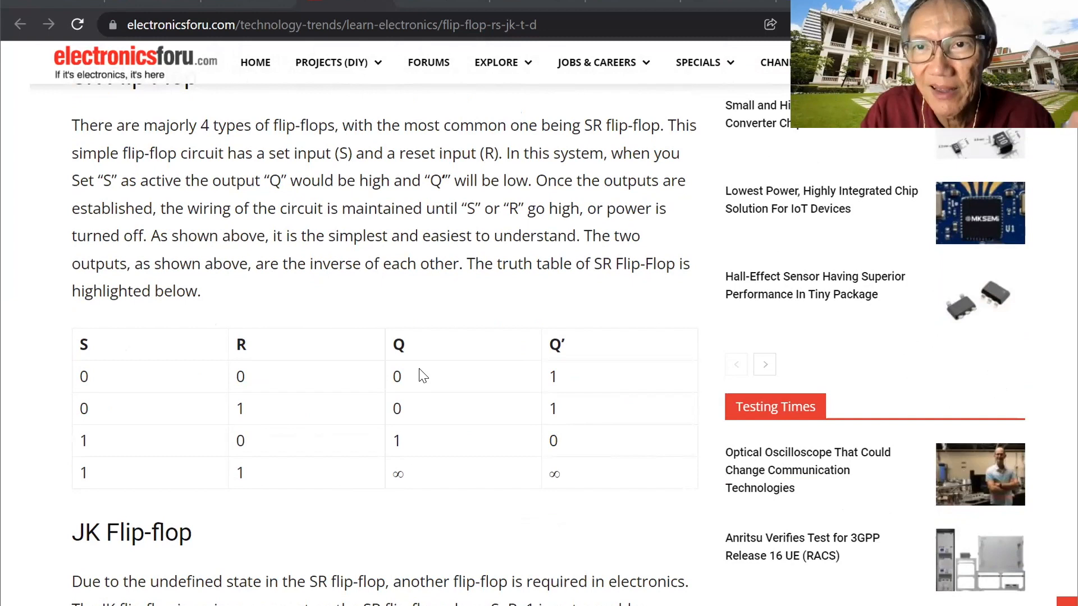
mouse_move(440, 363)
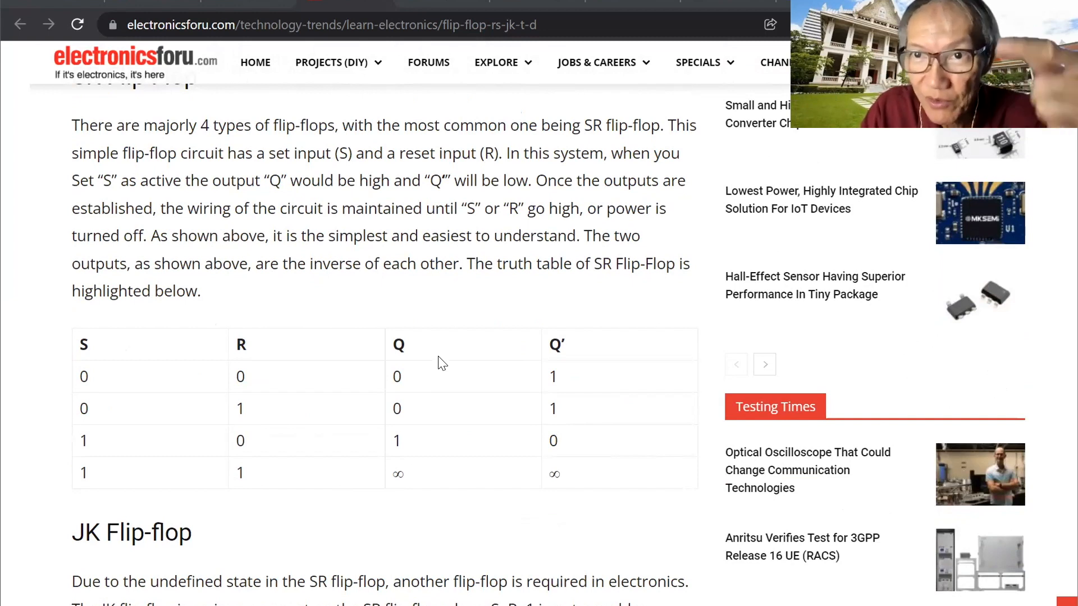
Step: Reach the JK flip-flop heading and diagram and highlight the S=R=1 condition in its text
scroll("down", 3)
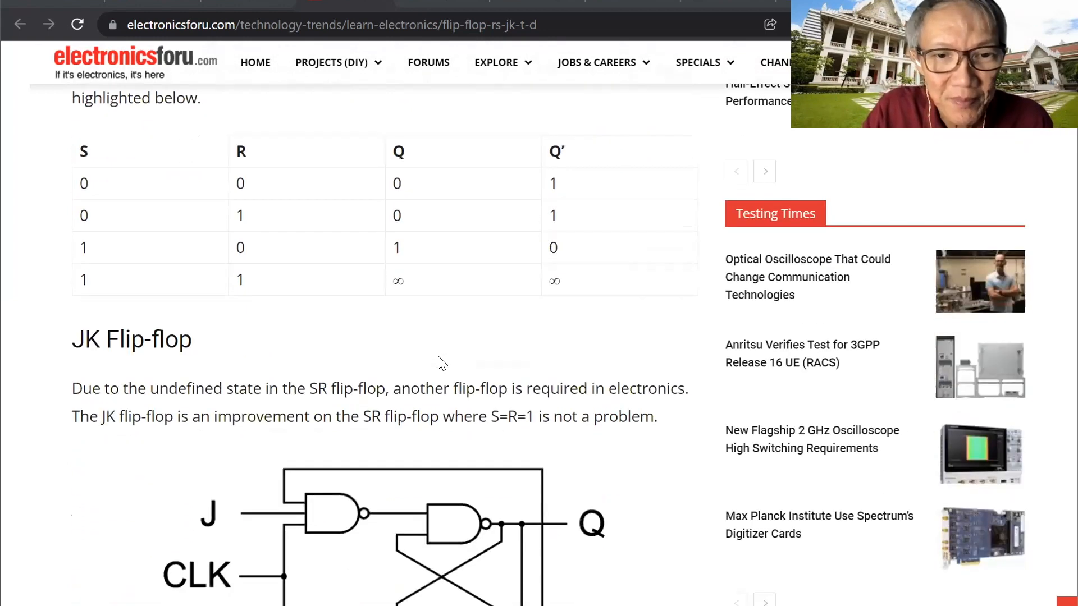
scroll("down", 3)
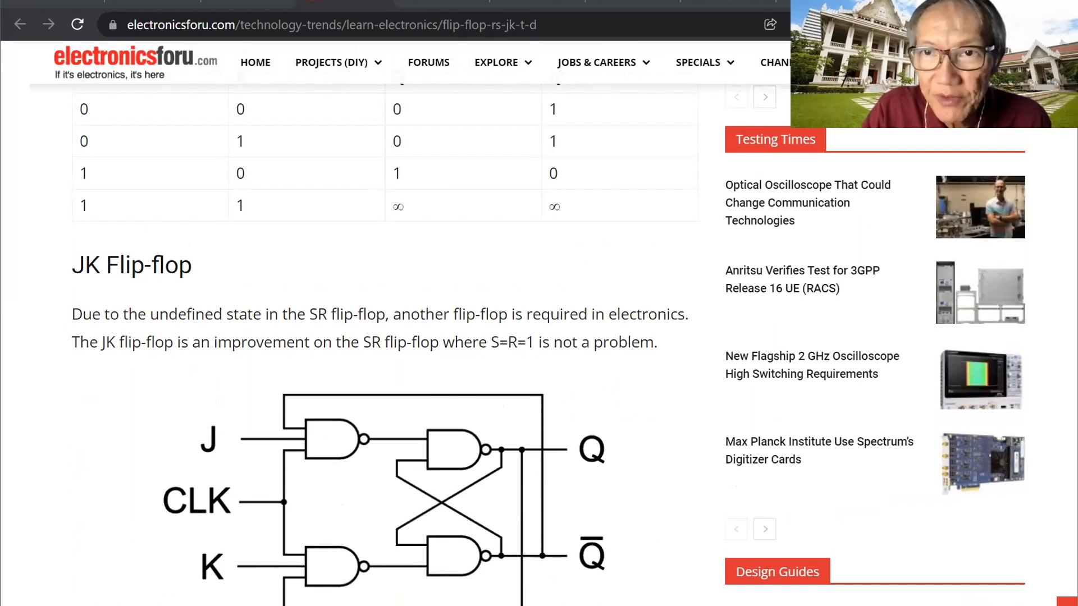
scroll("down", 3)
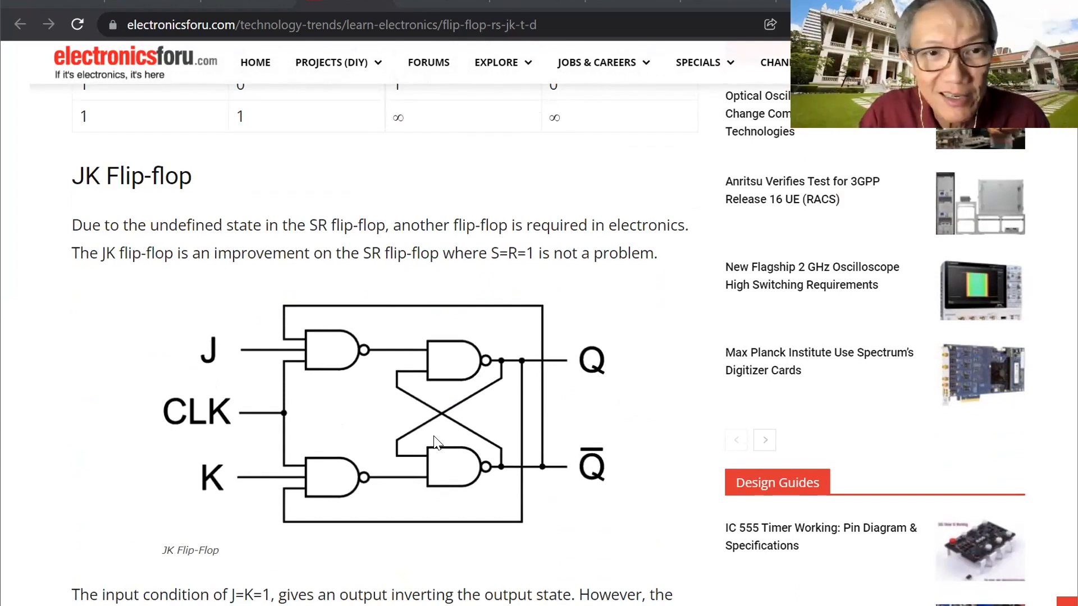
mouse_move(179, 347)
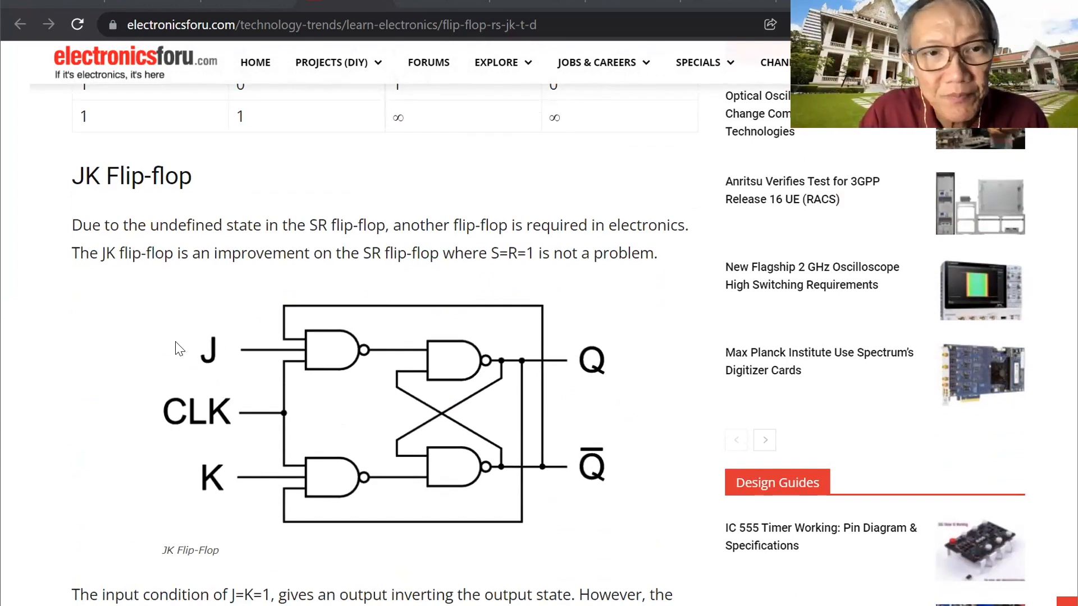
mouse_move(434, 394)
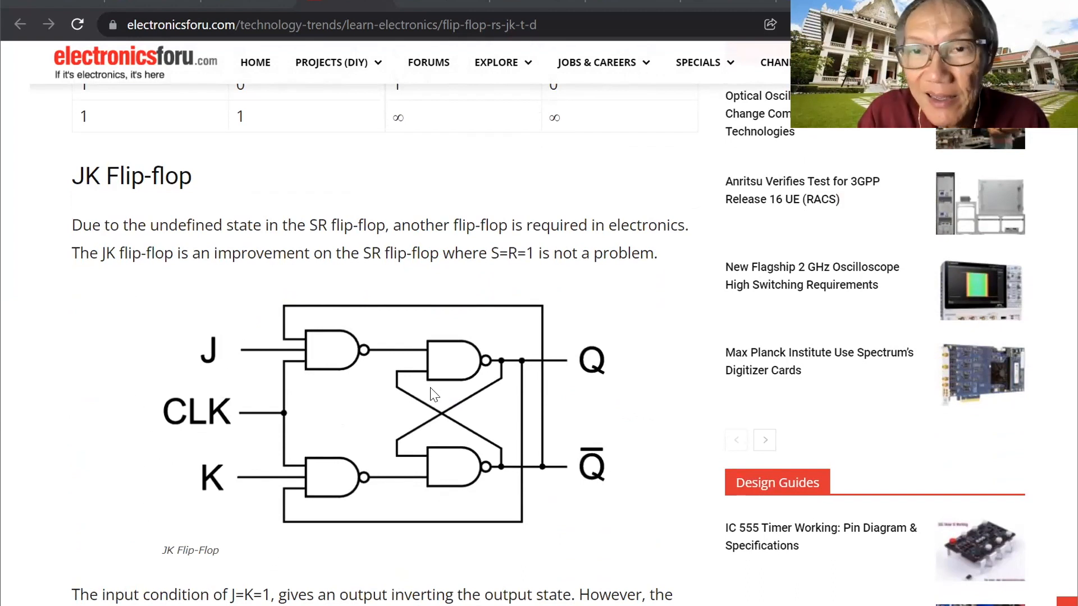
mouse_move(263, 243)
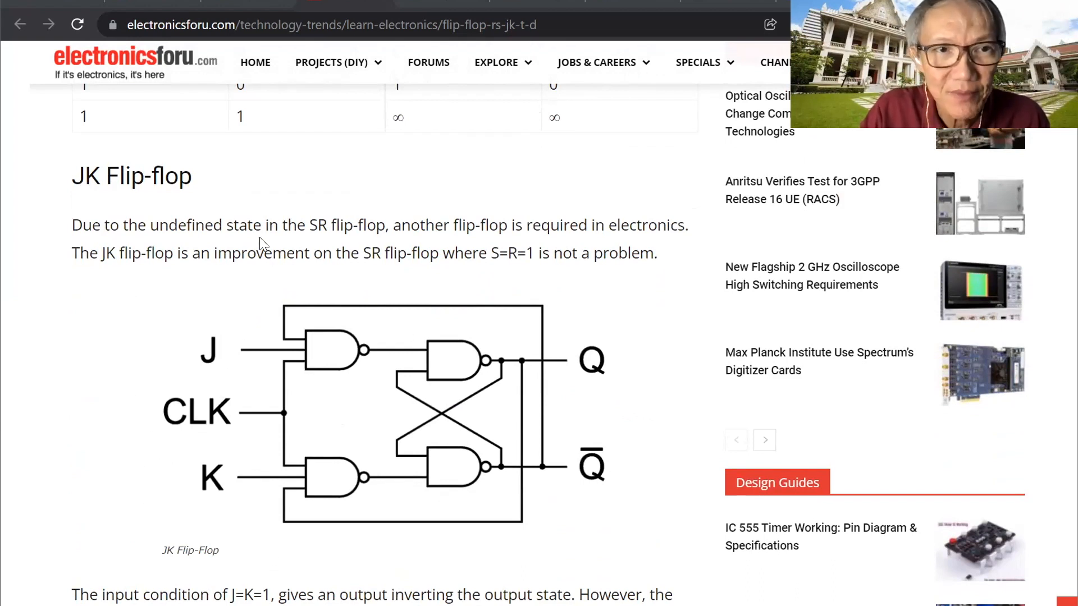
mouse_move(479, 286)
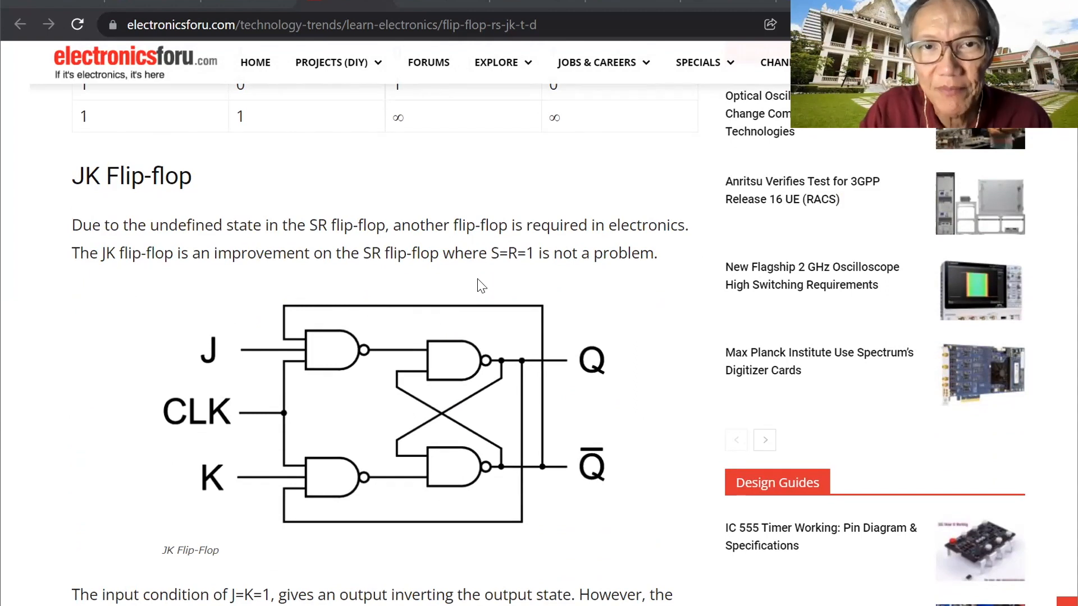
mouse_move(488, 253)
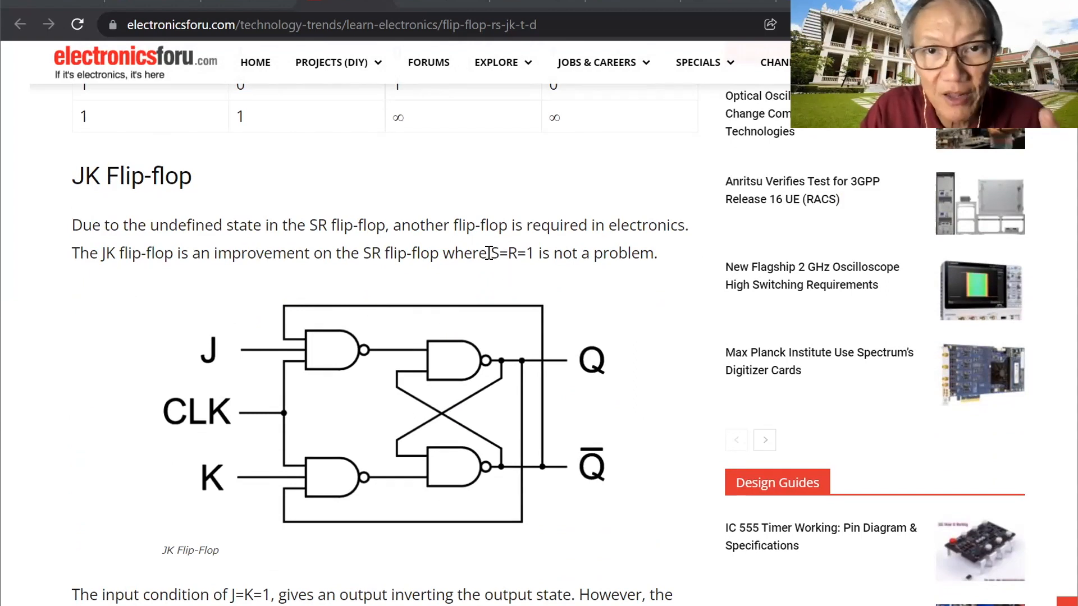
double_click(512, 252)
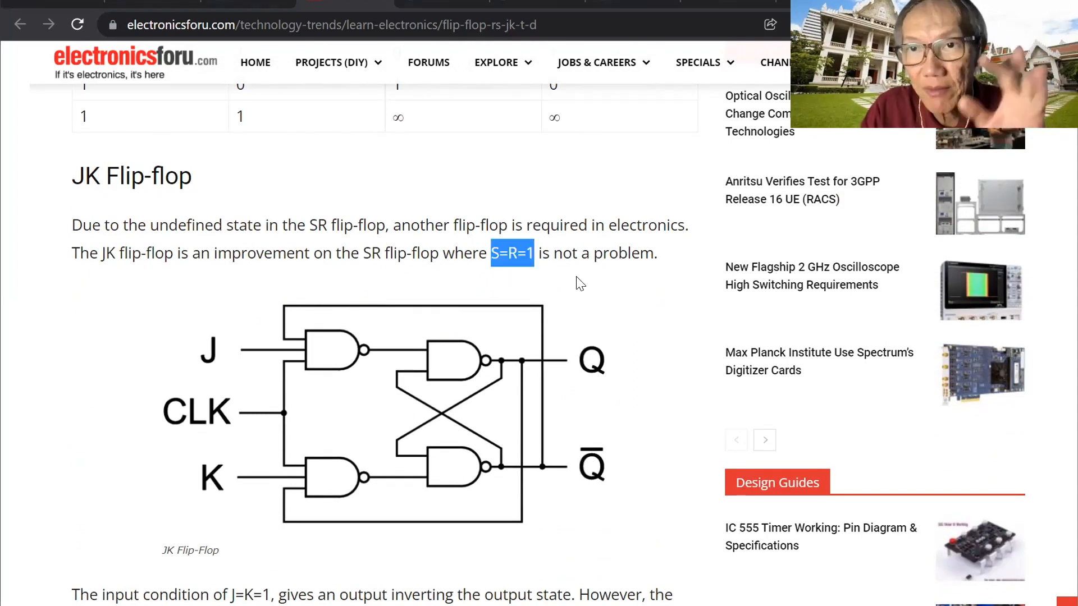
Step: Scroll back up to the SR flip-flop truth table's S=1, R=1 row
scroll("up", 3)
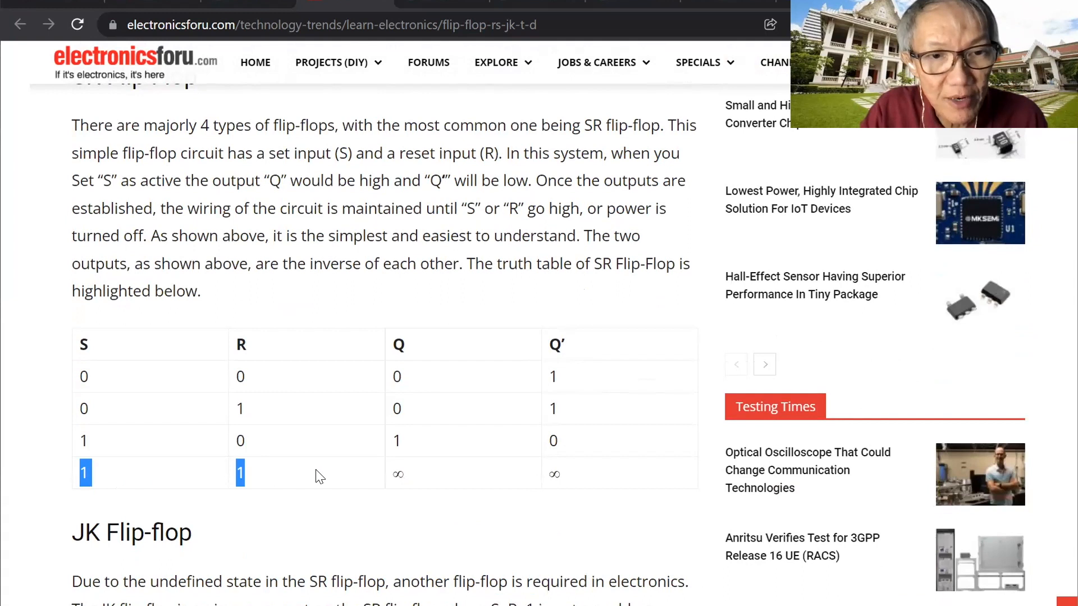
mouse_move(381, 470)
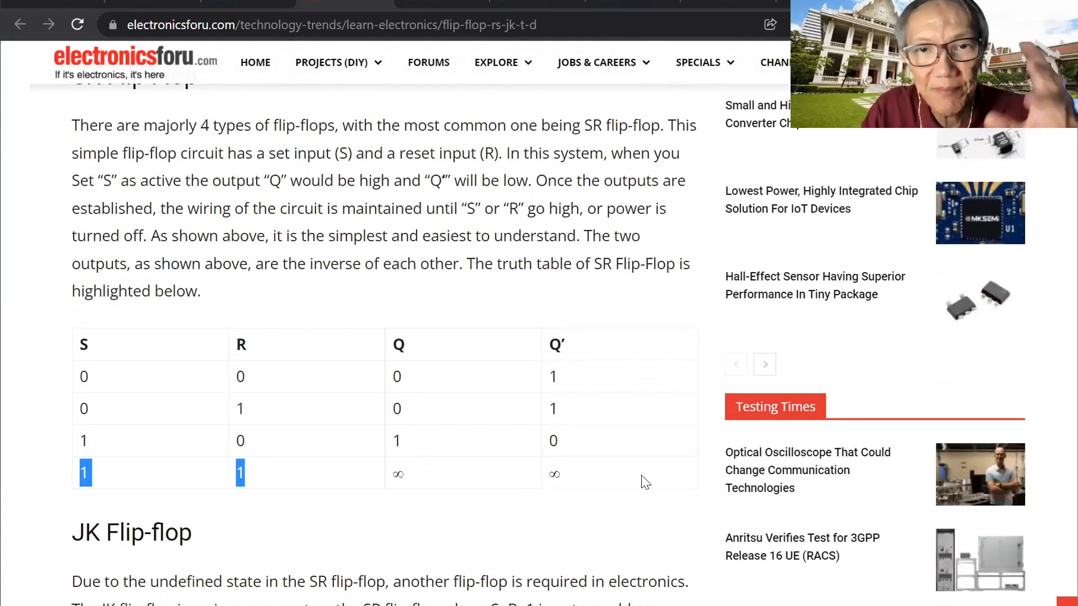
mouse_move(627, 458)
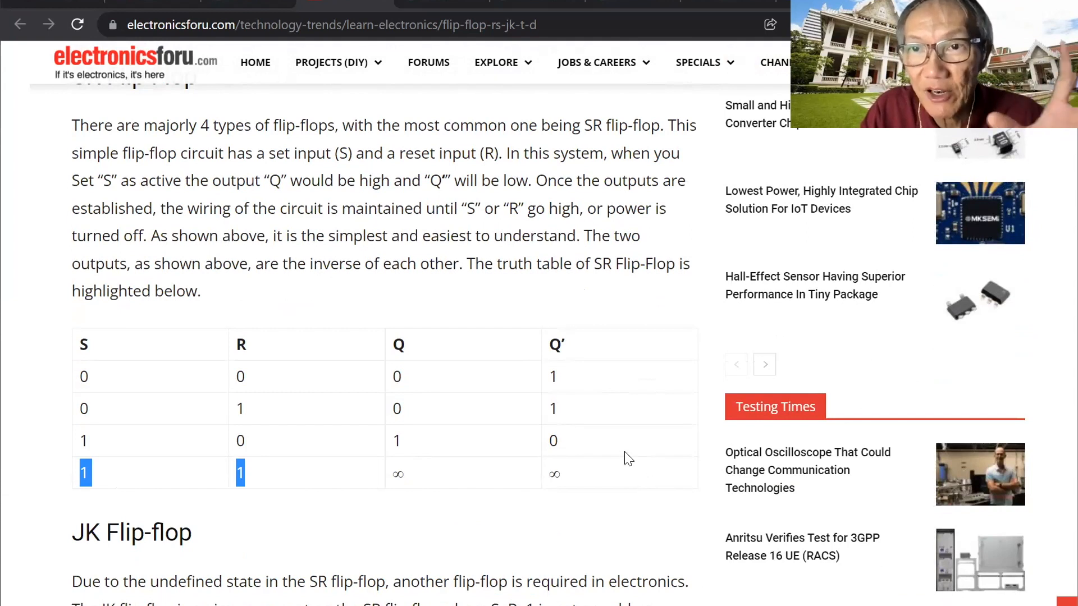
Step: Re-highlight the S=R=1 condition and scroll down to the JK flip-flop truth table
scroll("down", 3)
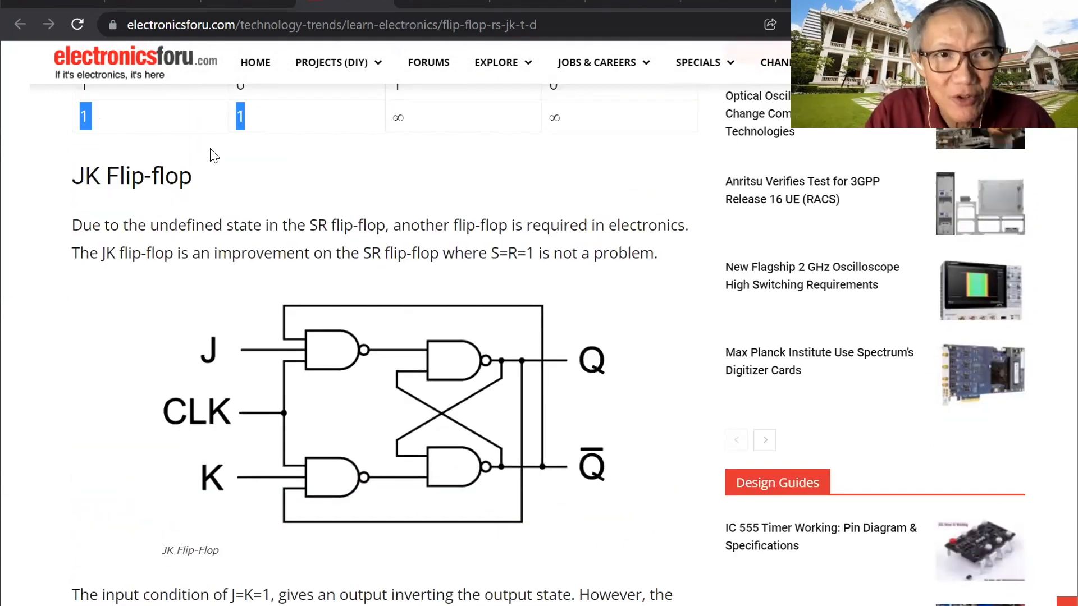
scroll("down", 3)
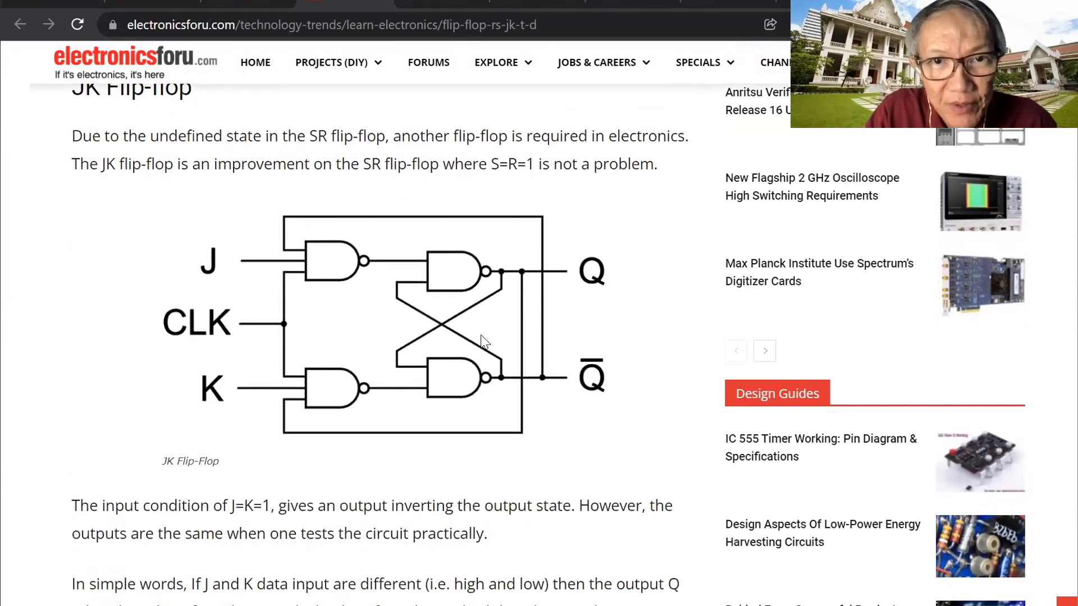
mouse_move(392, 321)
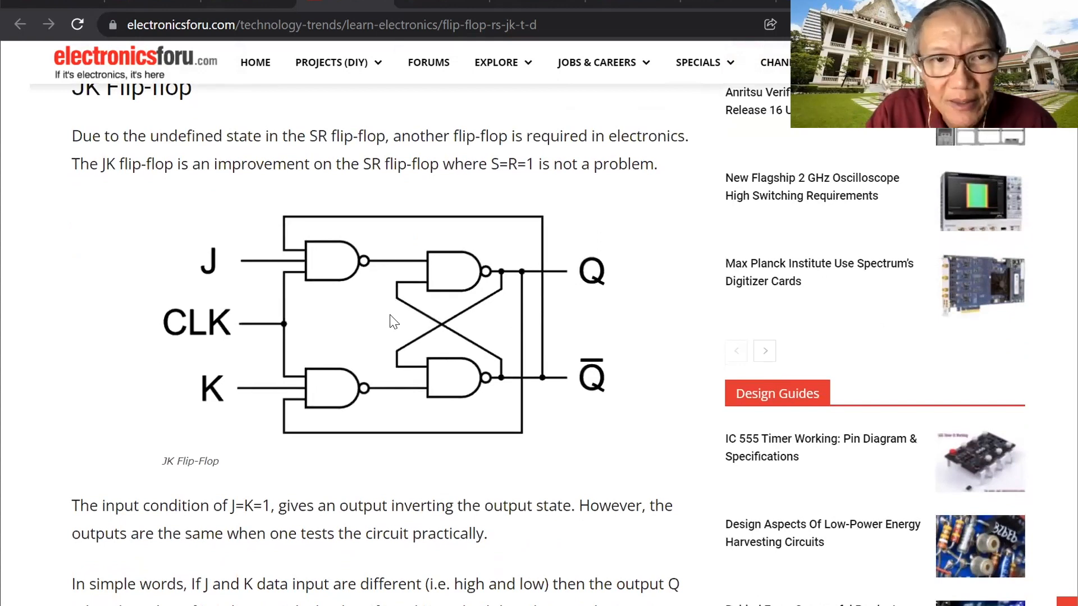
mouse_move(489, 164)
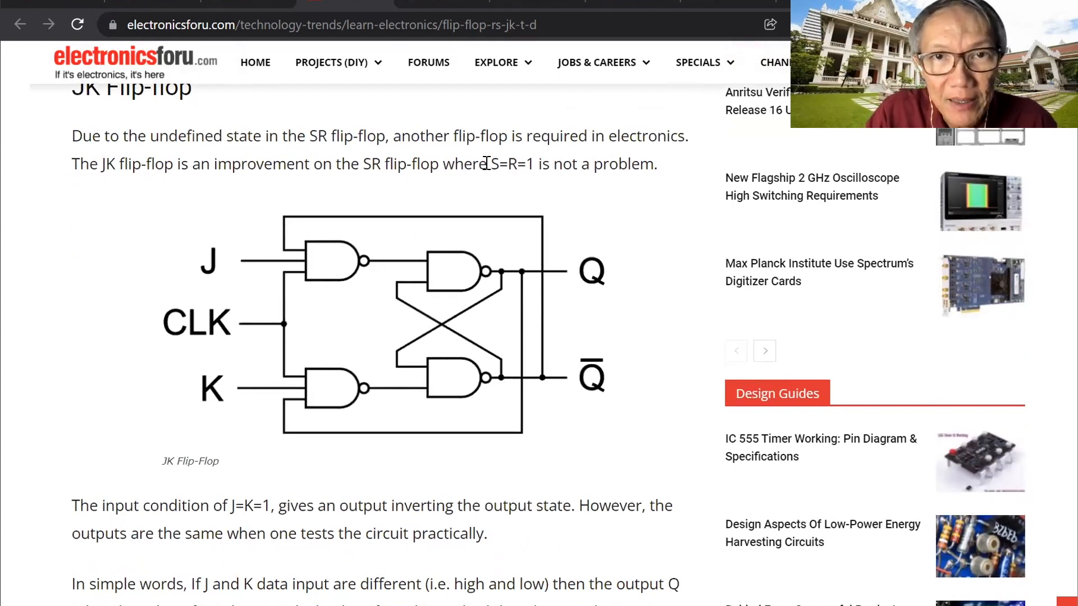
double_click(512, 164)
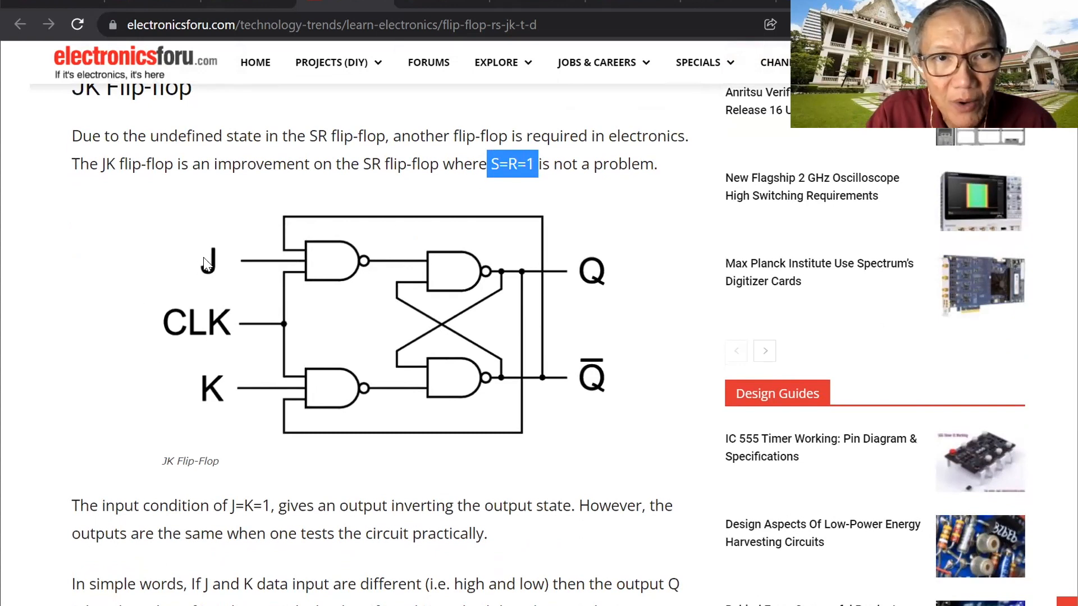
mouse_move(223, 425)
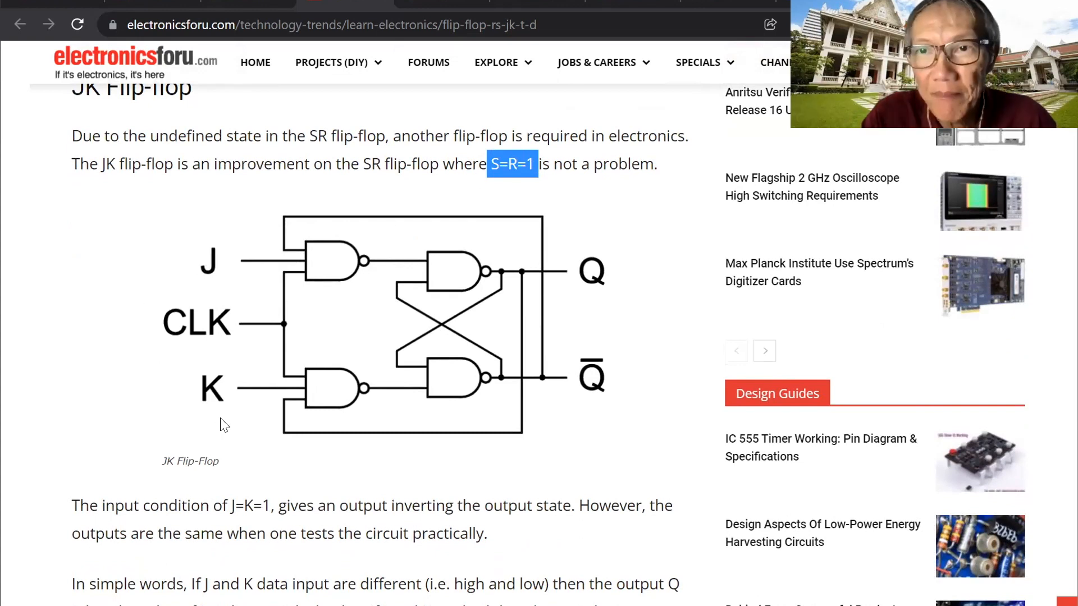
scroll("down", 3)
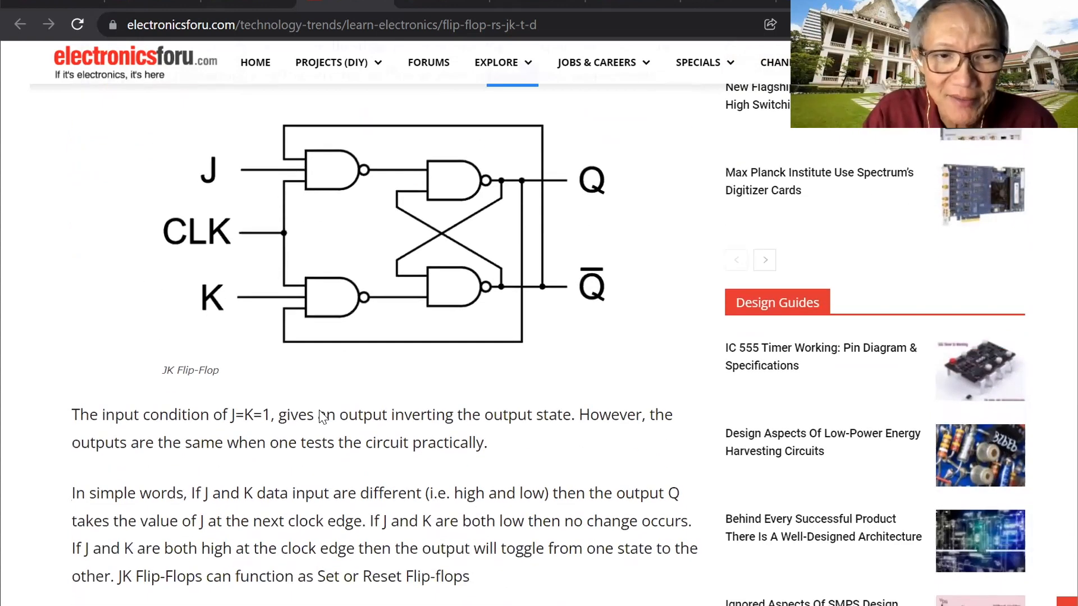
scroll("down", 3)
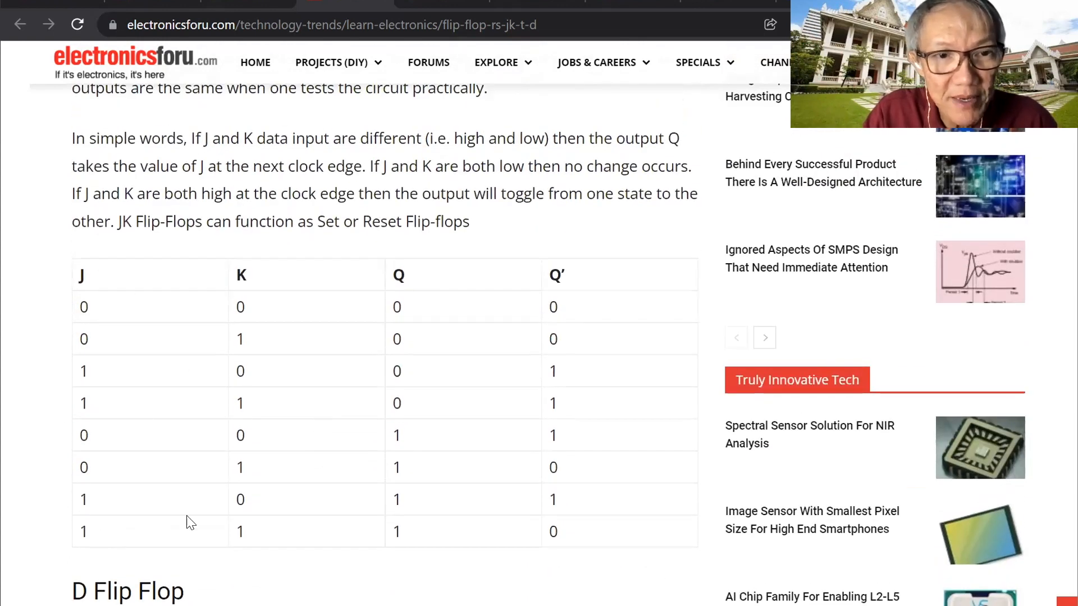
mouse_move(522, 405)
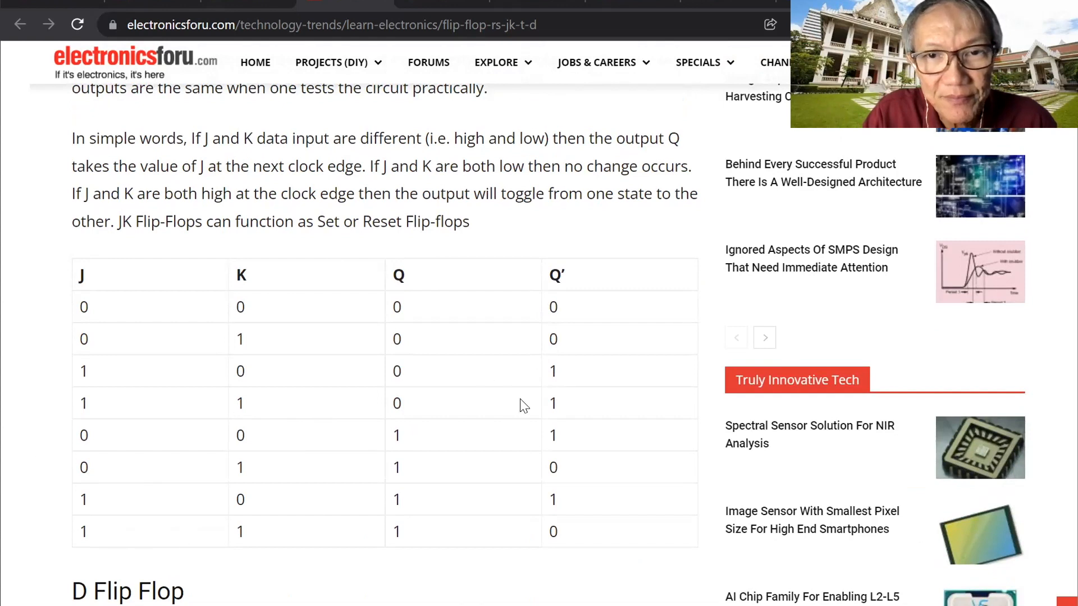
Step: Scroll down to the D Flip Flop heading and its gate diagram
scroll("down", 3)
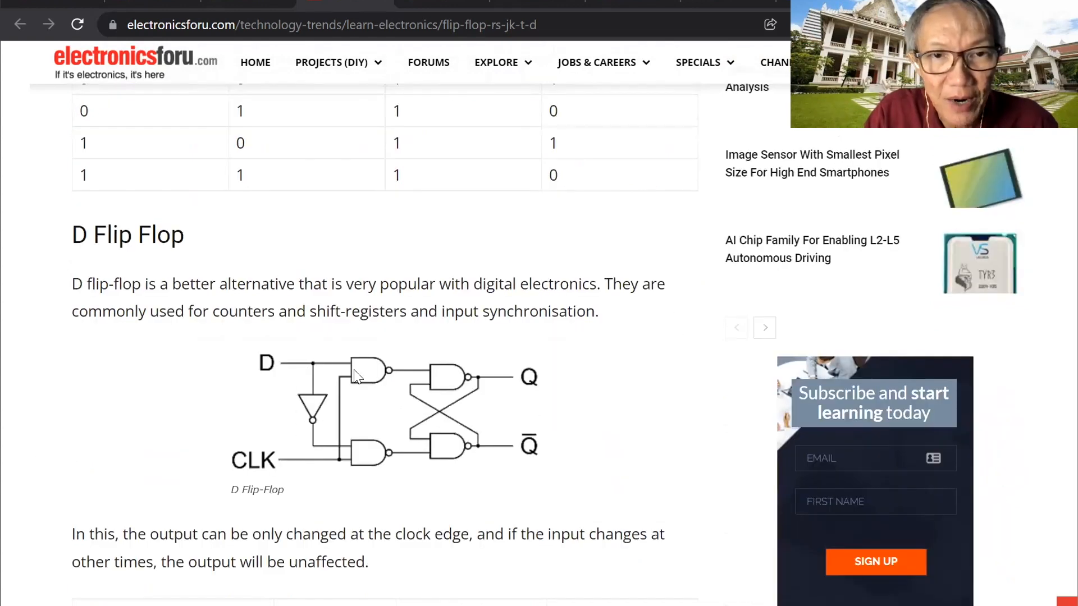
mouse_move(260, 366)
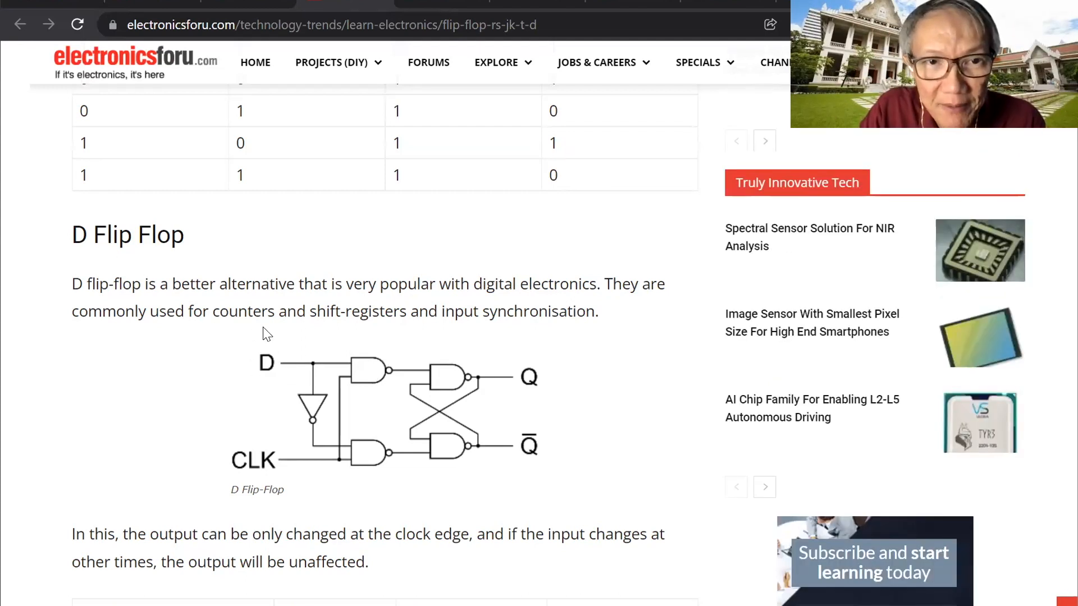
mouse_move(350, 372)
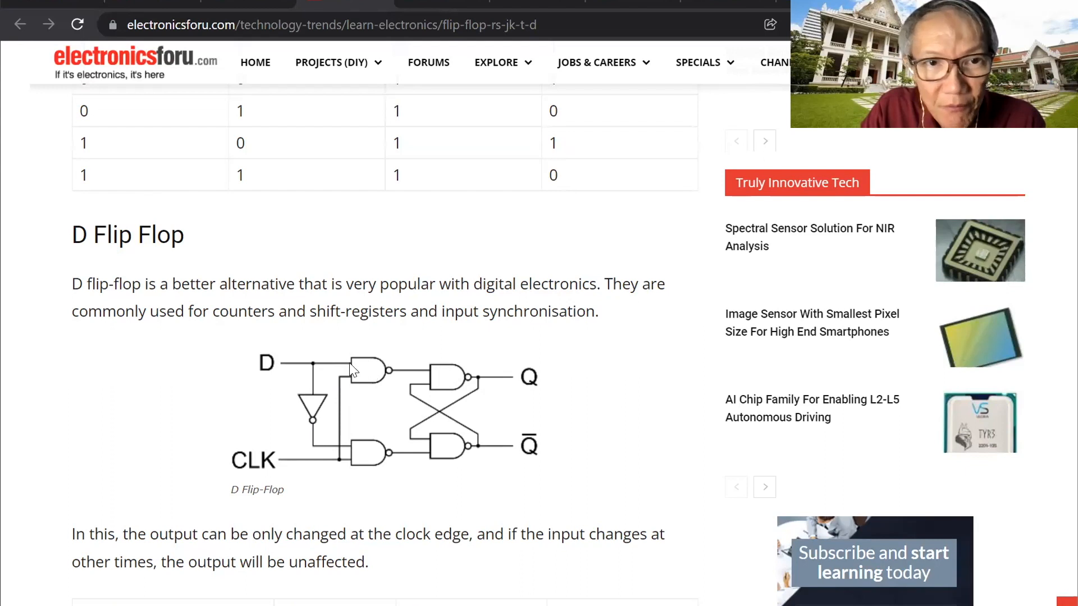
mouse_move(537, 378)
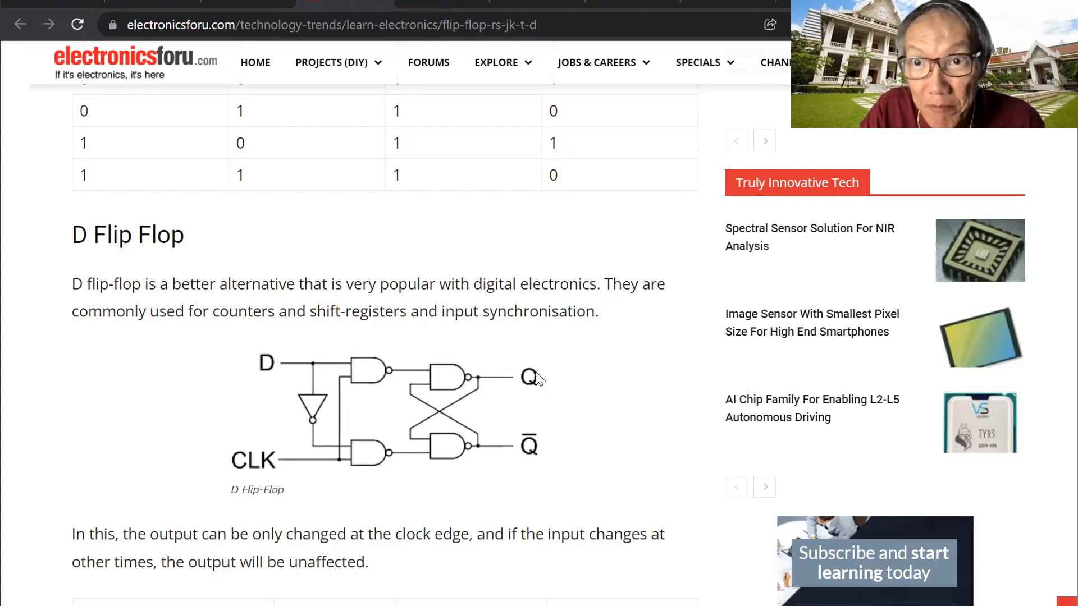
mouse_move(262, 424)
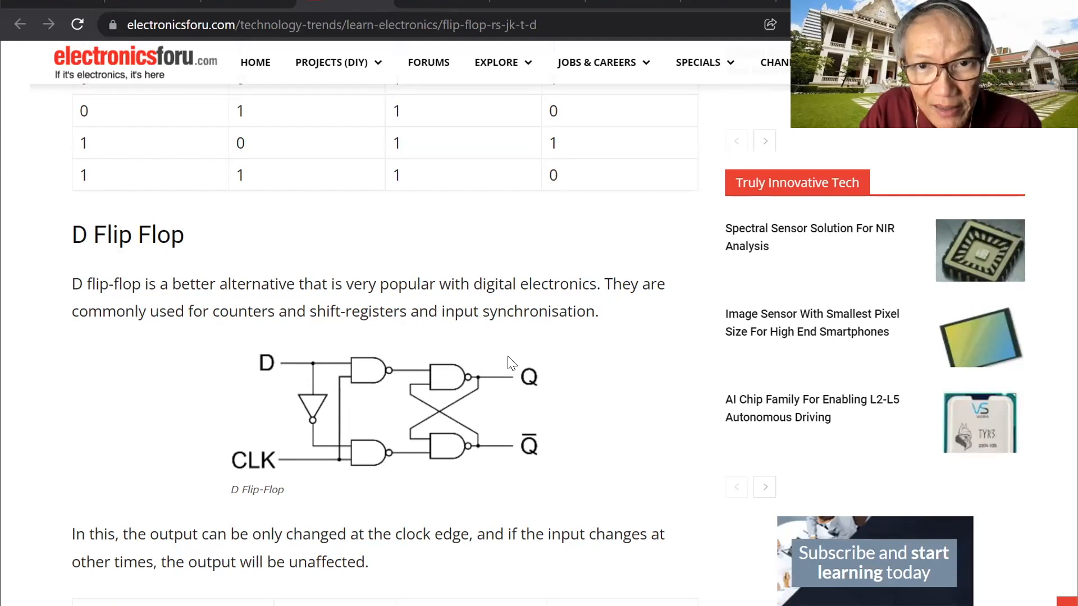
mouse_move(384, 479)
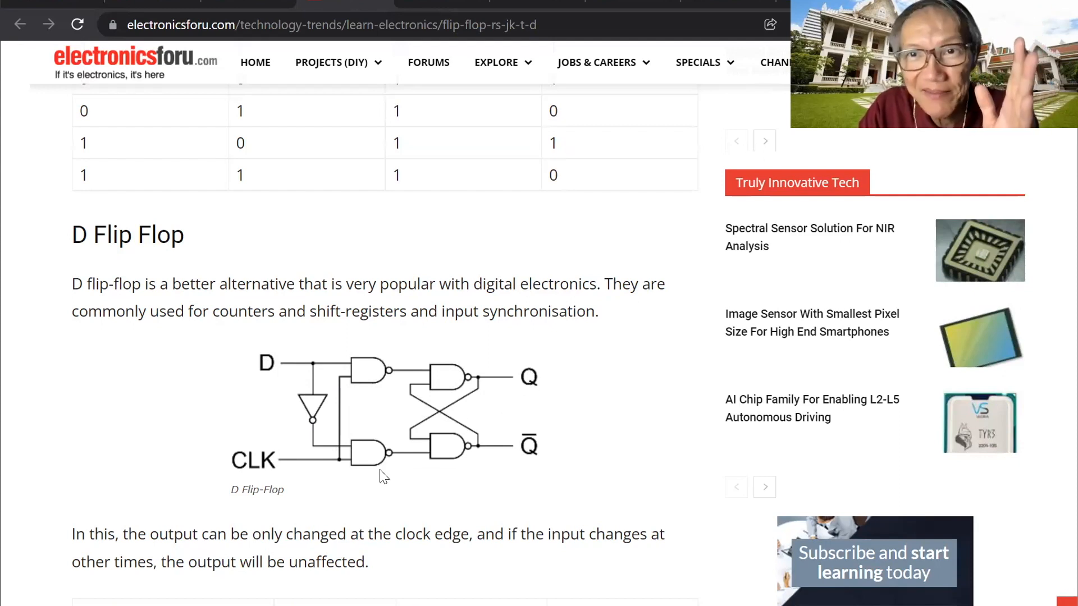
Step: Scroll down to the T Flip Flop section and its toggle circuit diagram
scroll("down", 3)
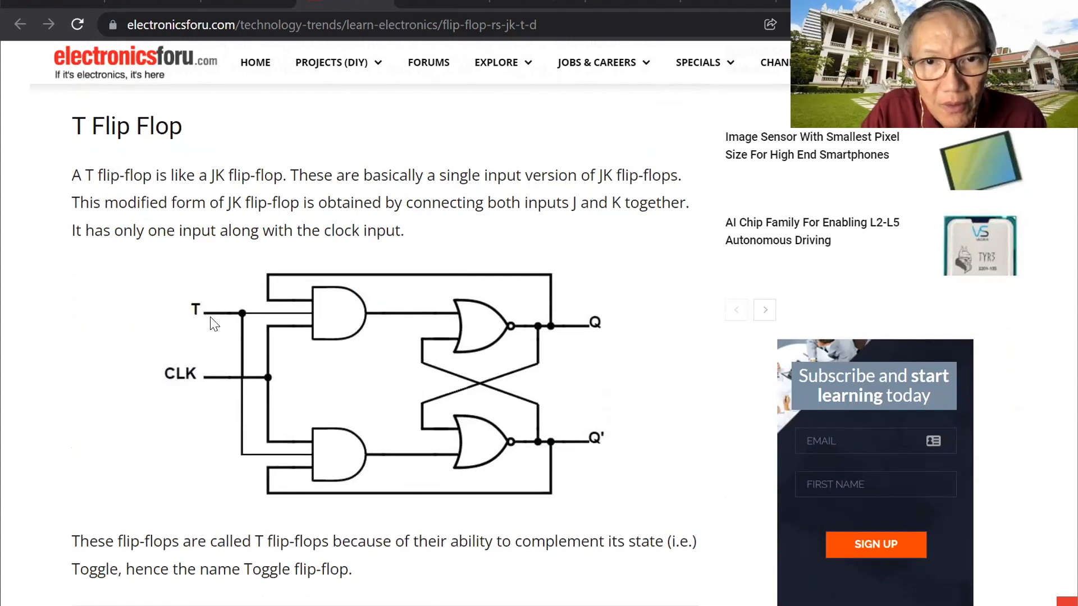
mouse_move(474, 311)
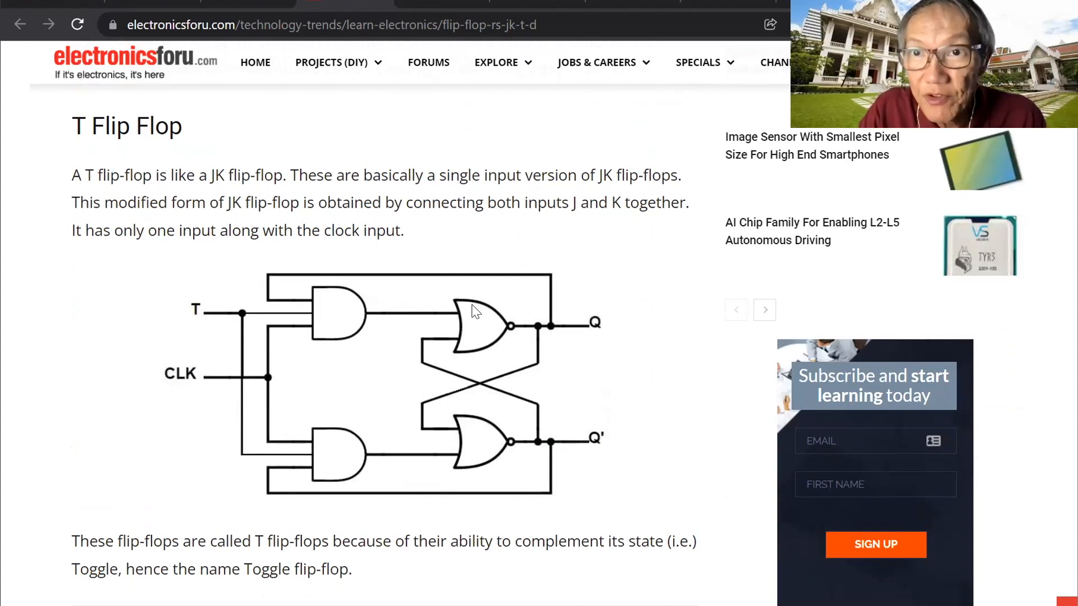
mouse_move(292, 448)
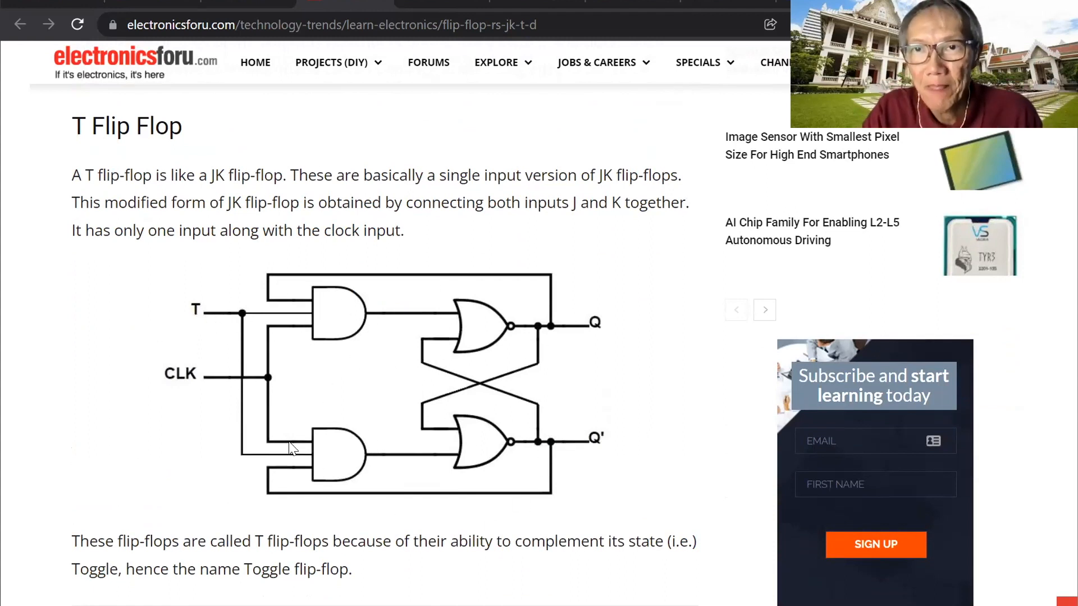
mouse_move(443, 382)
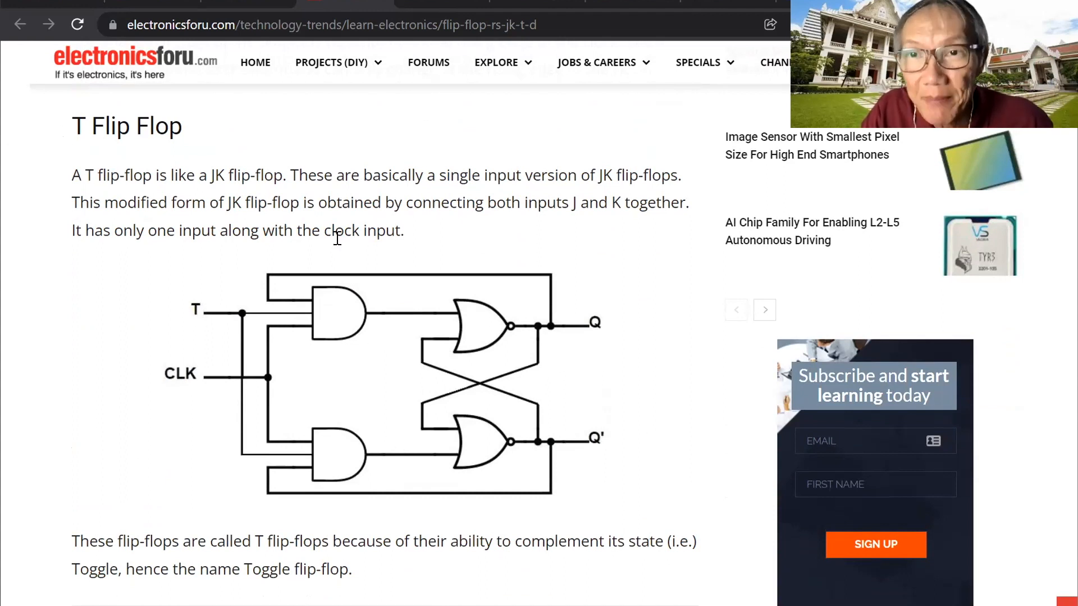
Step: Scroll past the T flip-flop truth table to the Applications of Flip-Flops list
scroll("down", 3)
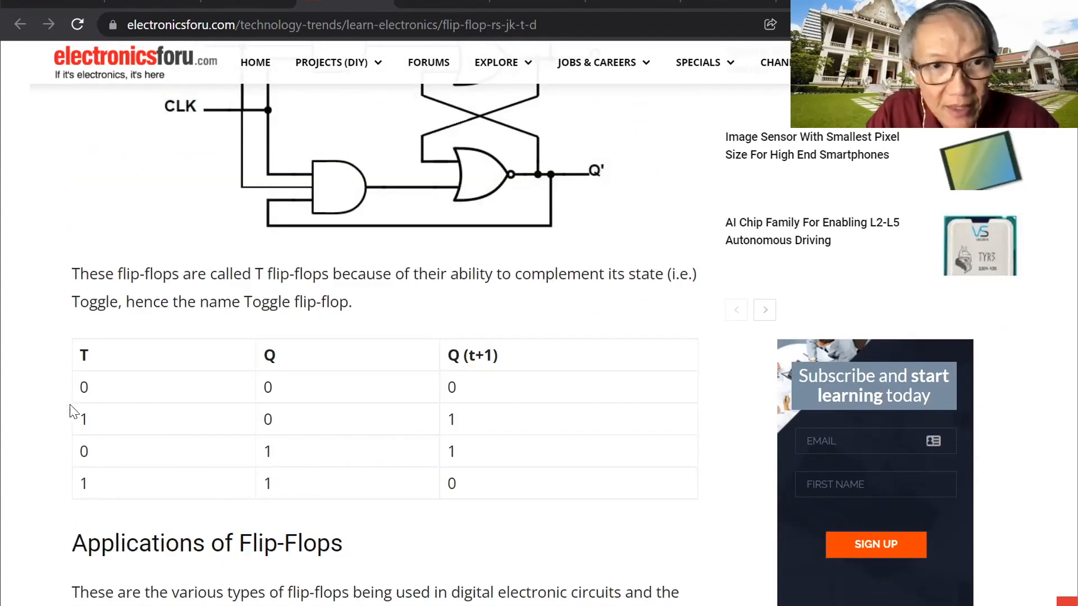
mouse_move(88, 486)
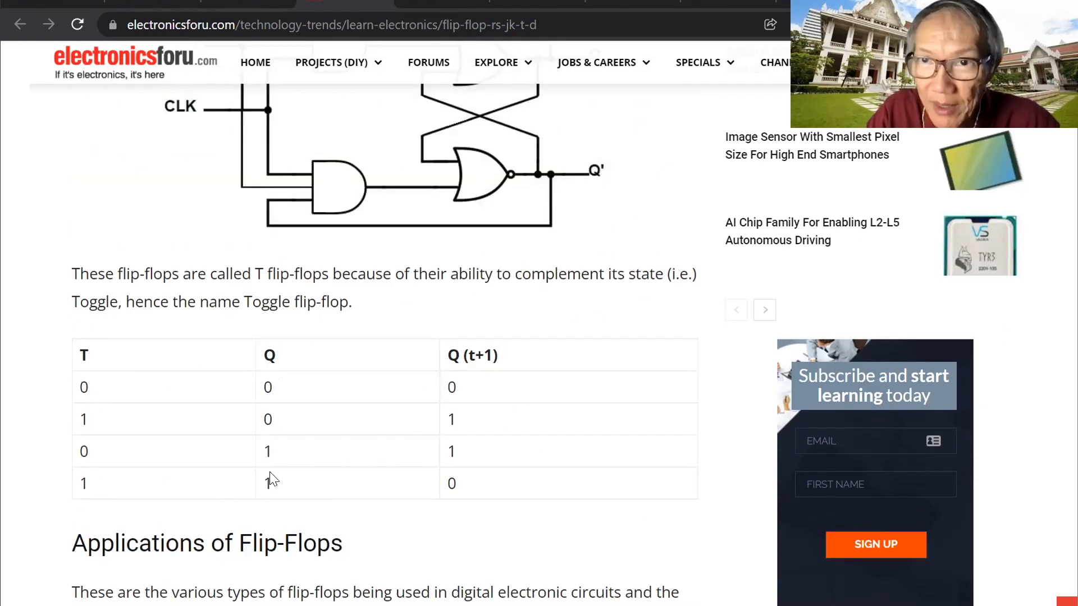
mouse_move(110, 399)
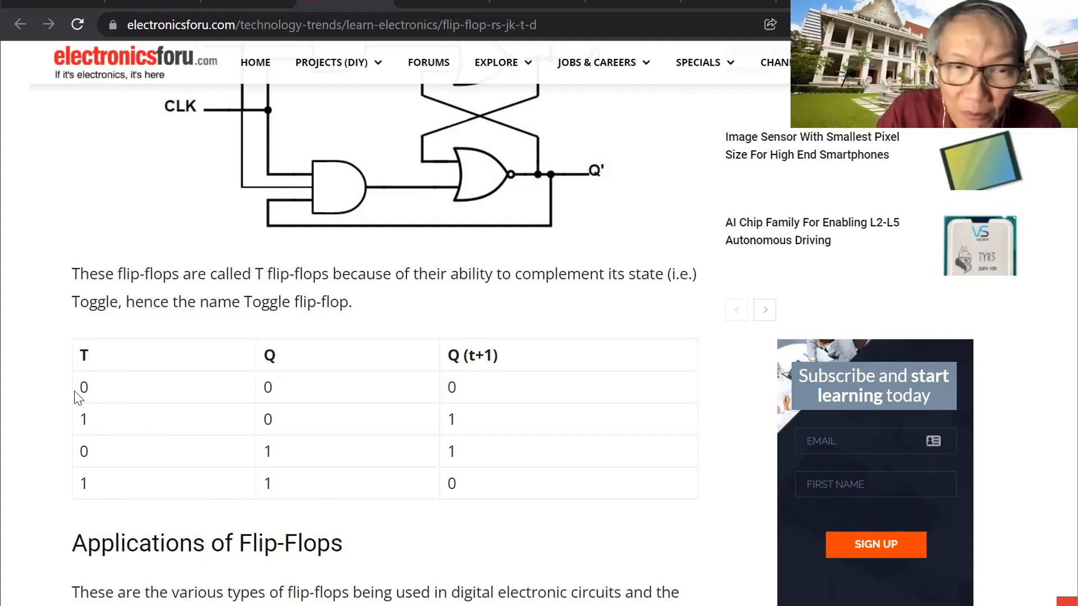
mouse_move(78, 417)
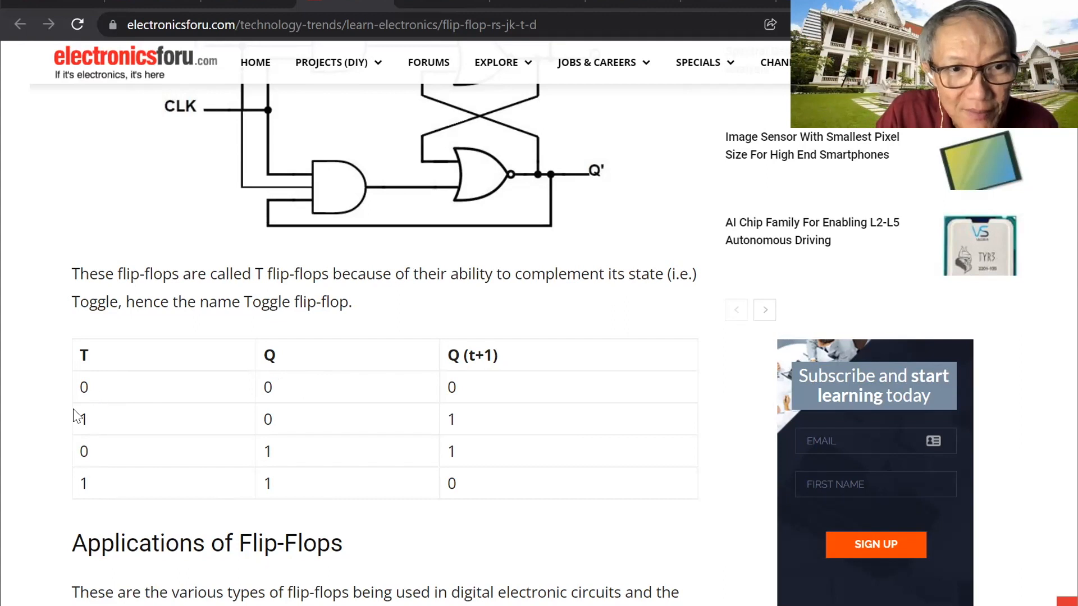
mouse_move(265, 485)
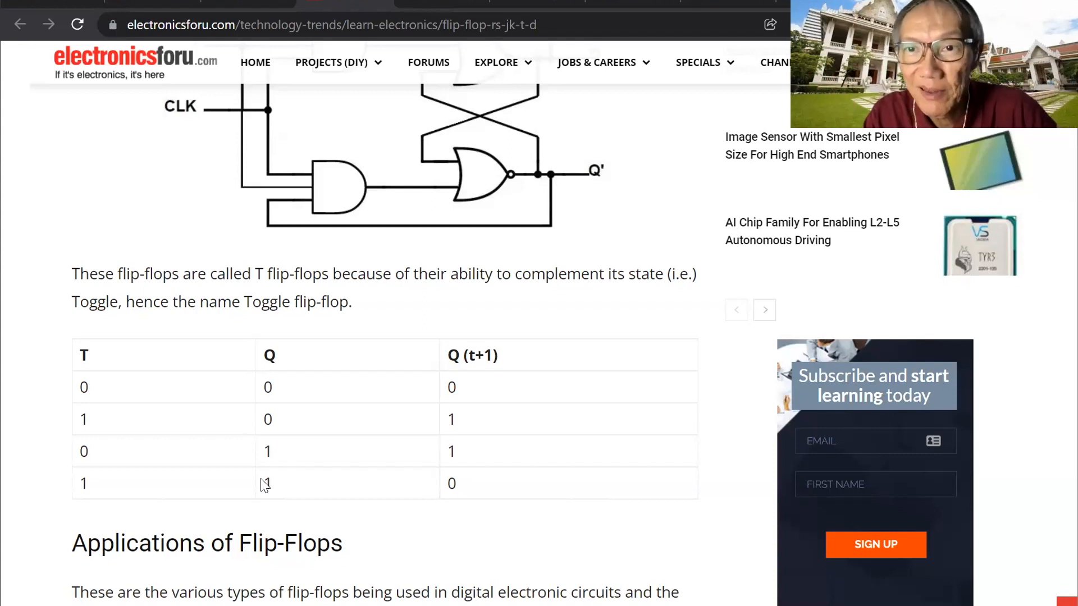
scroll("down", 3)
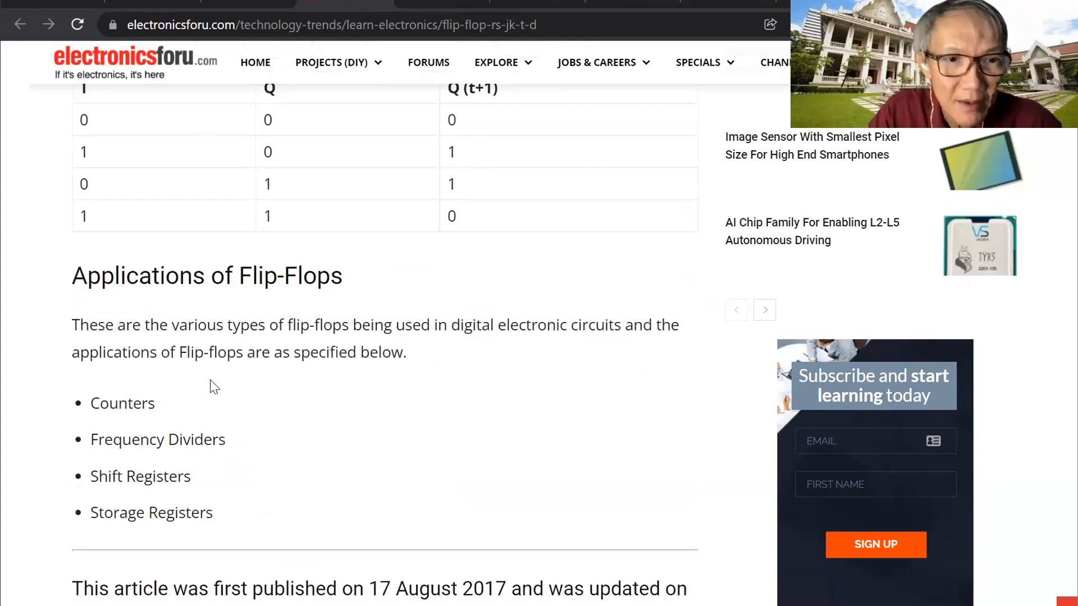
mouse_move(179, 406)
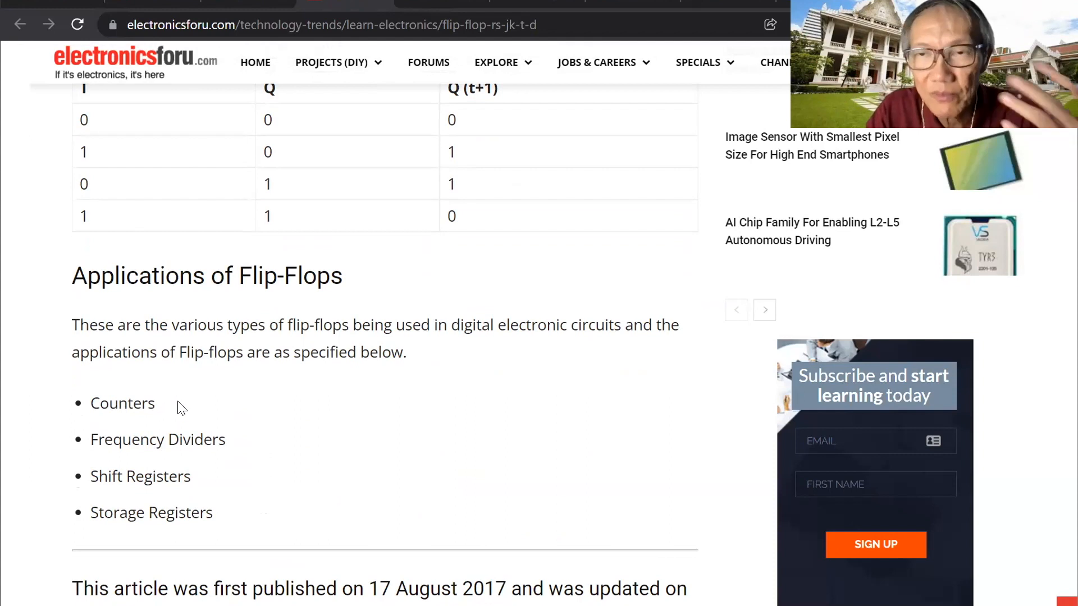
mouse_move(204, 410)
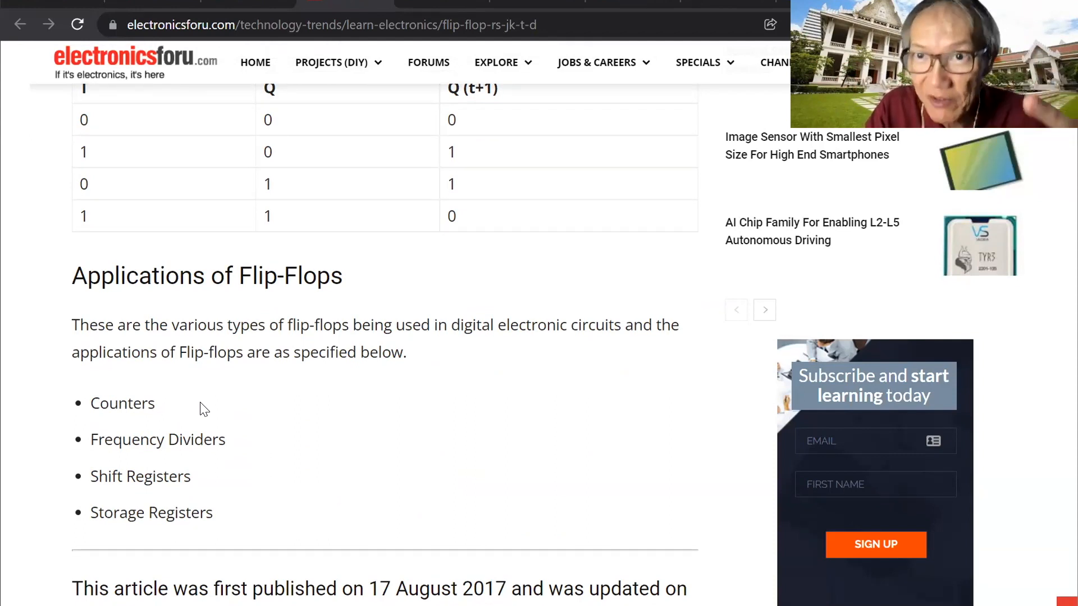
mouse_move(162, 406)
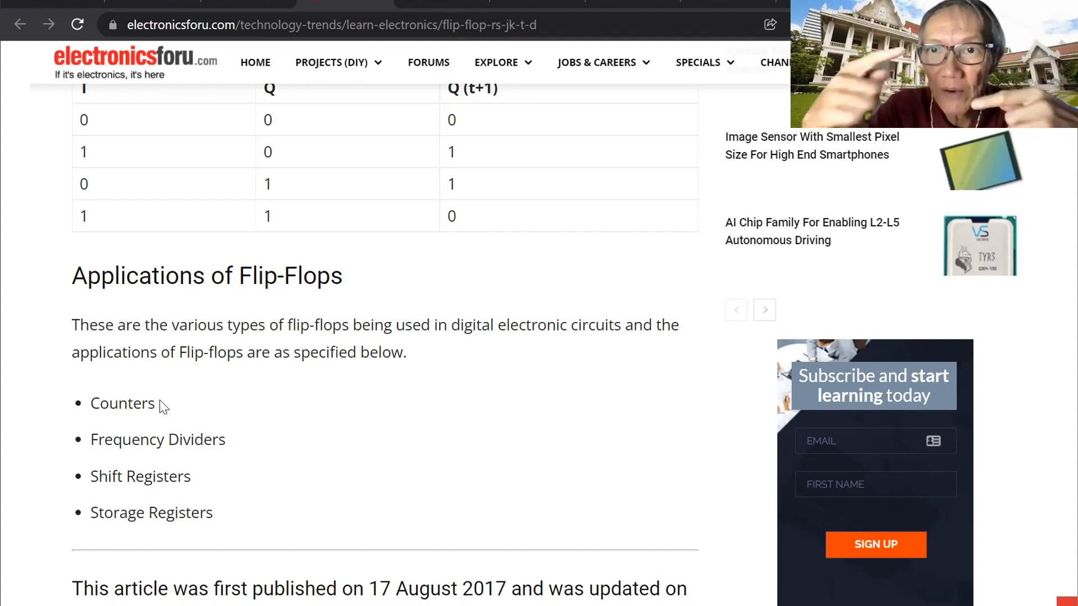
mouse_move(207, 434)
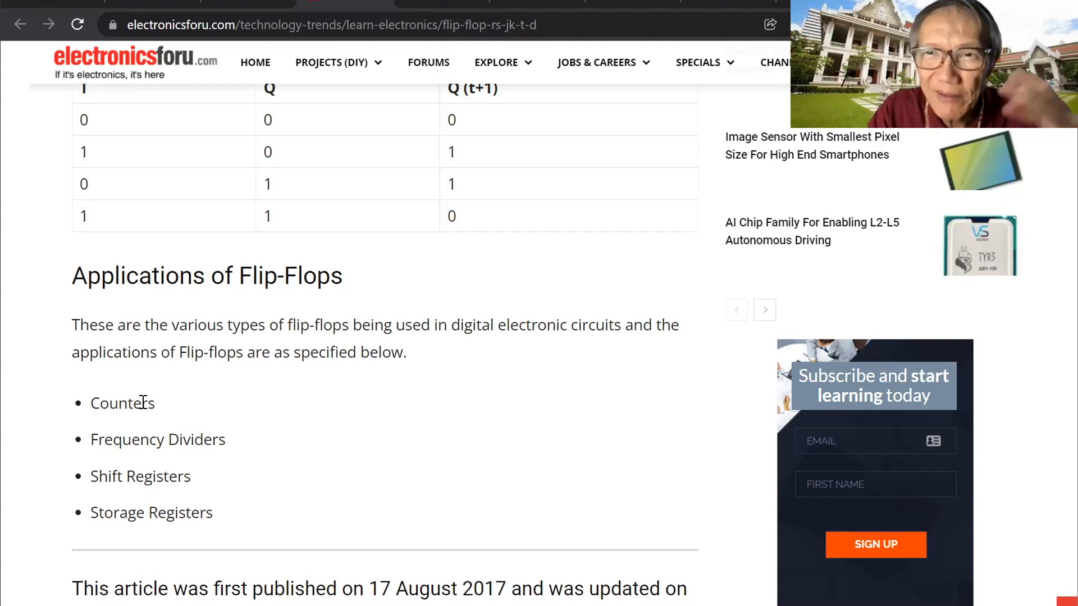
mouse_move(196, 486)
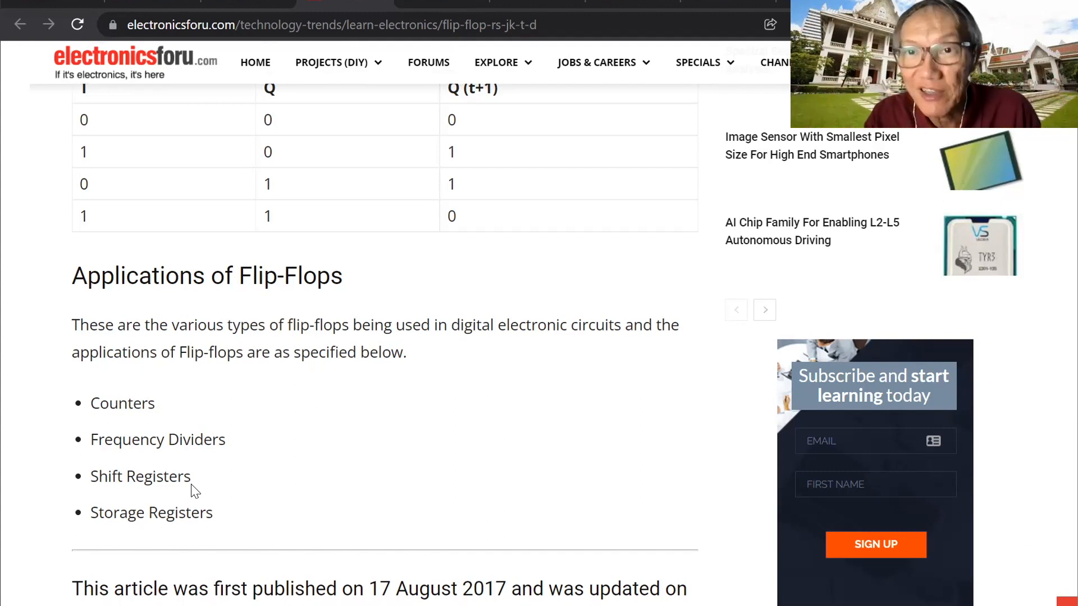
mouse_move(225, 521)
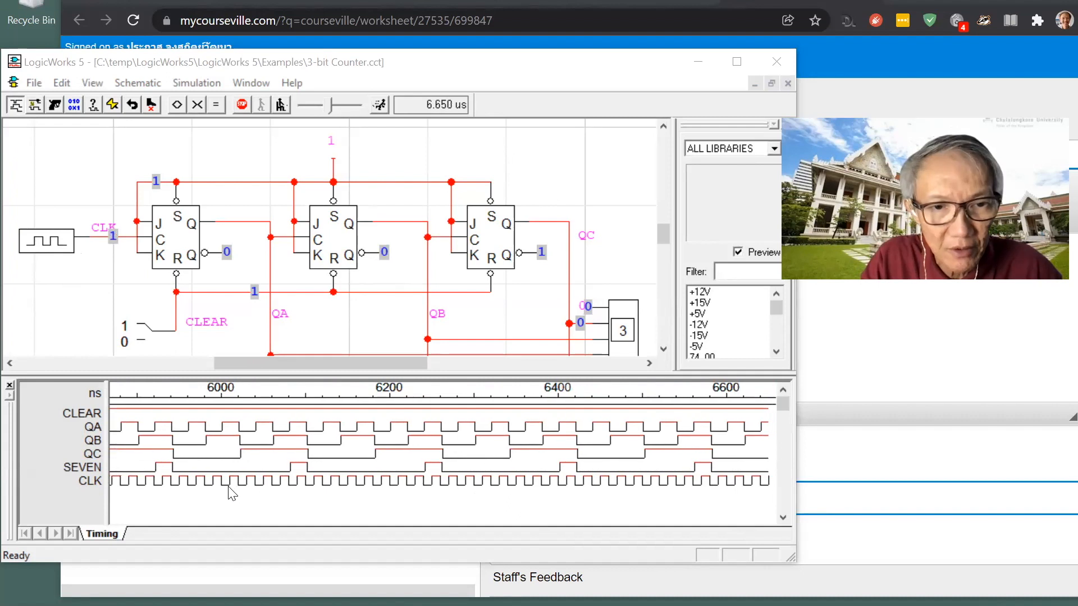
Step: Run the 3-bit Counter example so the QA, QB, QC, SEVEN and CLK waveforms advance
left_click(262, 104)
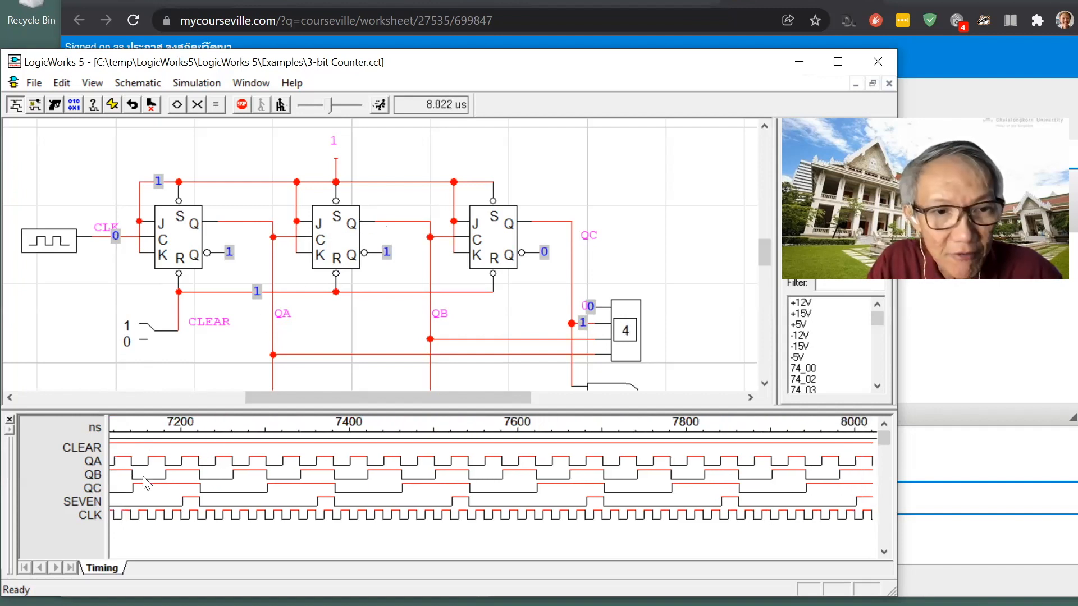
left_click(262, 104)
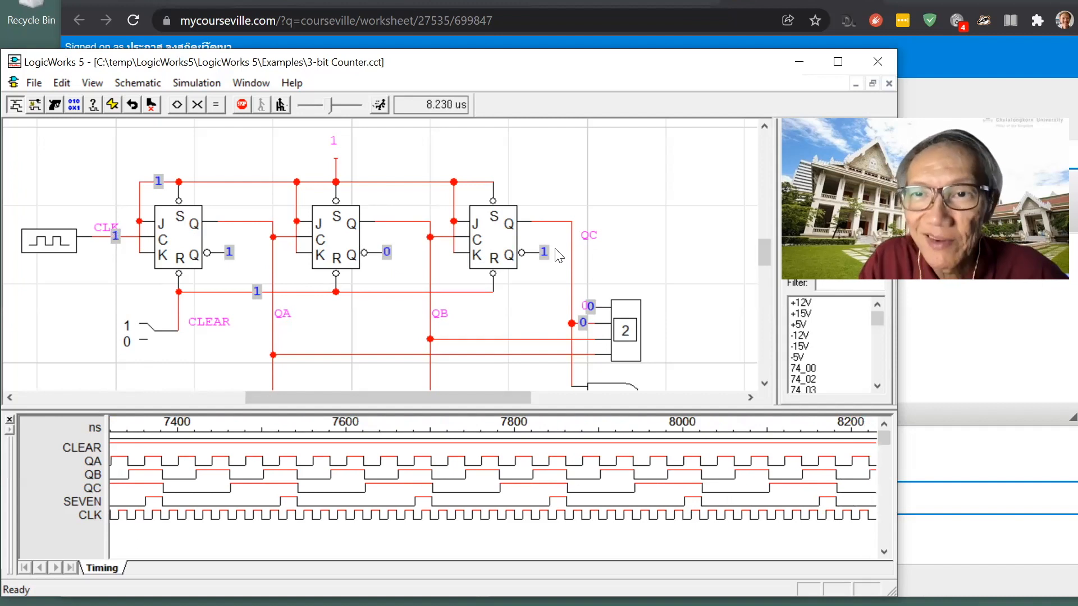
Step: Reset the counter simulation and advance it one step at a time several times
left_click(240, 104)
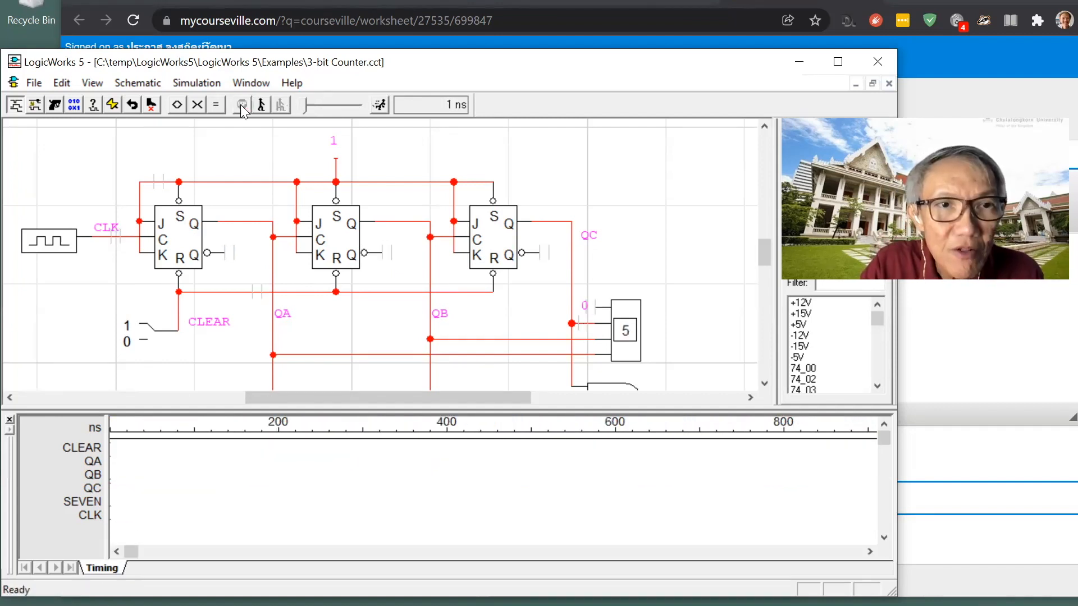
mouse_move(261, 104)
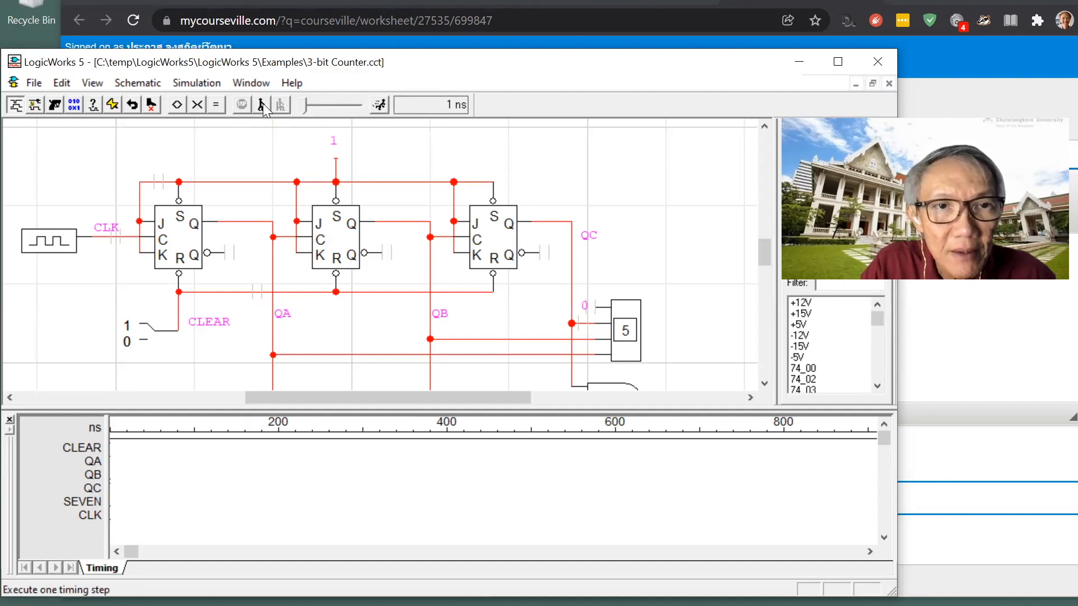
left_click(240, 104)
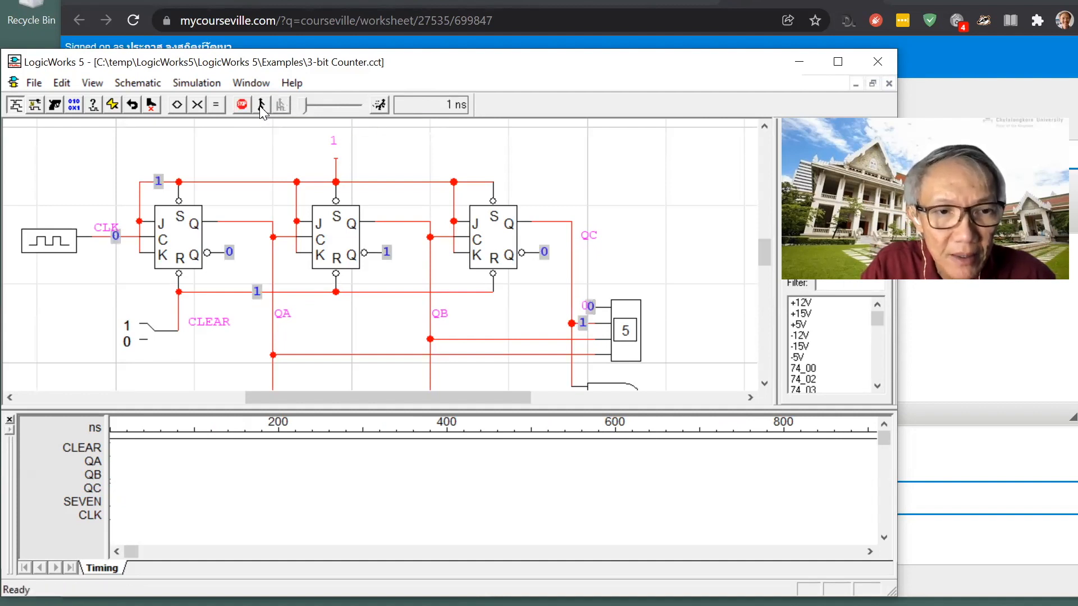
left_click(259, 104)
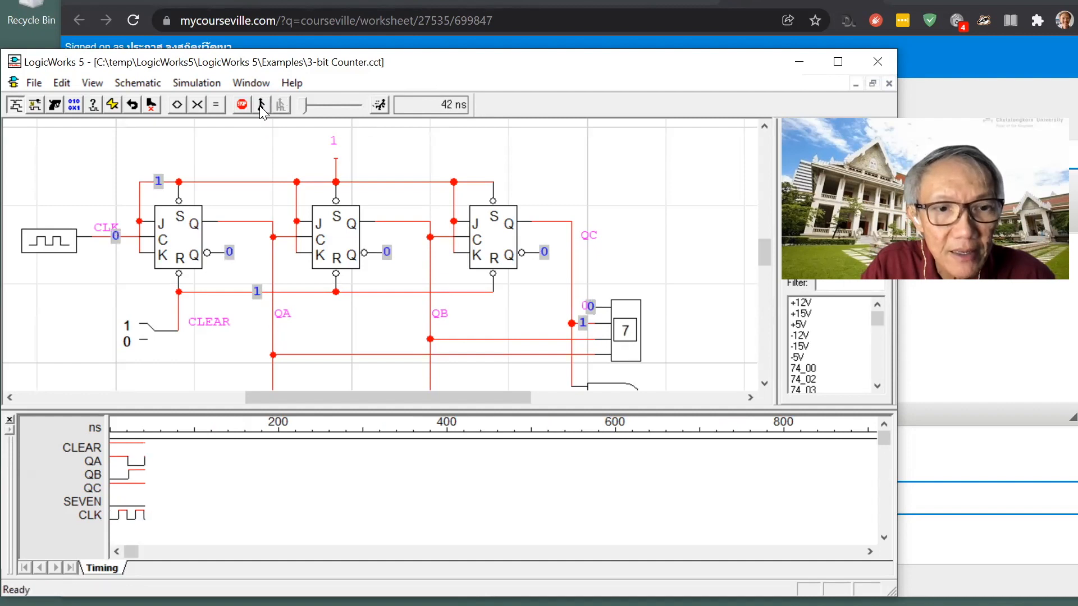
left_click(259, 104)
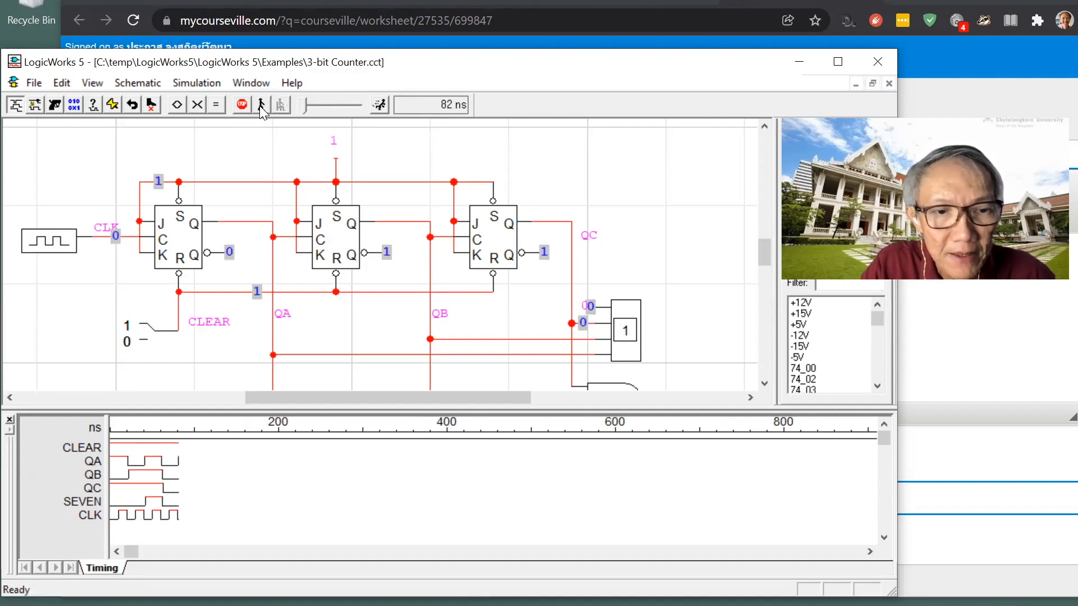
left_click(261, 104)
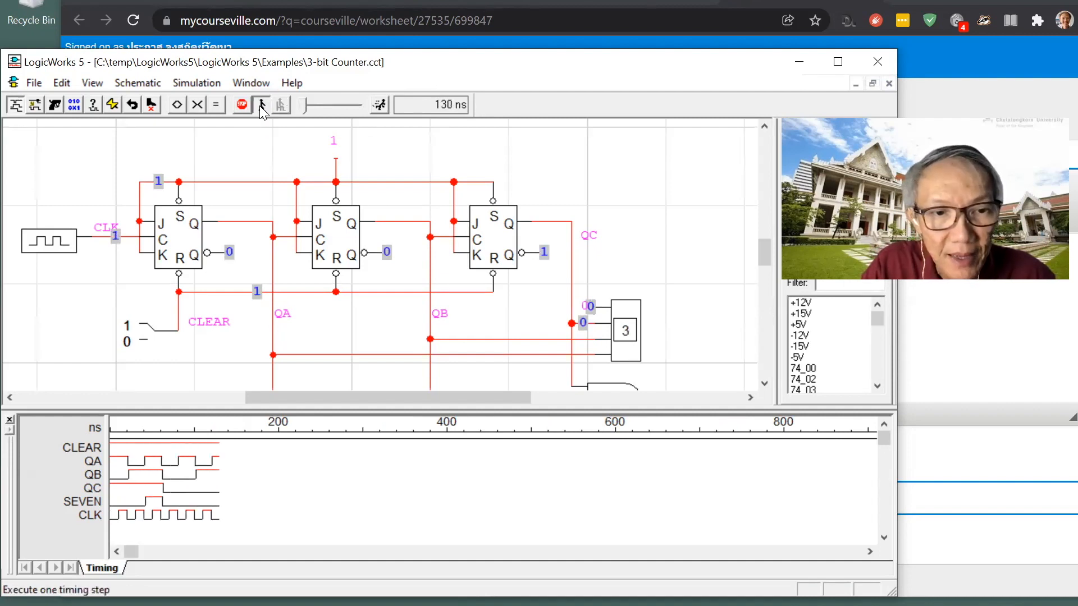
left_click(260, 104)
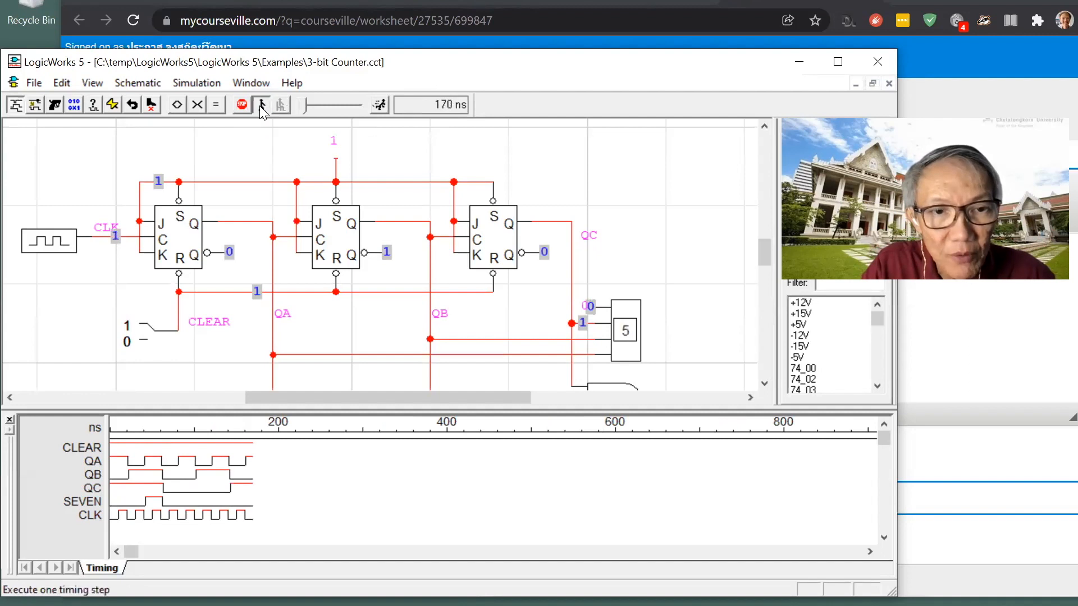
left_click(260, 105)
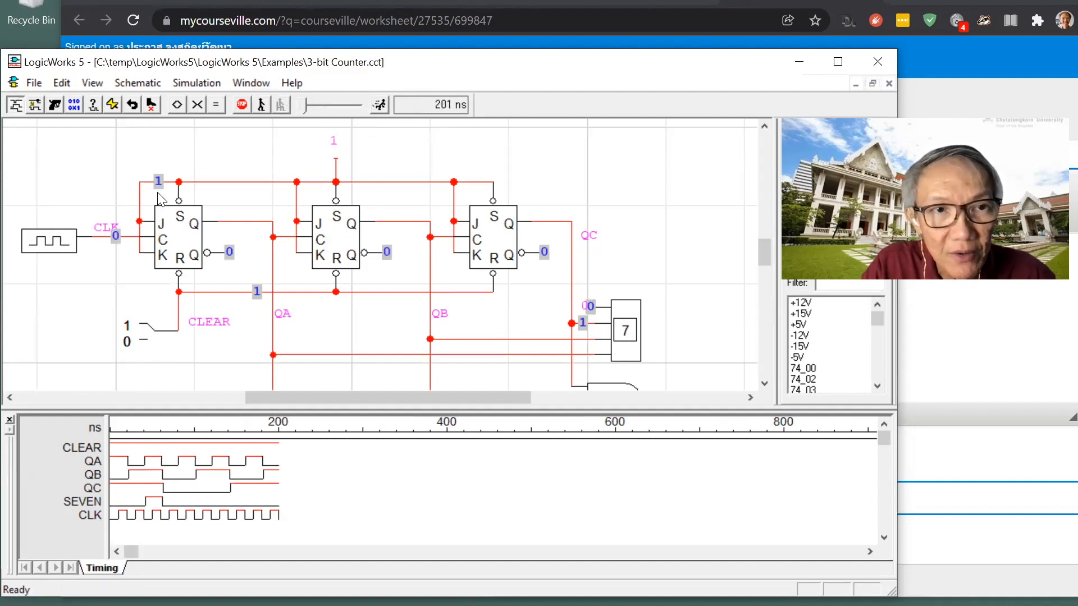
mouse_move(229, 256)
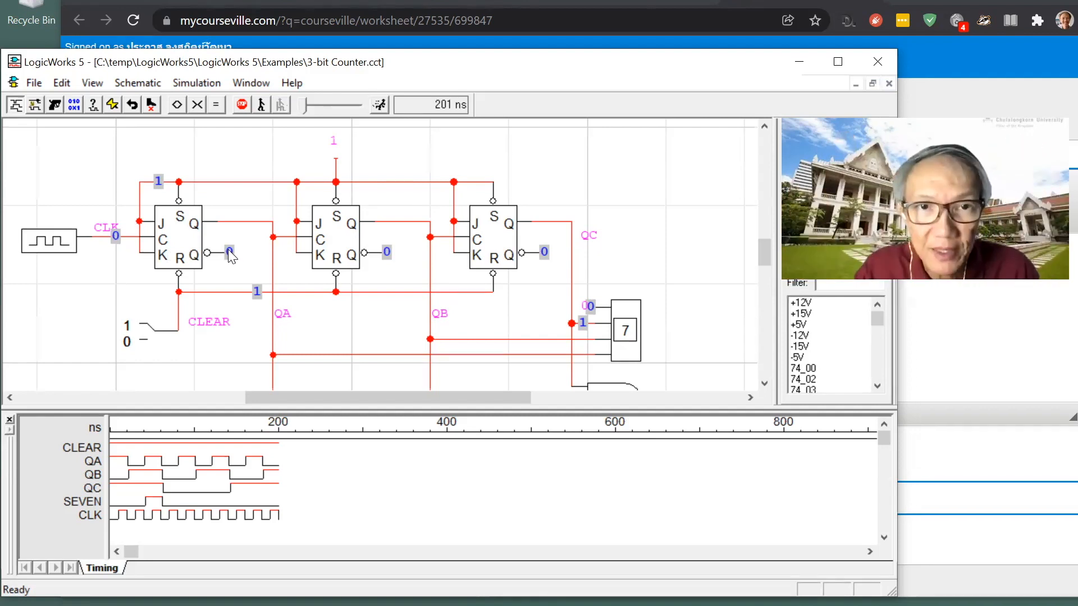
mouse_move(120, 258)
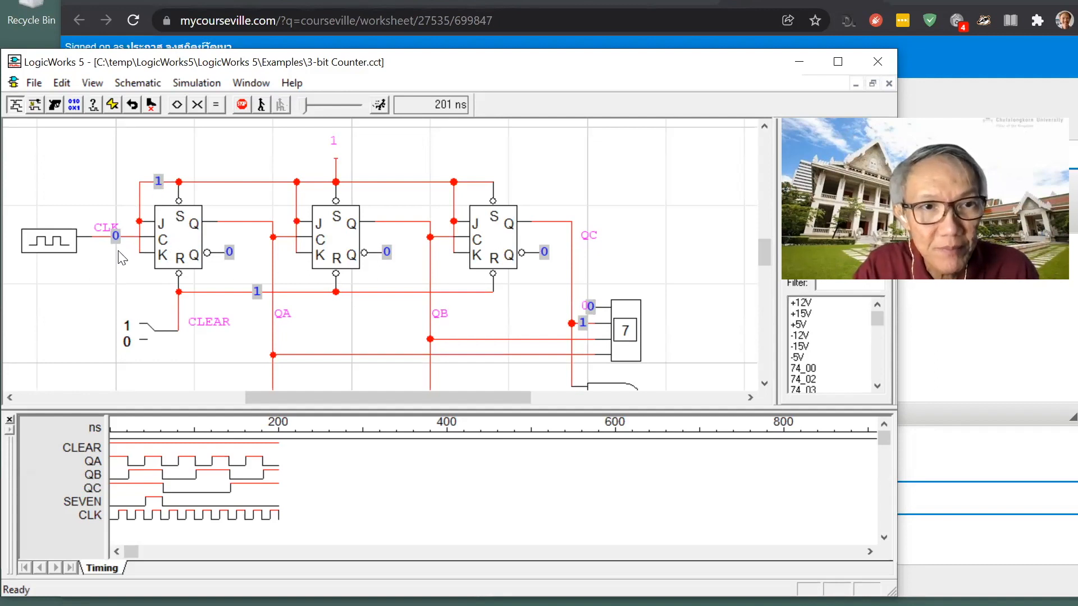
mouse_move(565, 250)
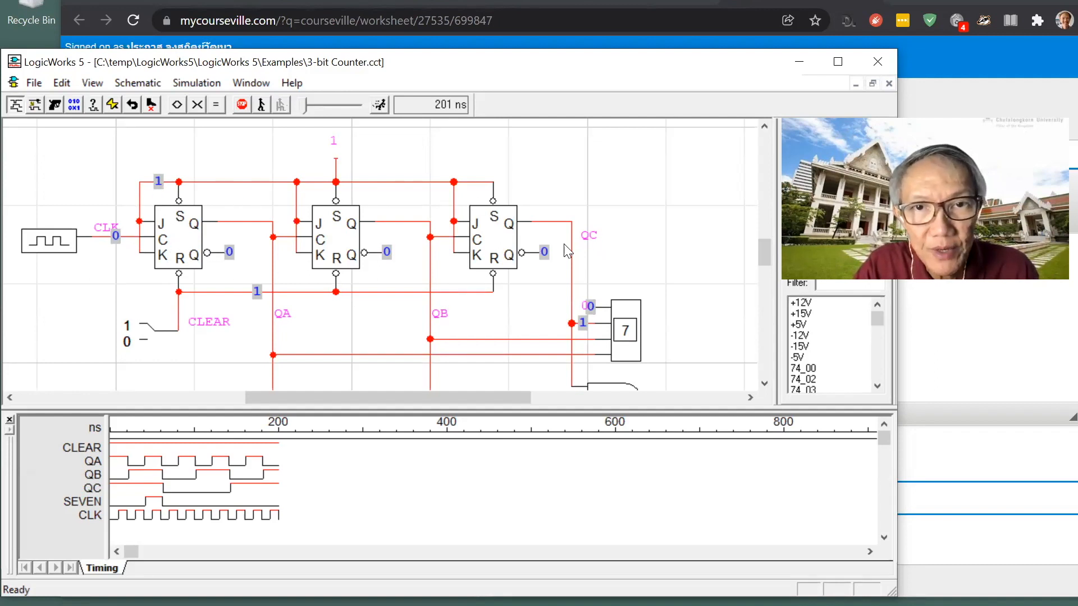
mouse_move(362, 263)
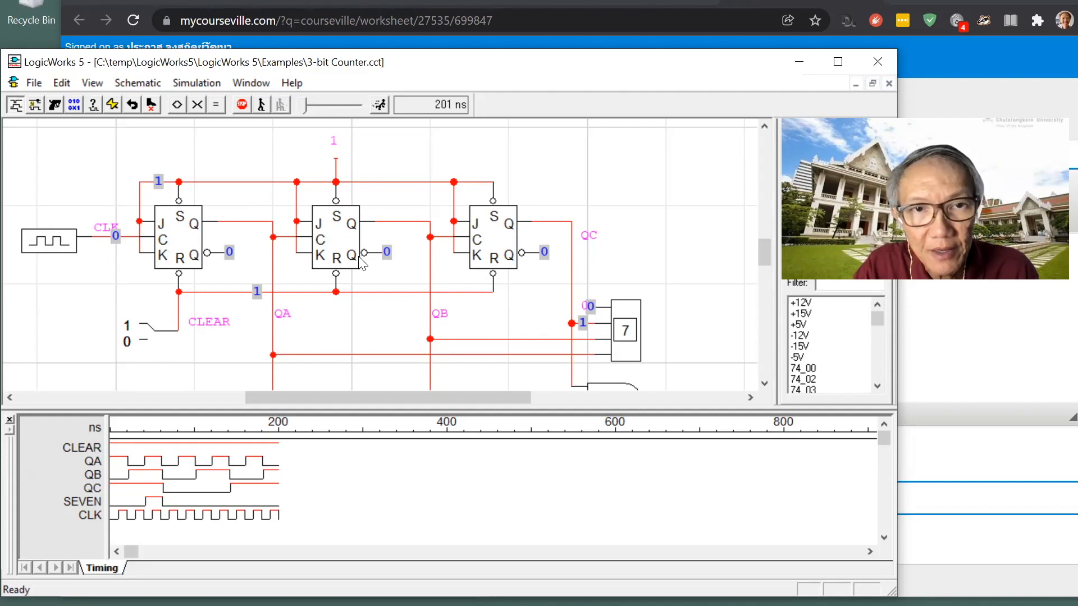
mouse_move(221, 288)
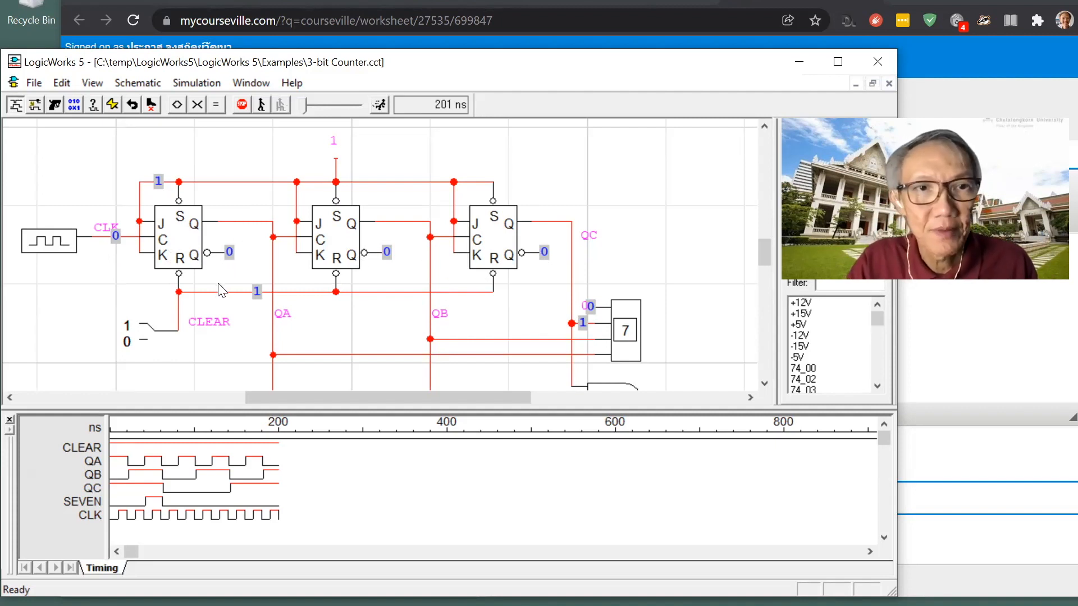
Step: Run the simulation continuously until the timing window fills past 5600 ns
left_click(379, 104)
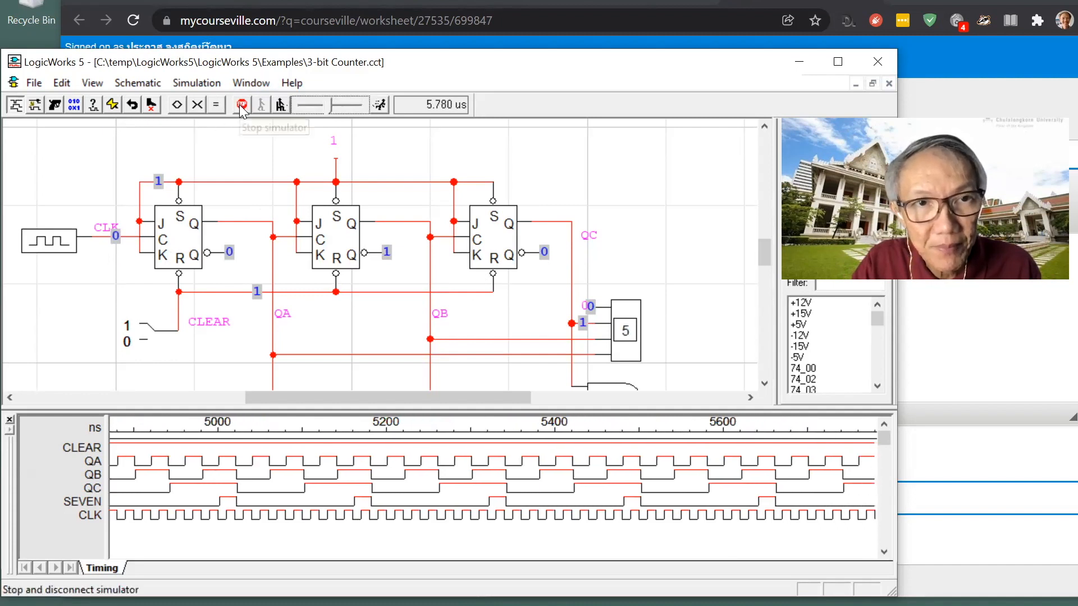
Step: Stop and restart the counter simulation, then single-step it forward to 123 ns
left_click(241, 104)
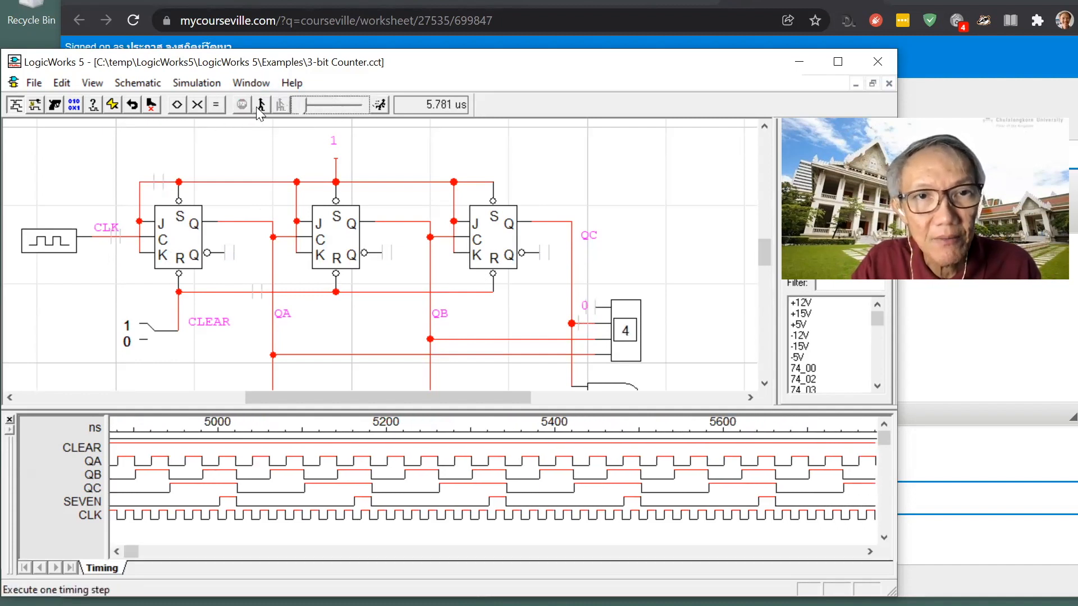
left_click(240, 104)
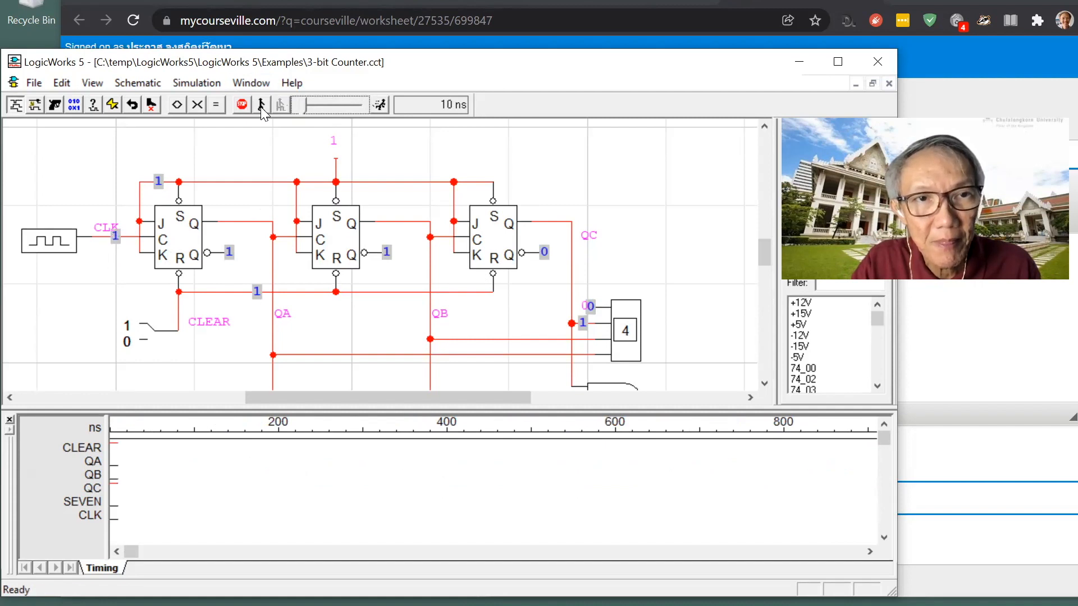
left_click(259, 104)
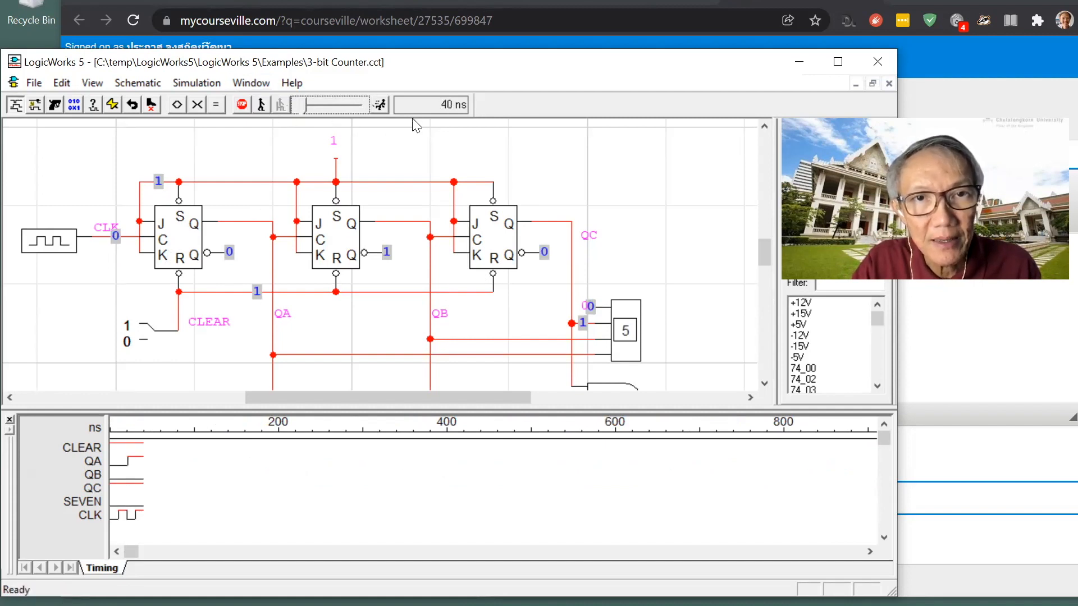
mouse_move(427, 123)
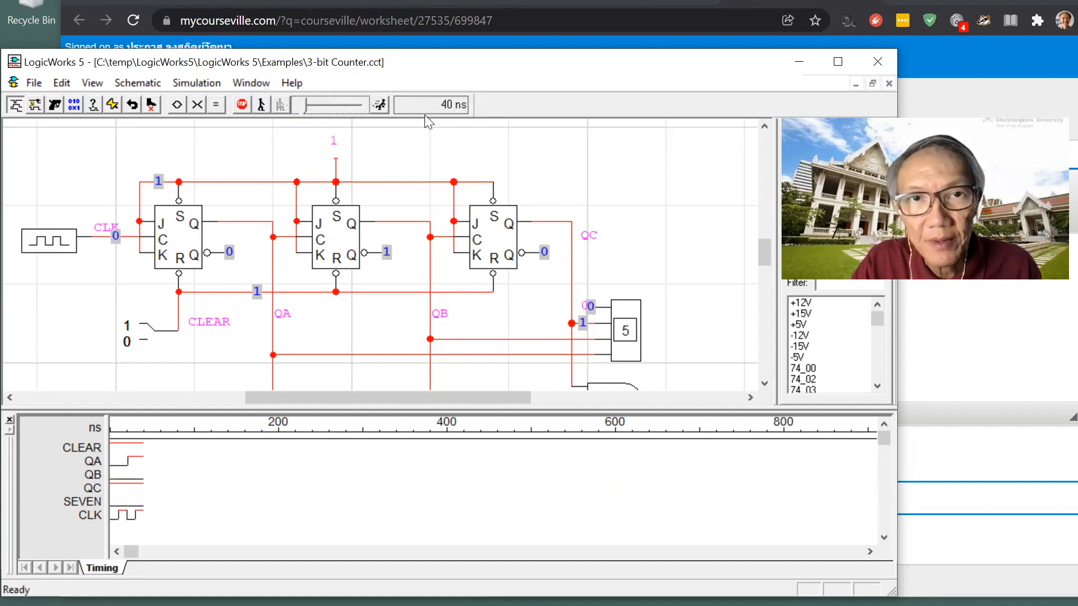
mouse_move(427, 137)
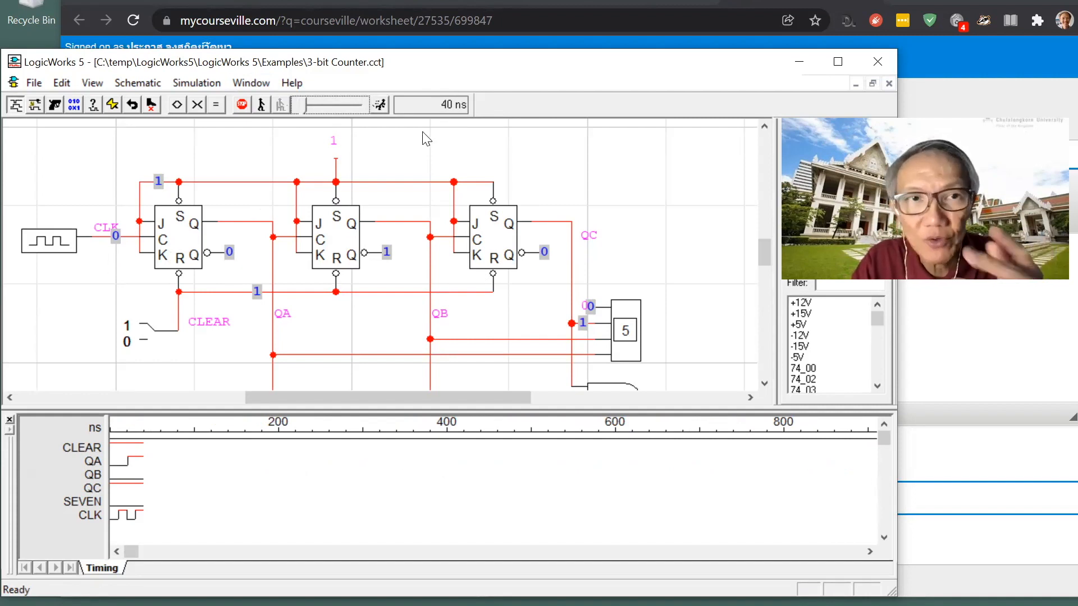
left_click(262, 104)
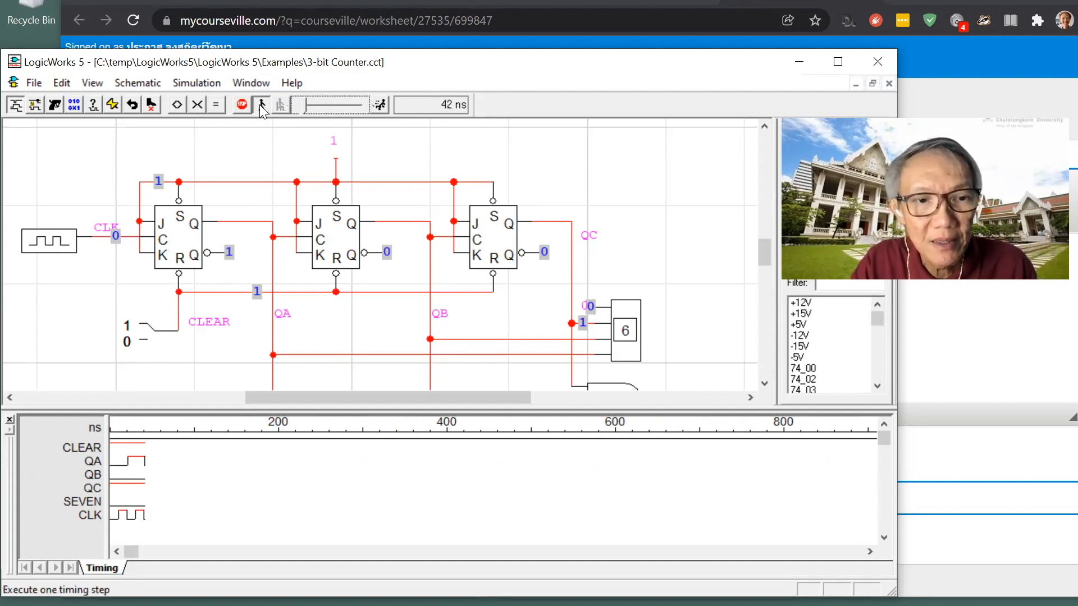
left_click(261, 104)
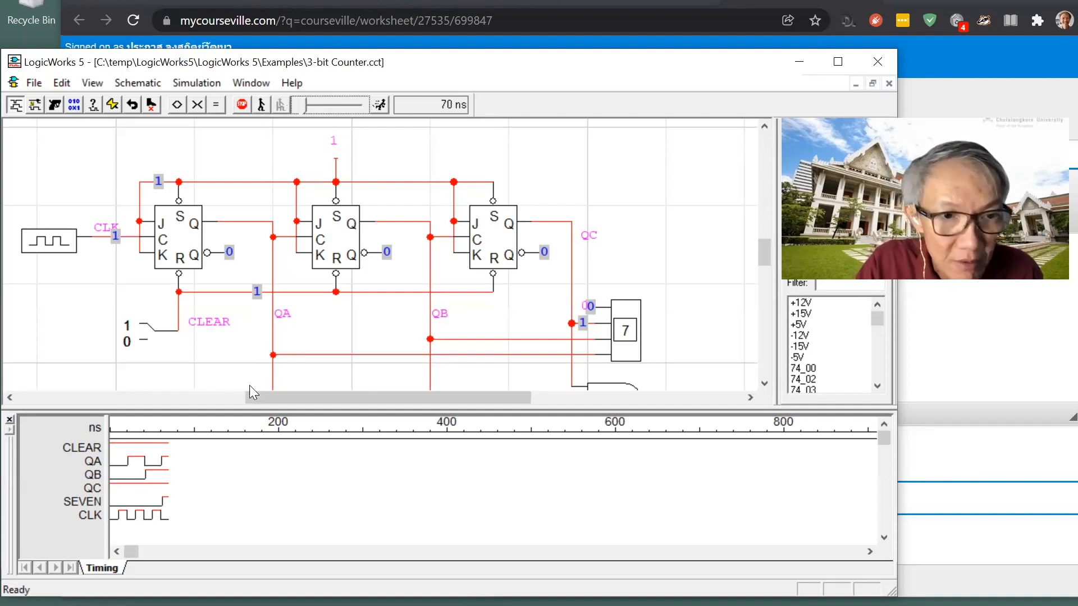
mouse_move(228, 280)
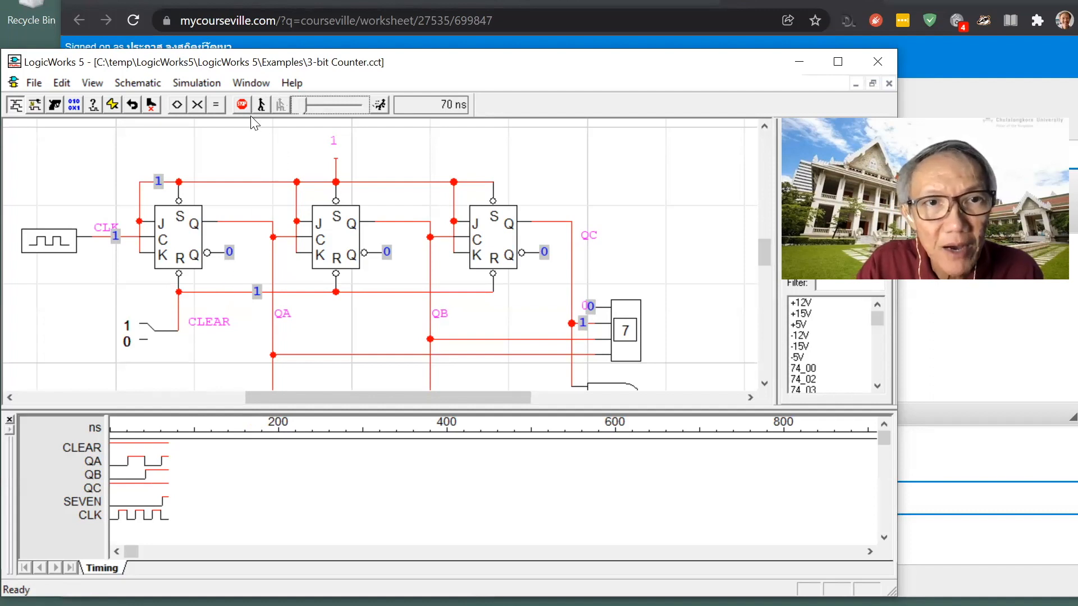
left_click(262, 105)
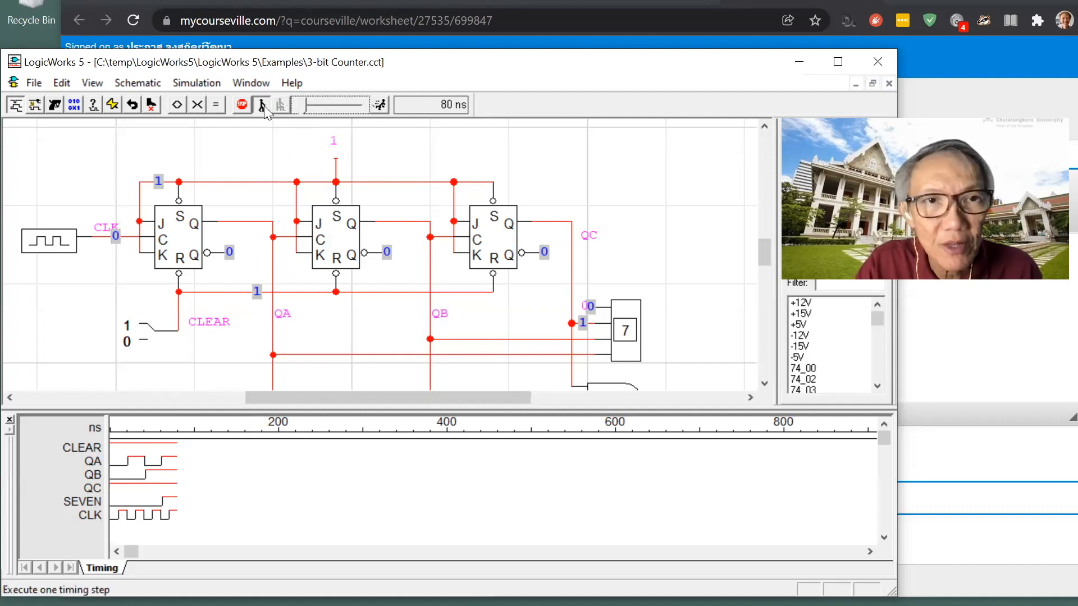
left_click(262, 104)
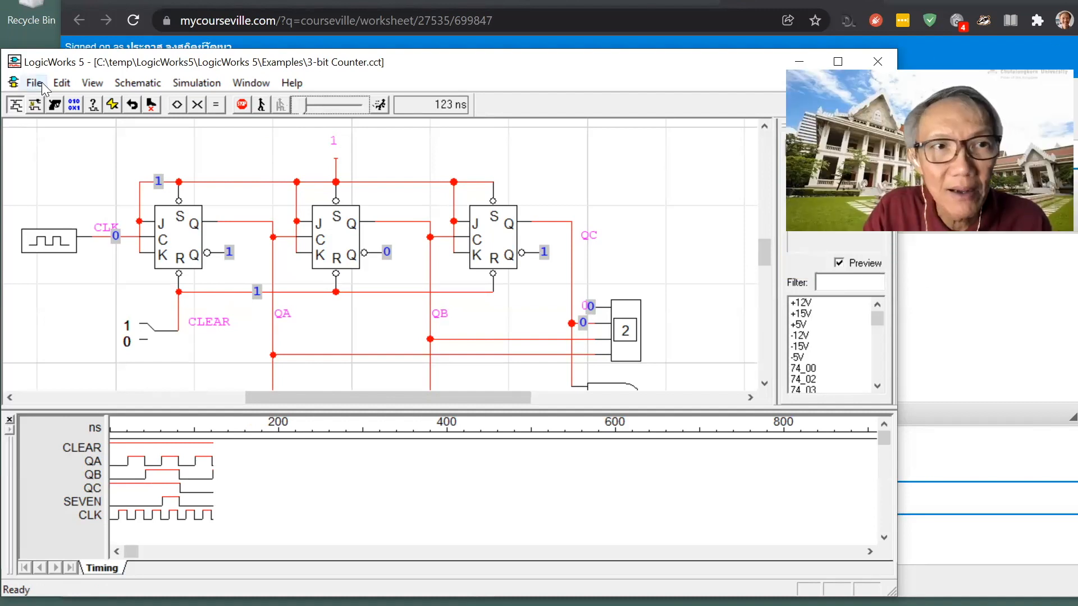
Step: Create a new blank Circuit document (Circuit2.cct) via File > New
left_click(33, 82)
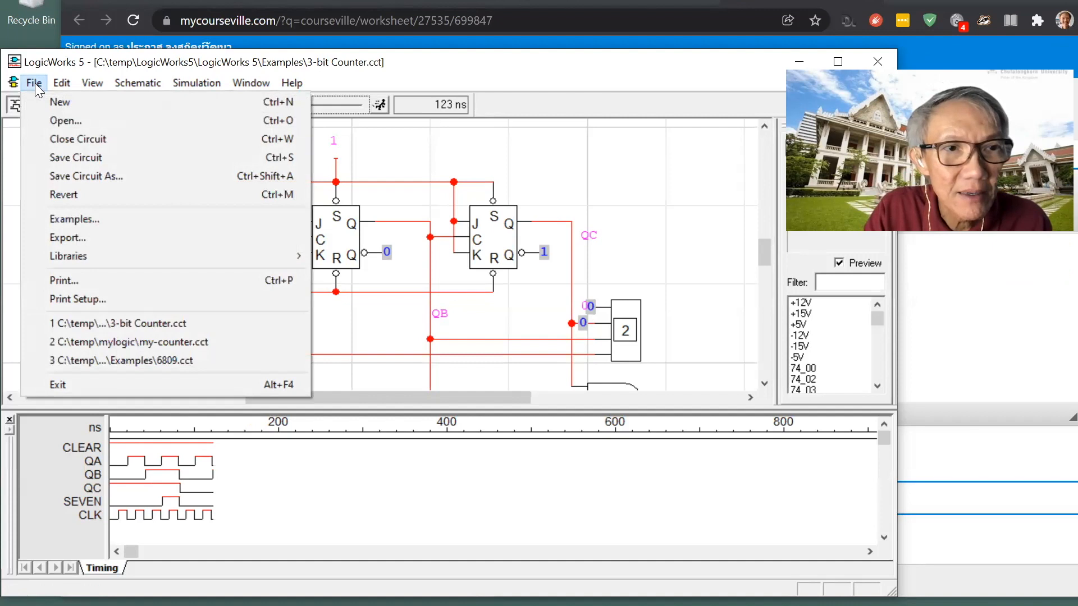
mouse_move(60, 102)
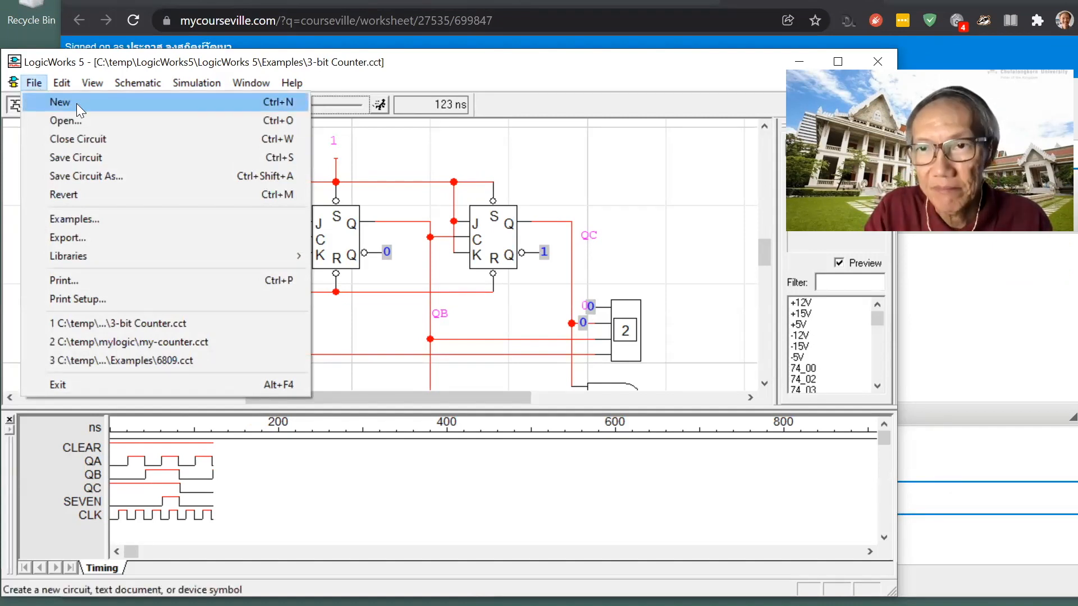
left_click(60, 102)
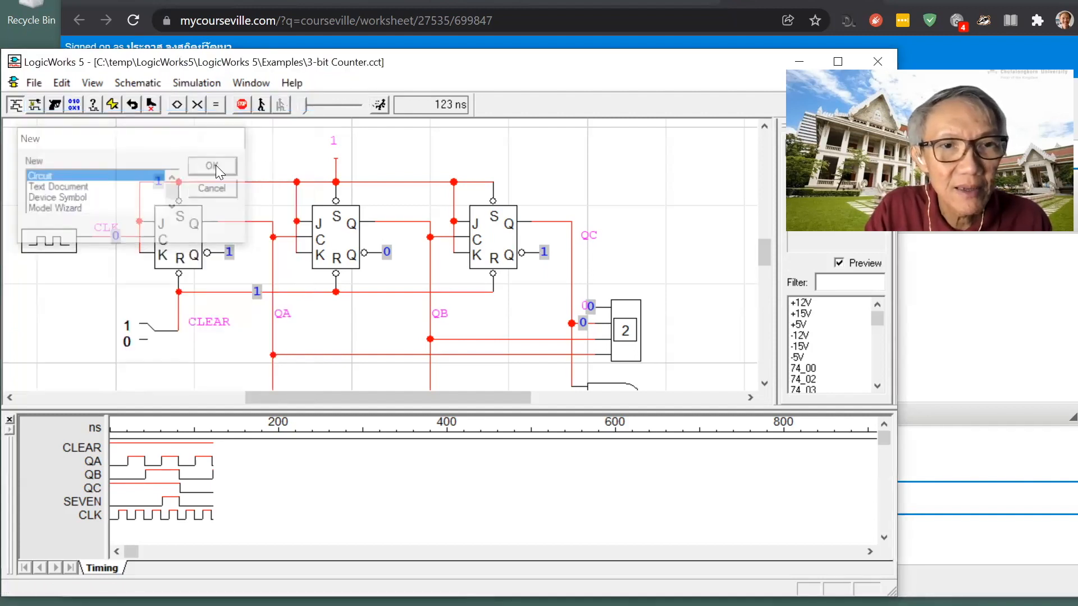
left_click(211, 166)
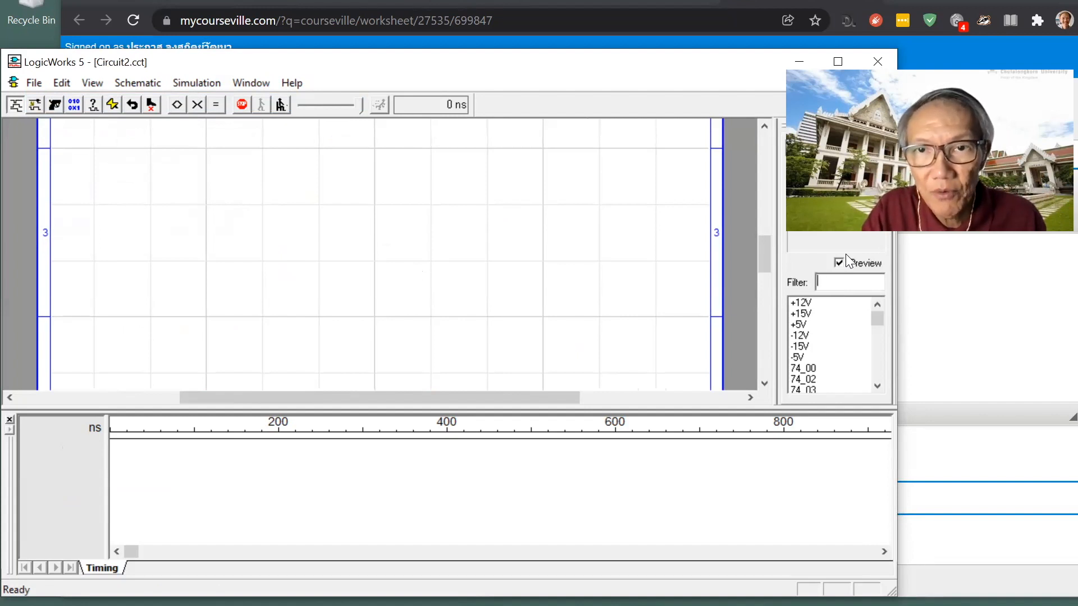
mouse_move(991, 405)
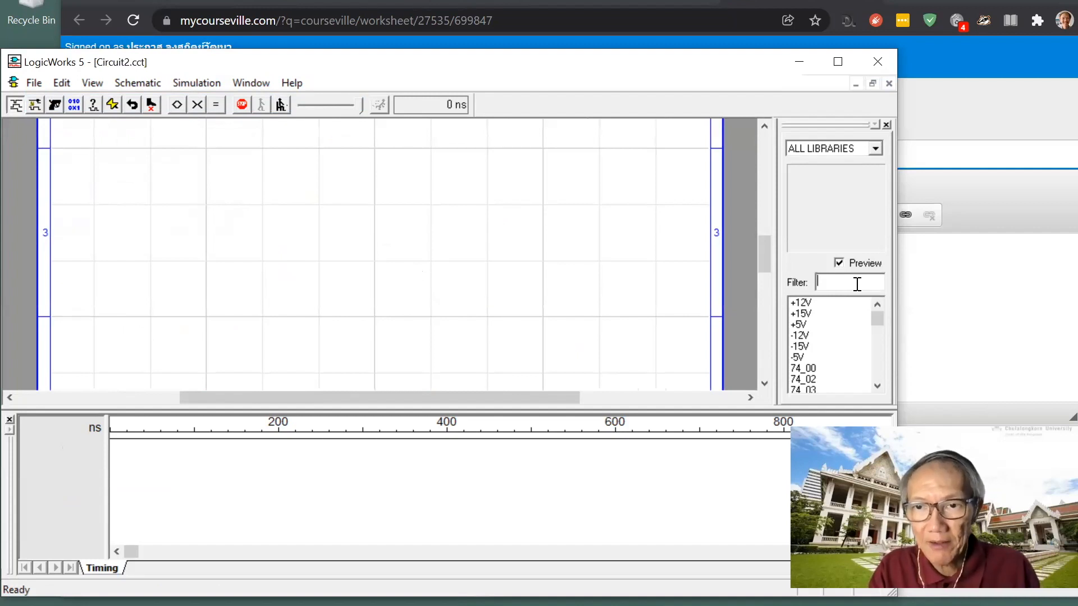
Step: Filter the parts palette for 'and' and place a 2-input AND gate on the schematic
type("an")
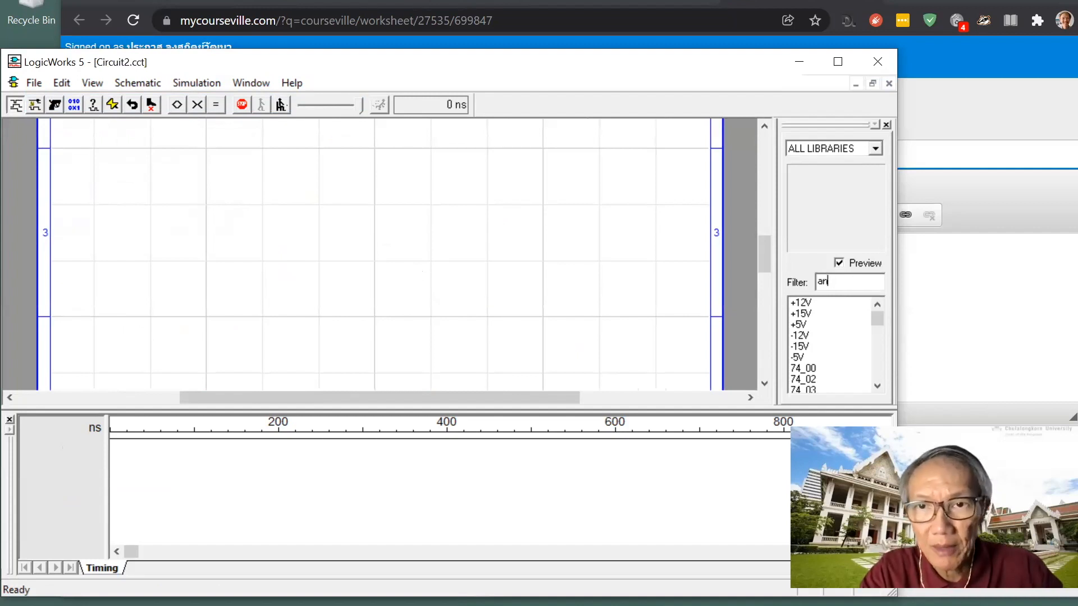
type("d")
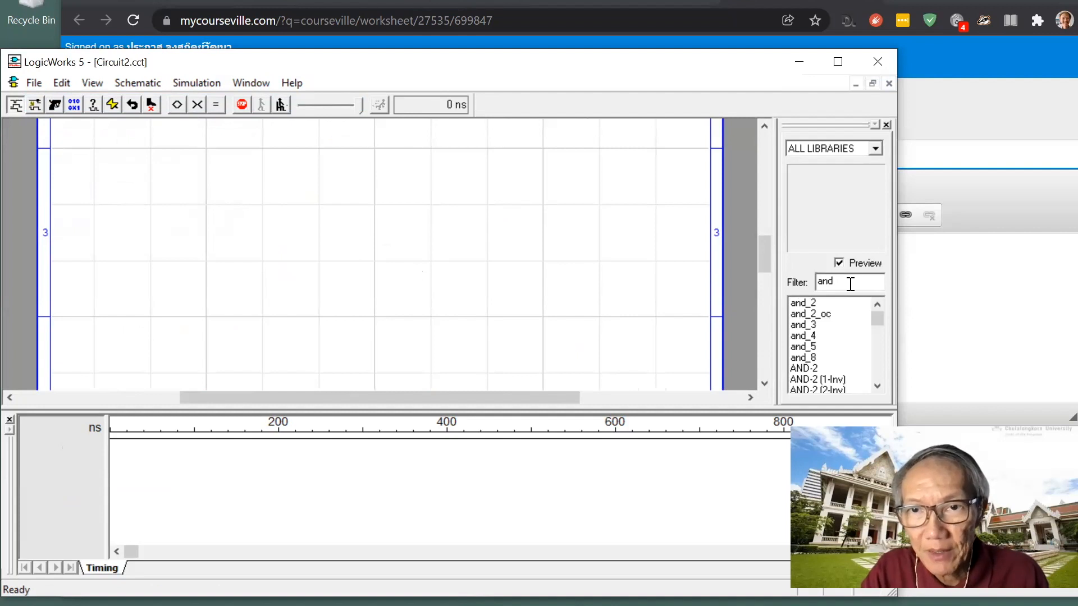
left_click(802, 302)
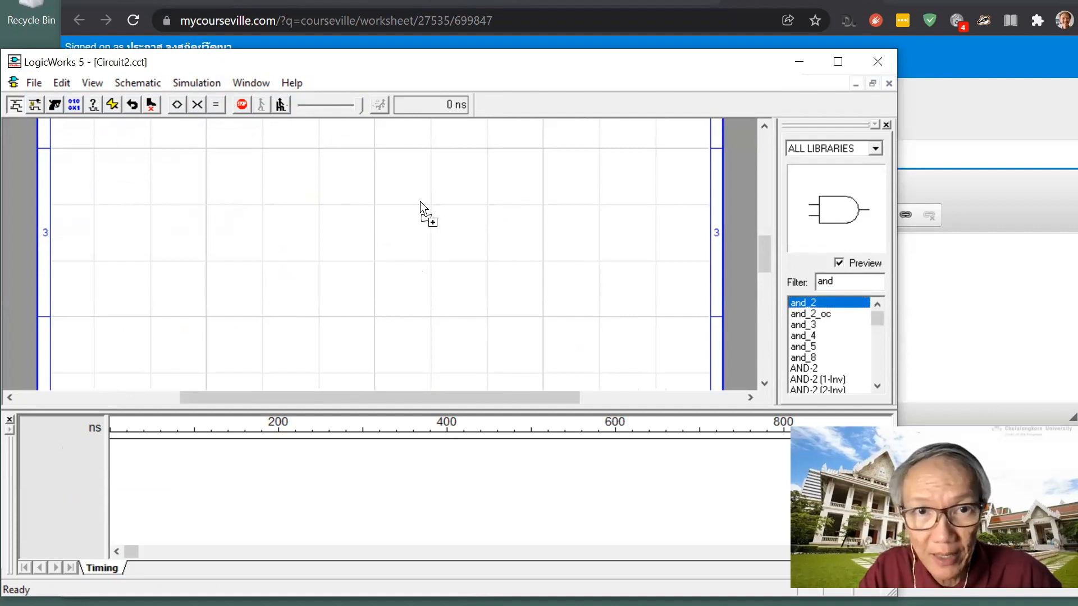
left_click(419, 216)
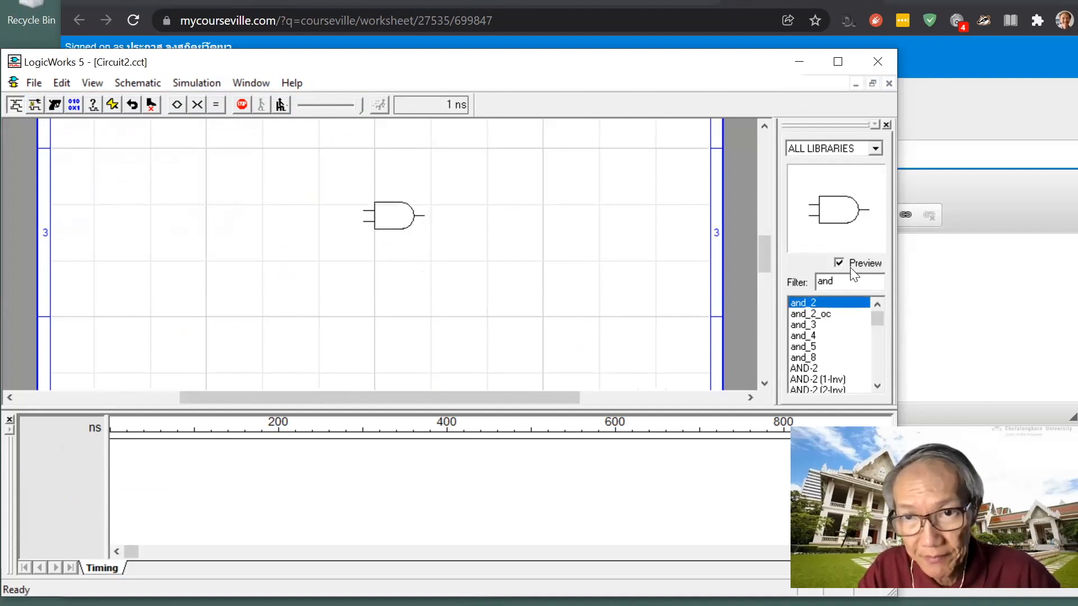
mouse_move(853, 282)
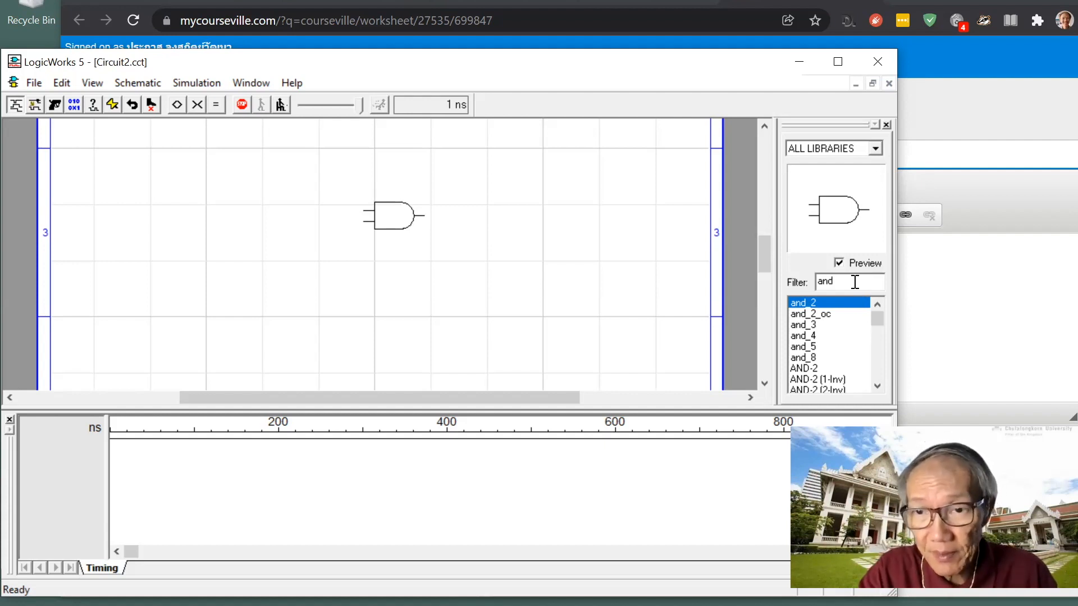
Step: Filter for 'swit' and place a Binary Switch to the left of the AND gate
type("w")
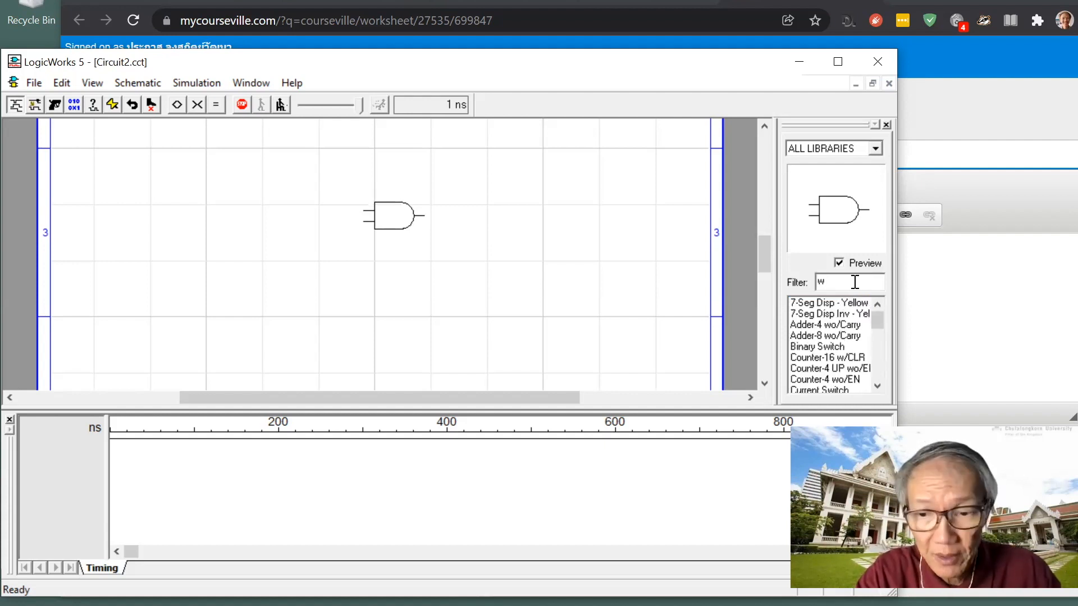
type("swit")
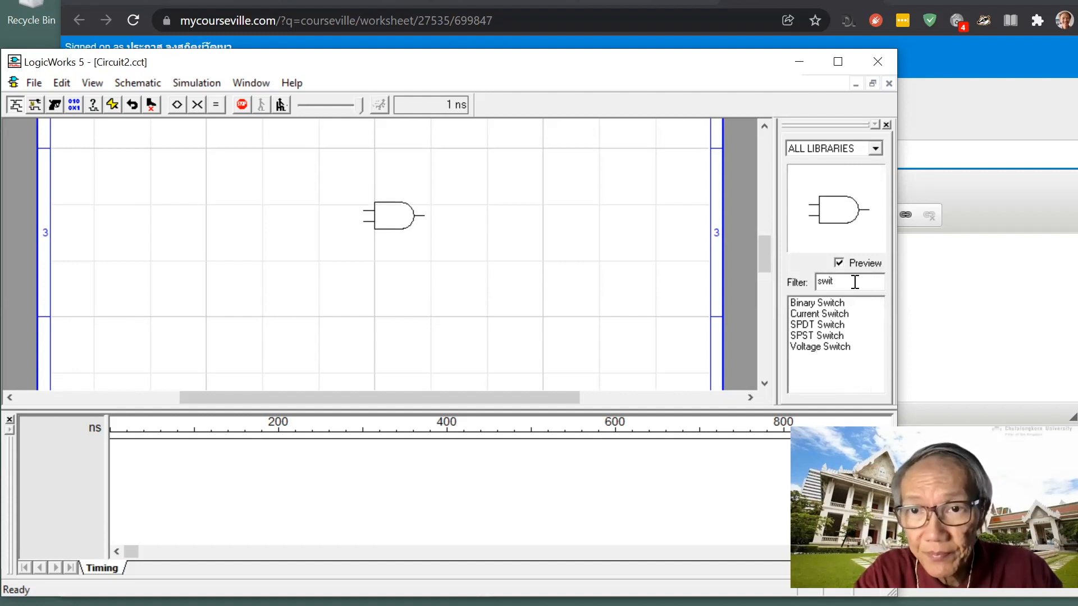
left_click(817, 302)
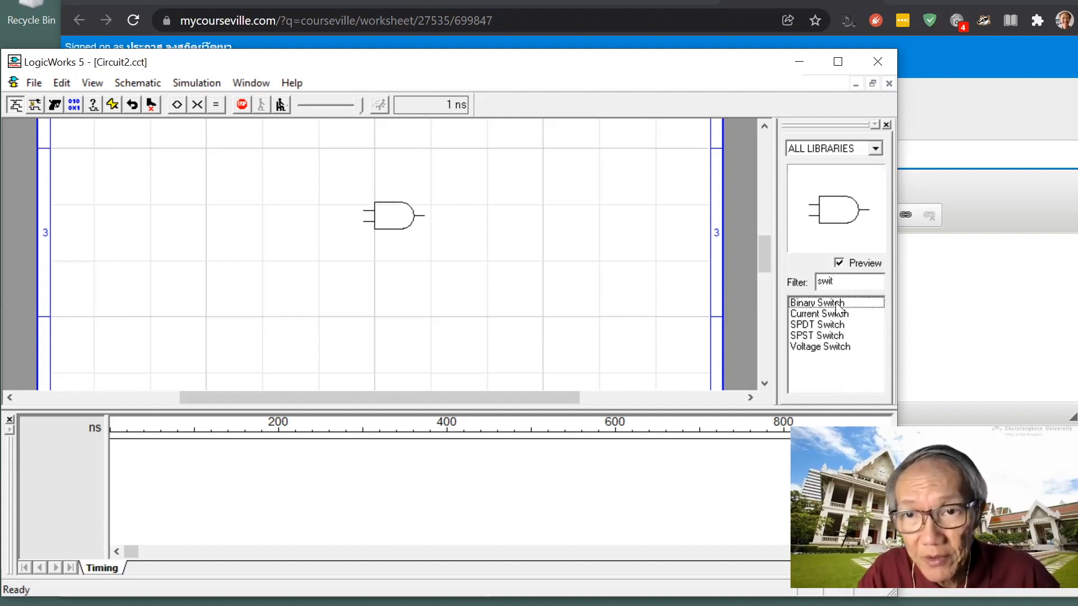
left_click(816, 302)
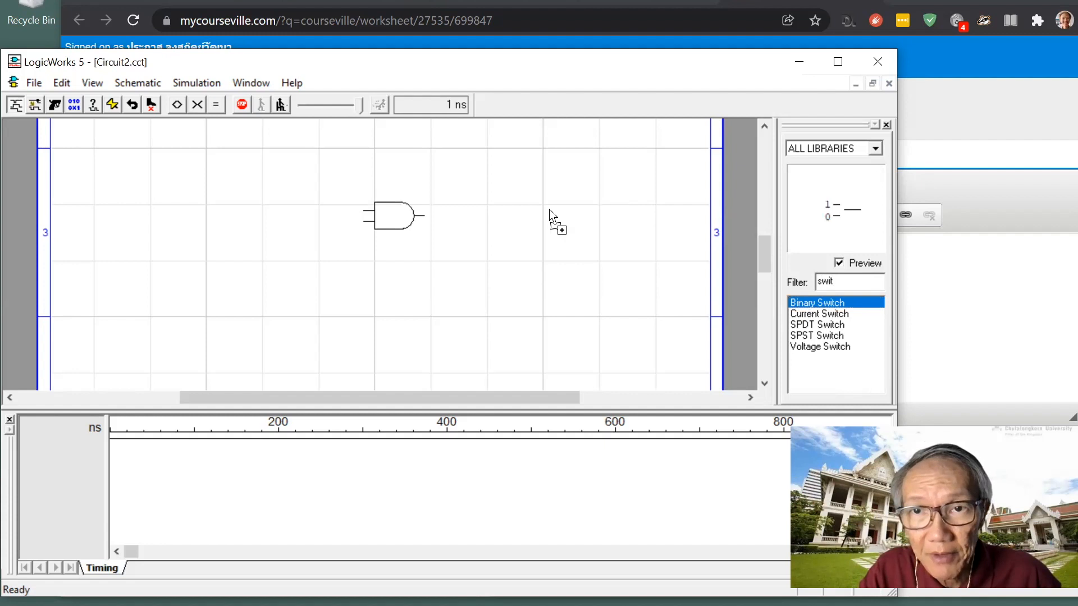
left_click(289, 192)
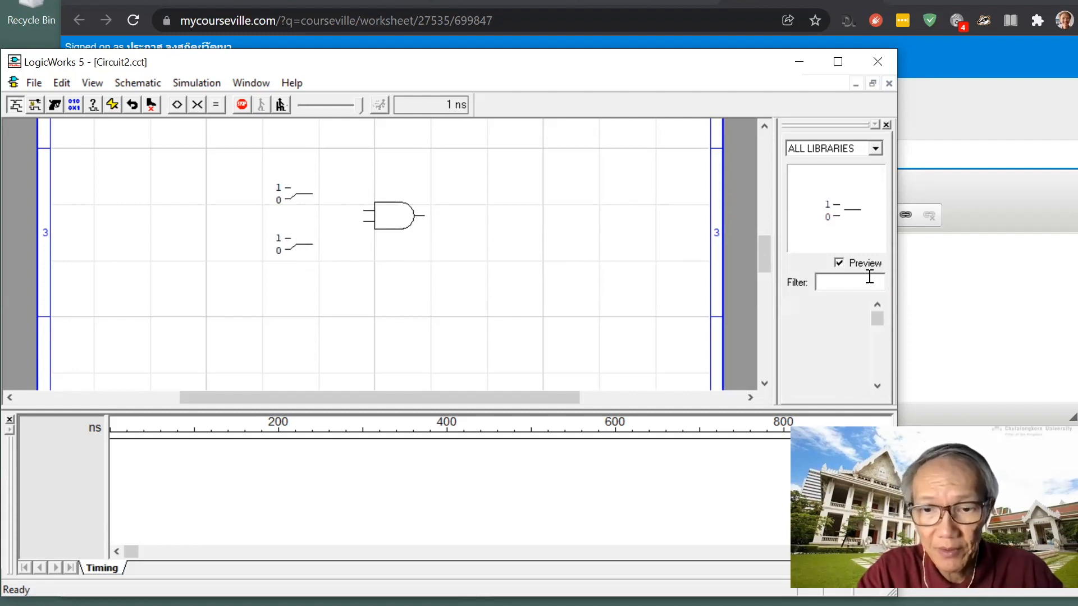
Step: Filter for 'pro' and place a Binary Probe at the AND gate's output
type("pro")
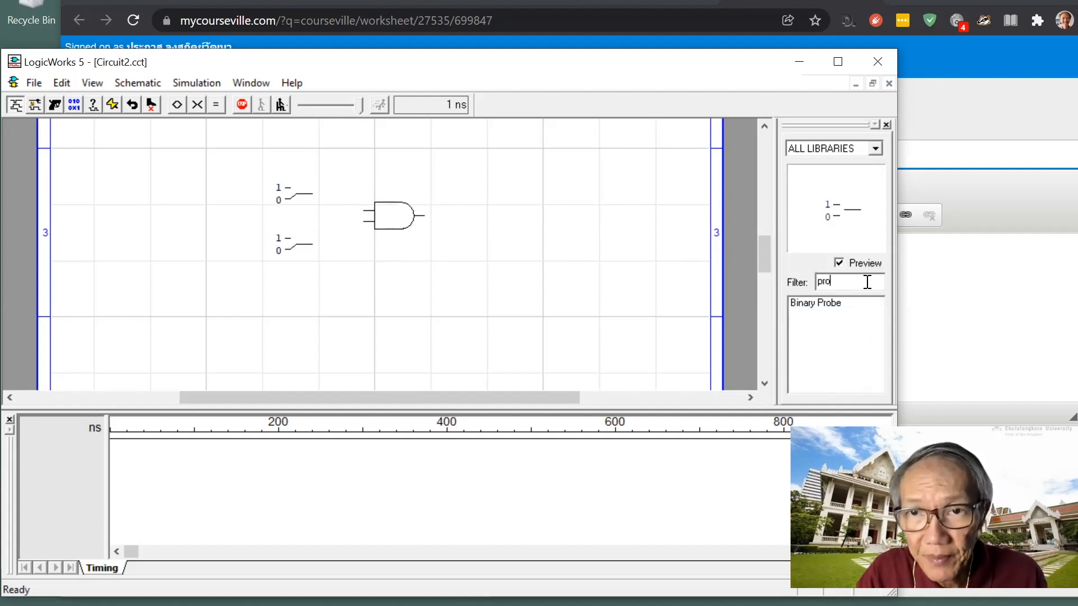
left_click(815, 303)
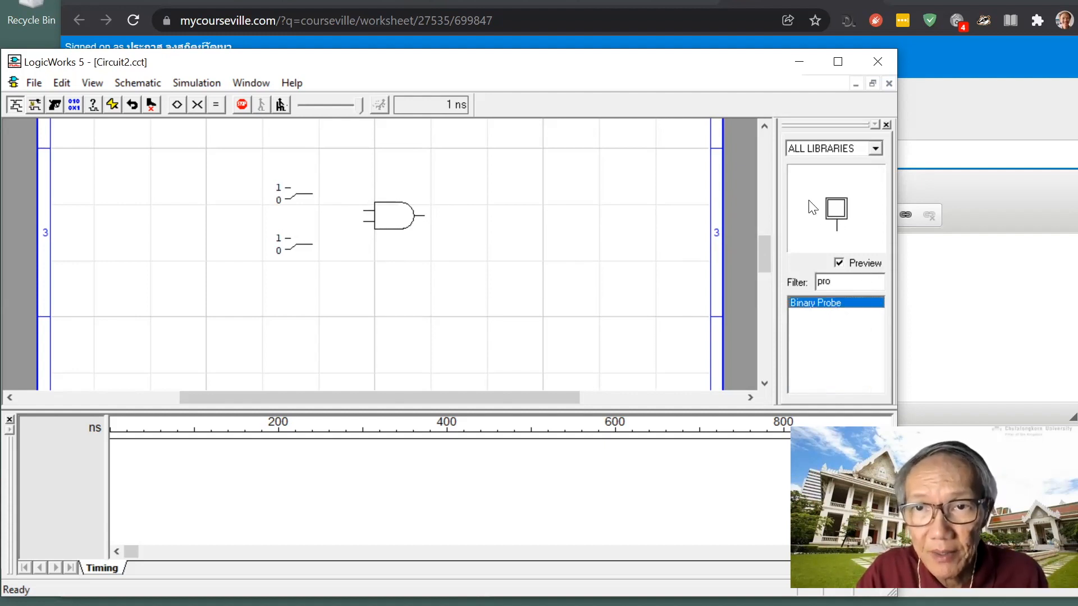
left_click(486, 189)
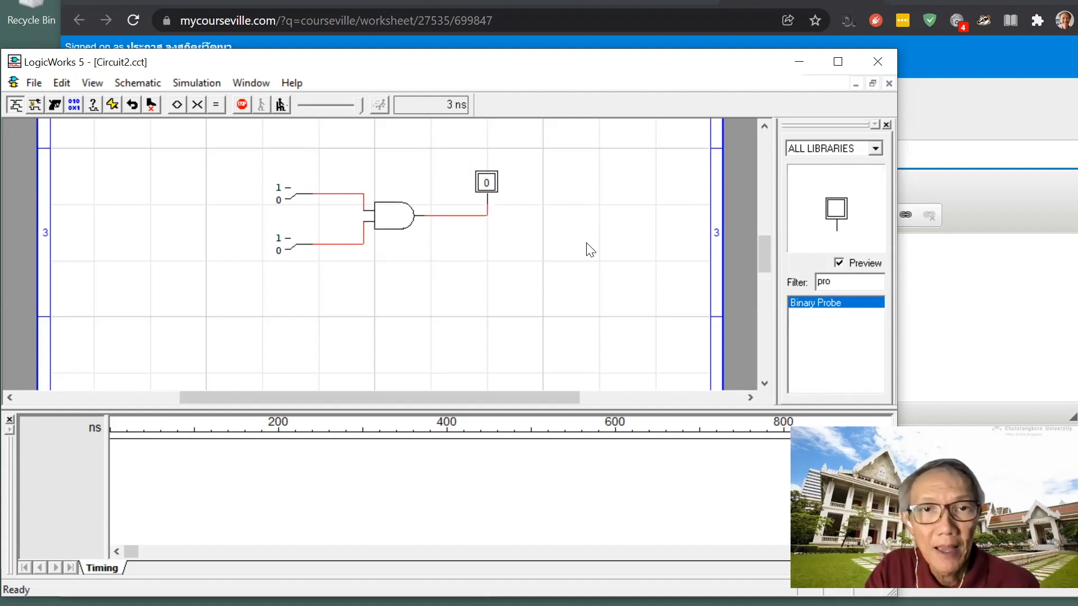
mouse_move(375, 213)
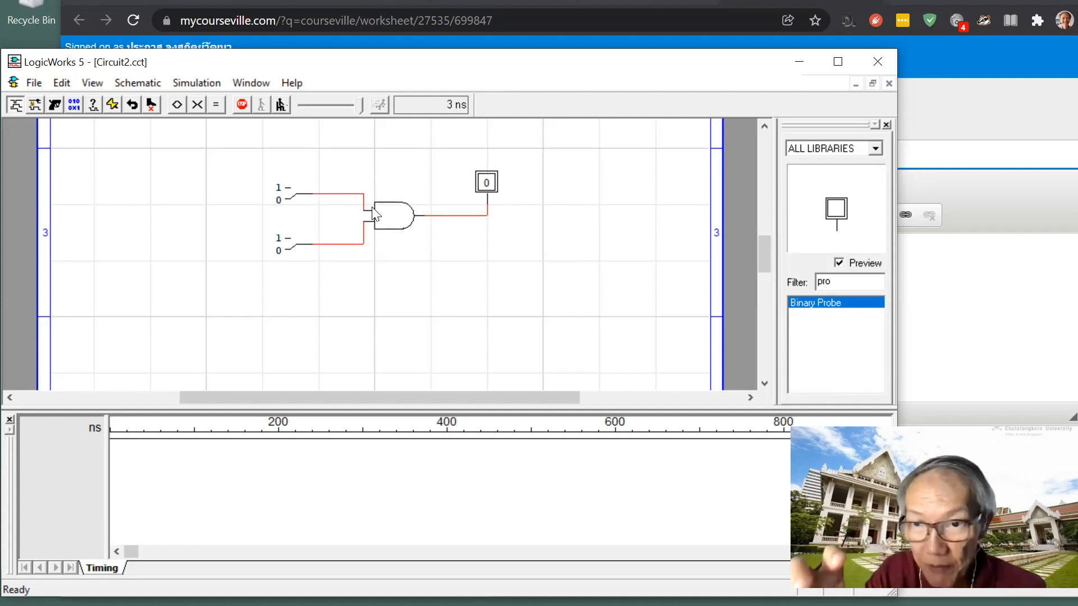
mouse_move(192, 488)
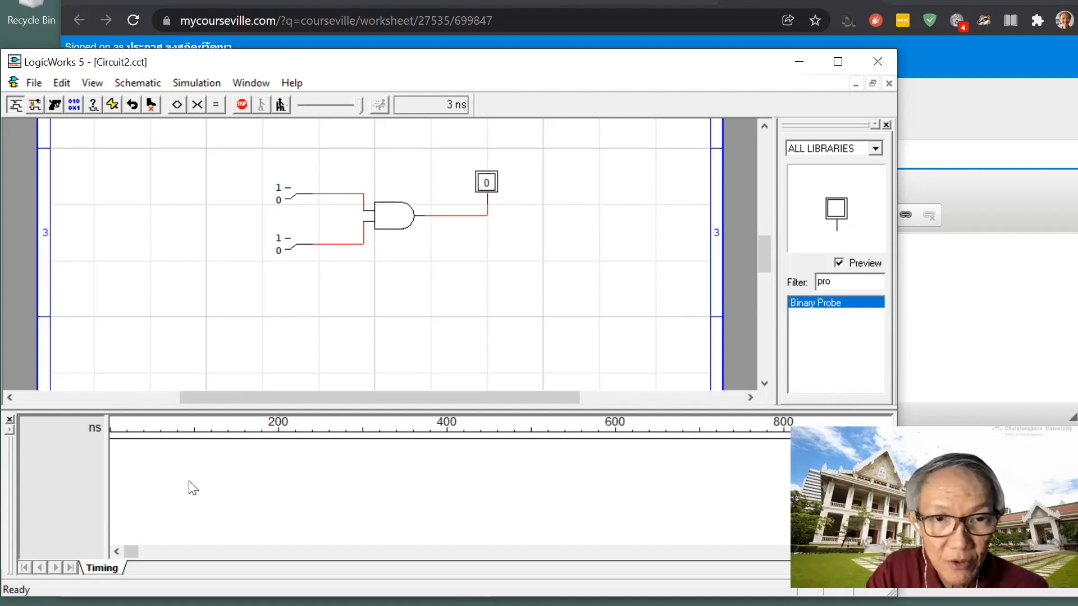
mouse_move(294, 285)
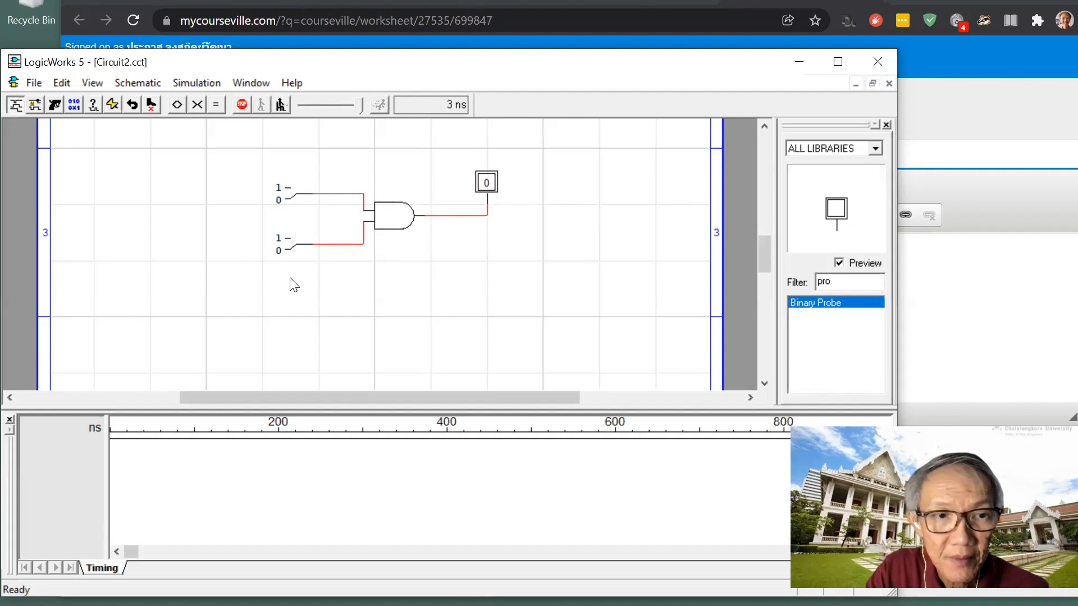
mouse_move(438, 208)
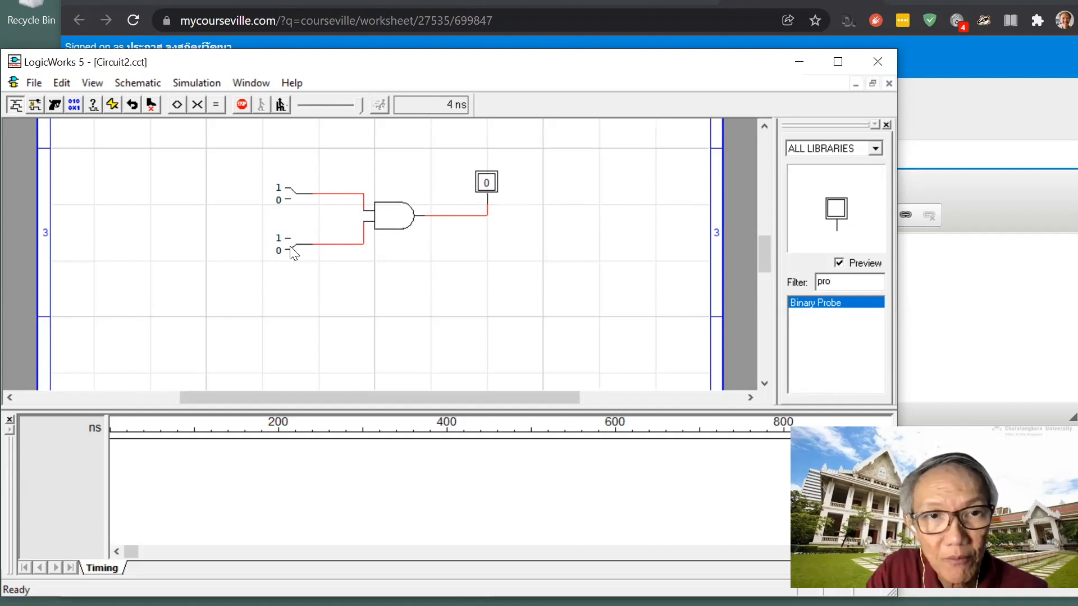
Step: Flip the lower binary switch to 1 so the probe reads 1
left_click(289, 249)
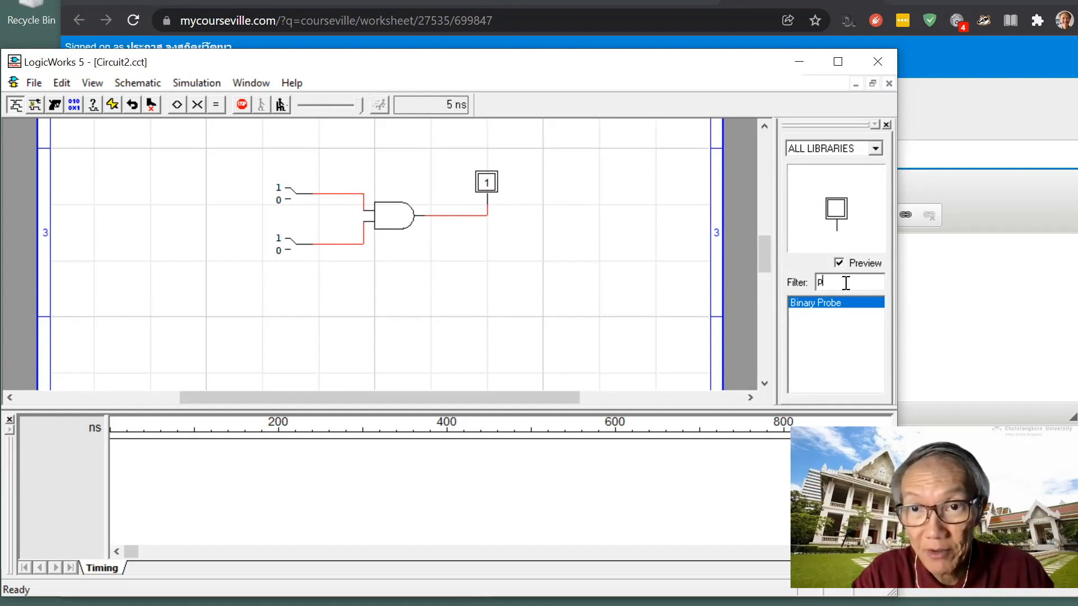
Step: Filter for 'not' and place a NOT gate between the AND gate's output and the probe
type("not")
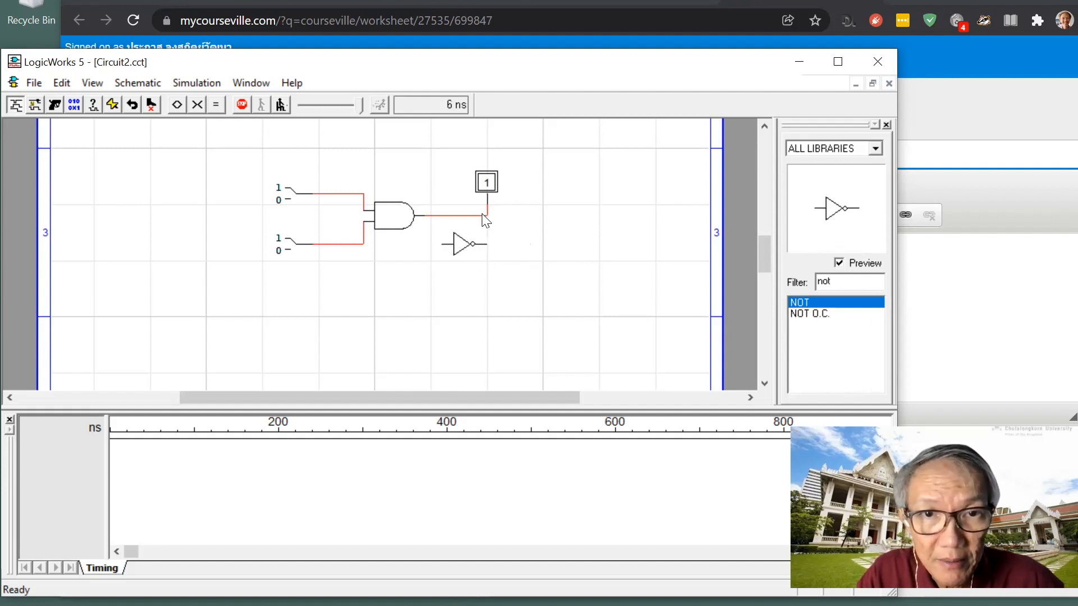
left_click(454, 216)
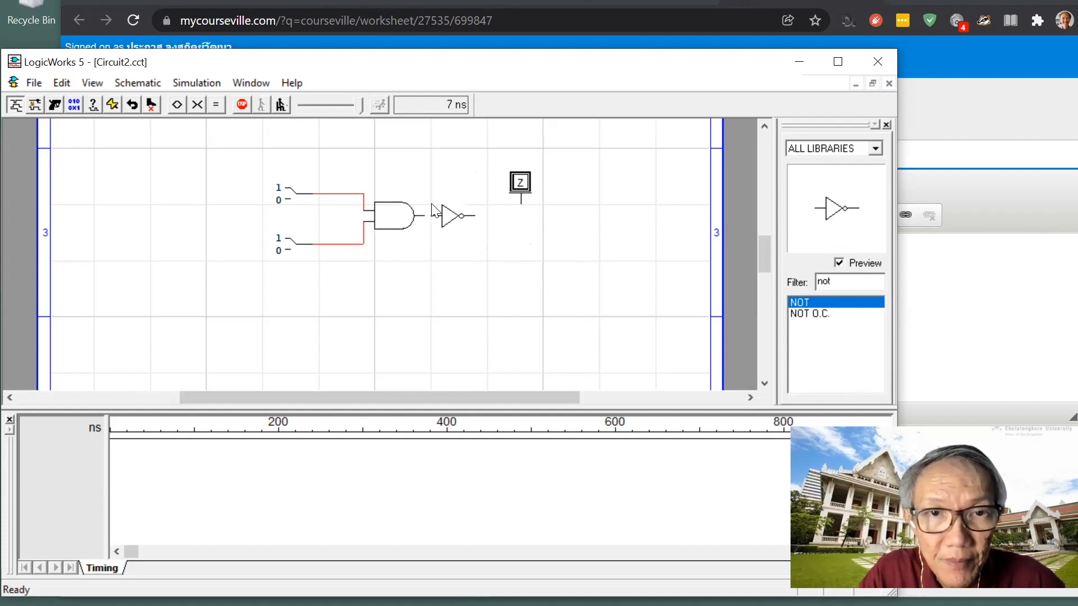
left_click(456, 216)
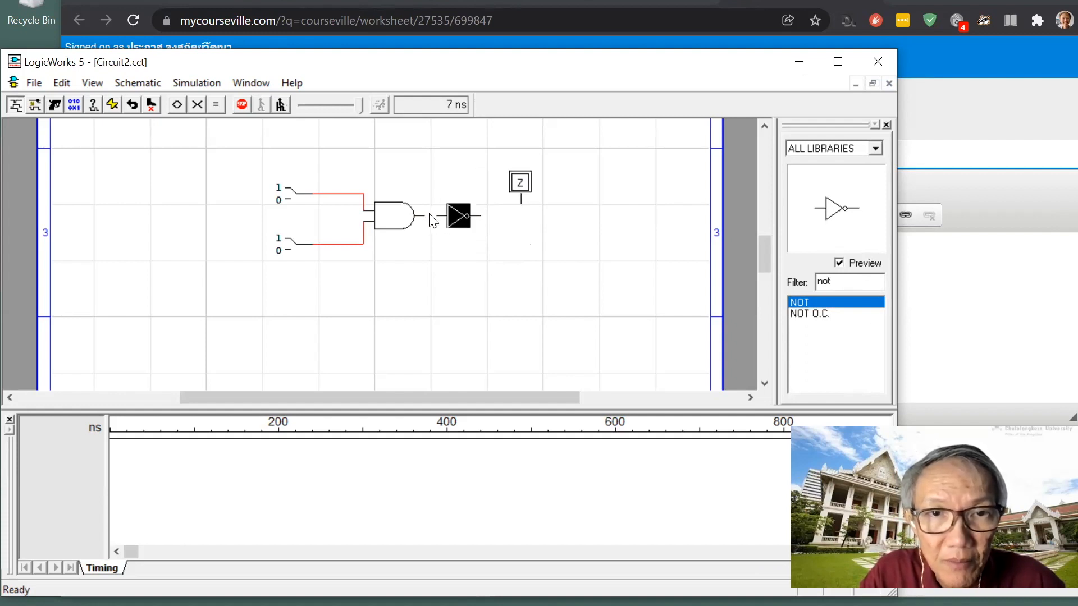
left_click(458, 217)
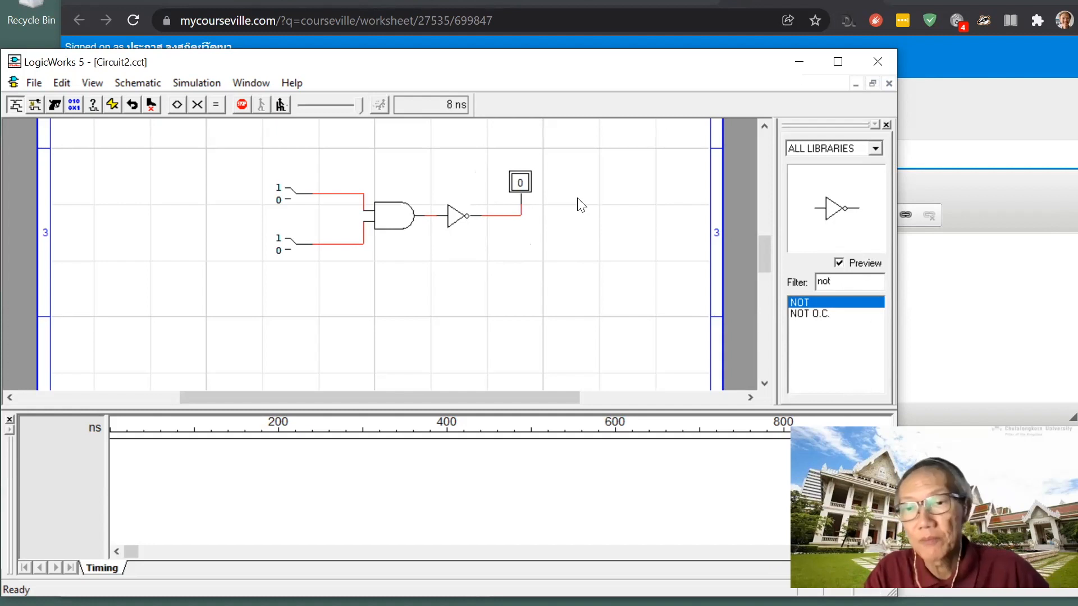
mouse_move(556, 232)
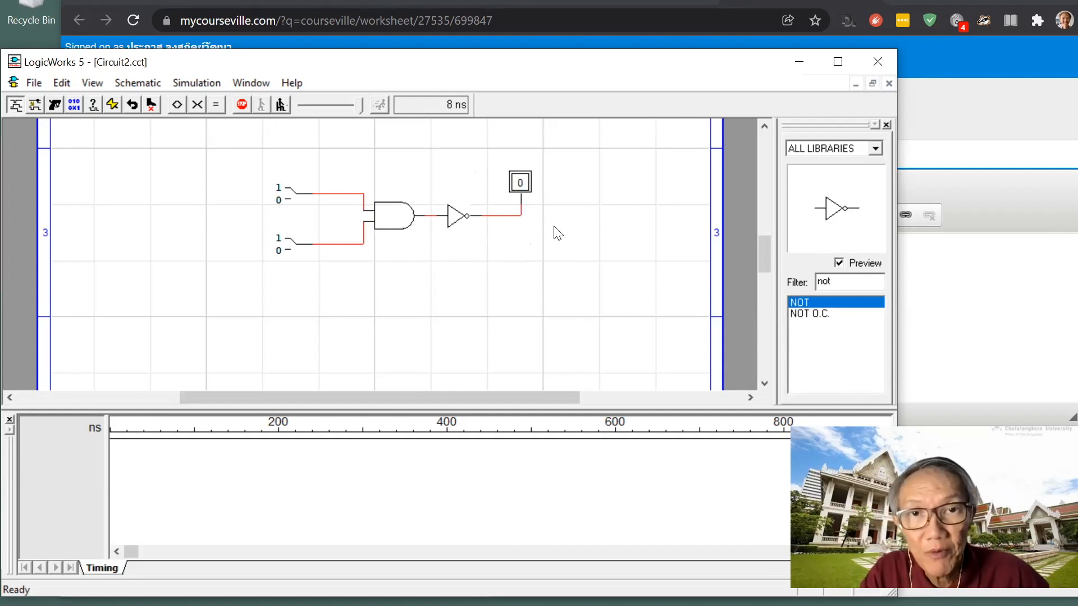
mouse_move(391, 221)
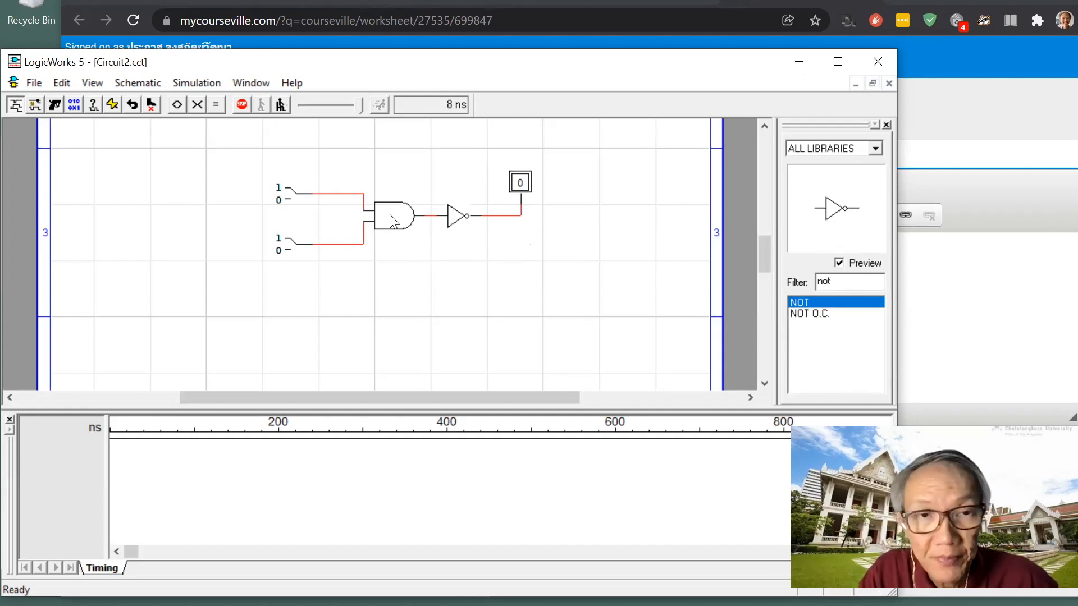
mouse_move(253, 222)
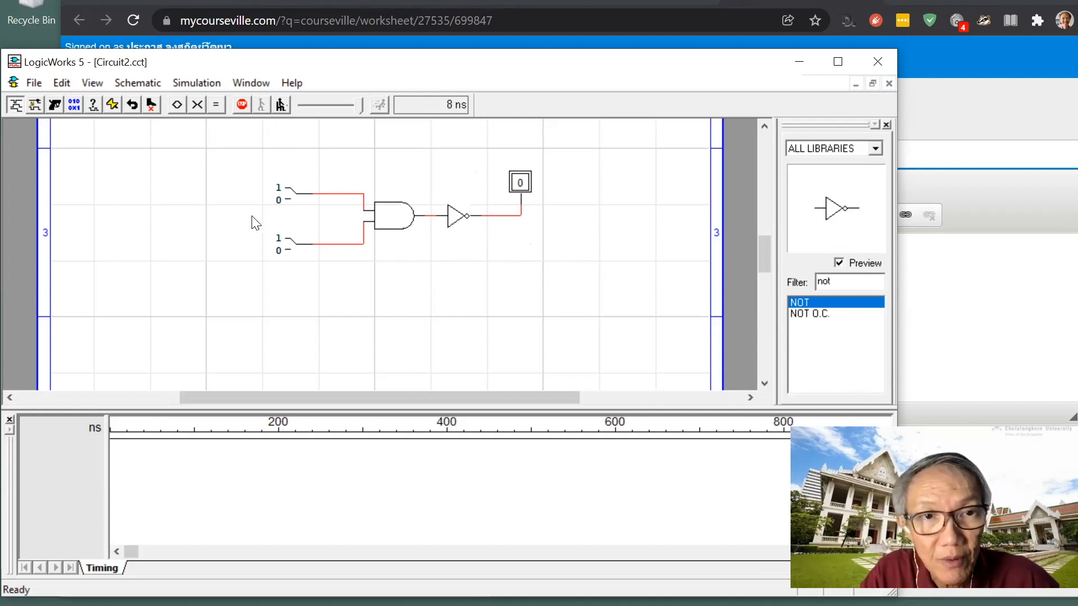
Step: Toggle one binary switch to 0 so the inverted output makes the probe read 1
left_click(279, 241)
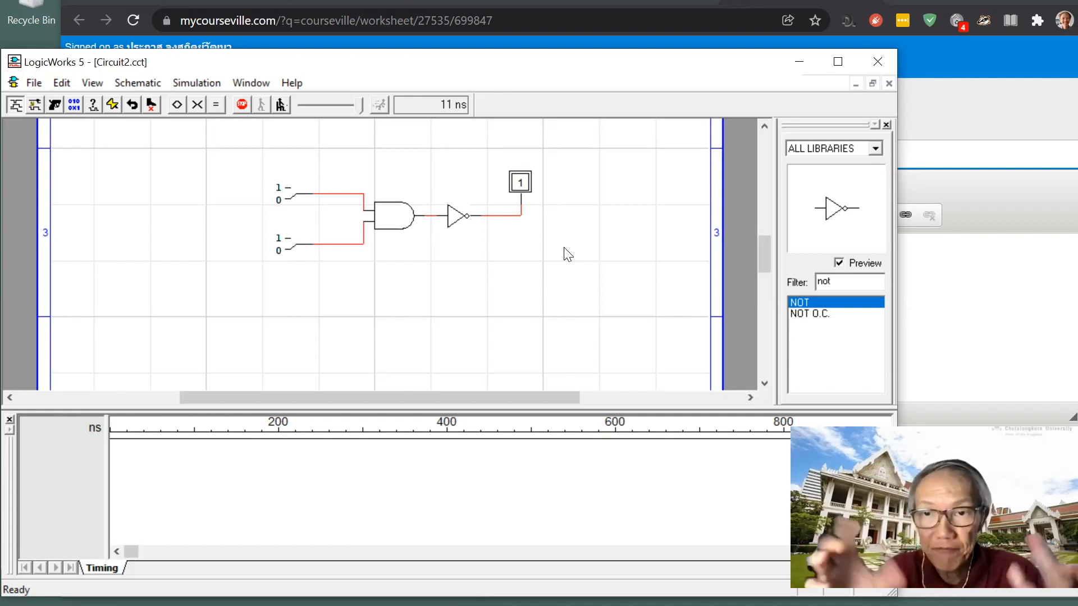
mouse_move(580, 253)
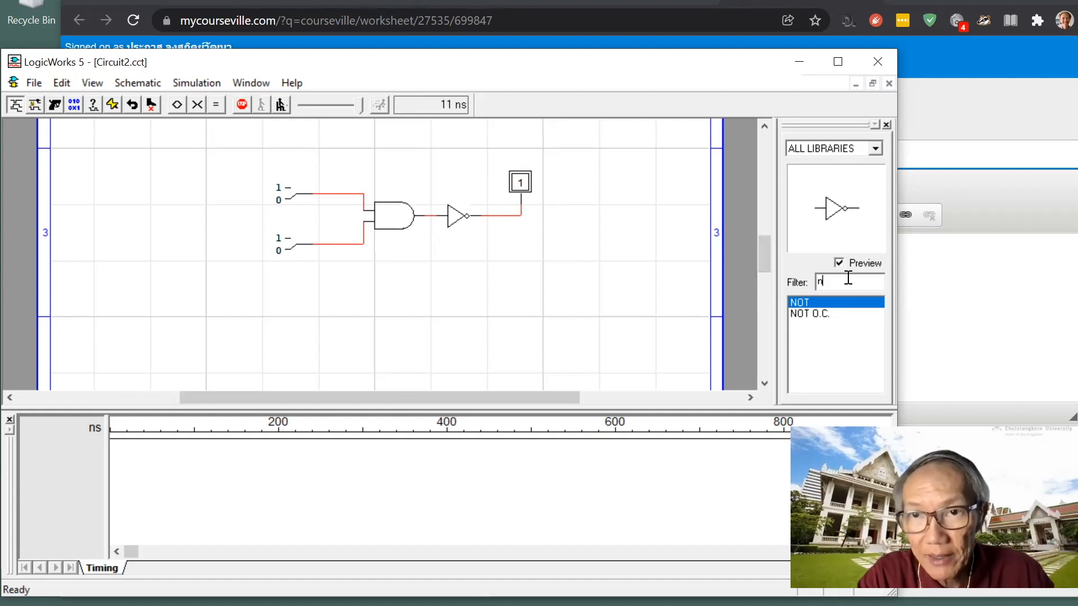
Step: Filter for 'cloc', drag a Clock left of the switches, and run the simulation
type("cloc")
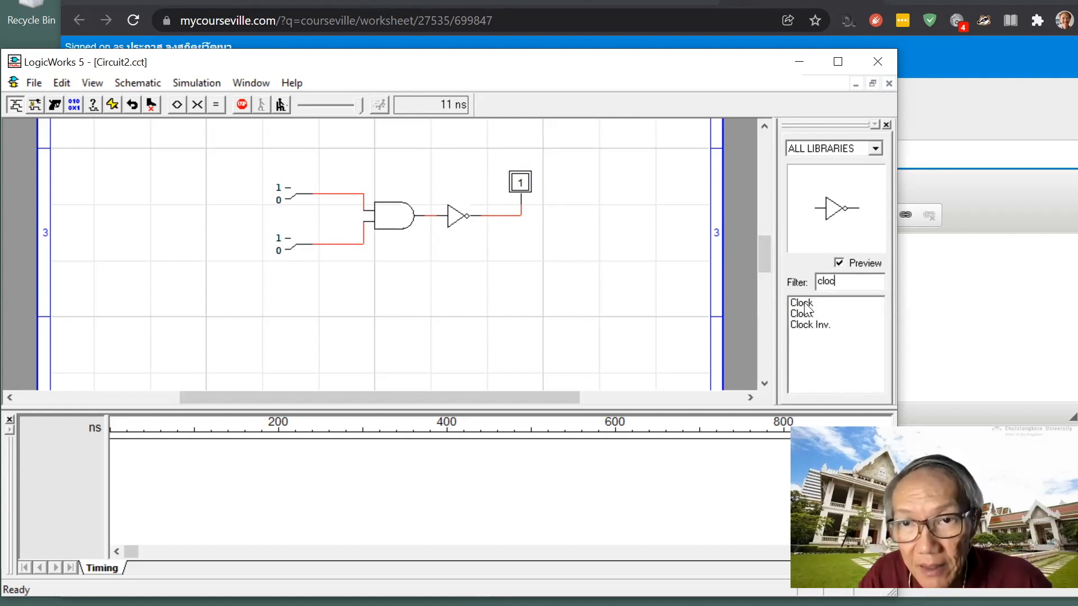
left_click(801, 302)
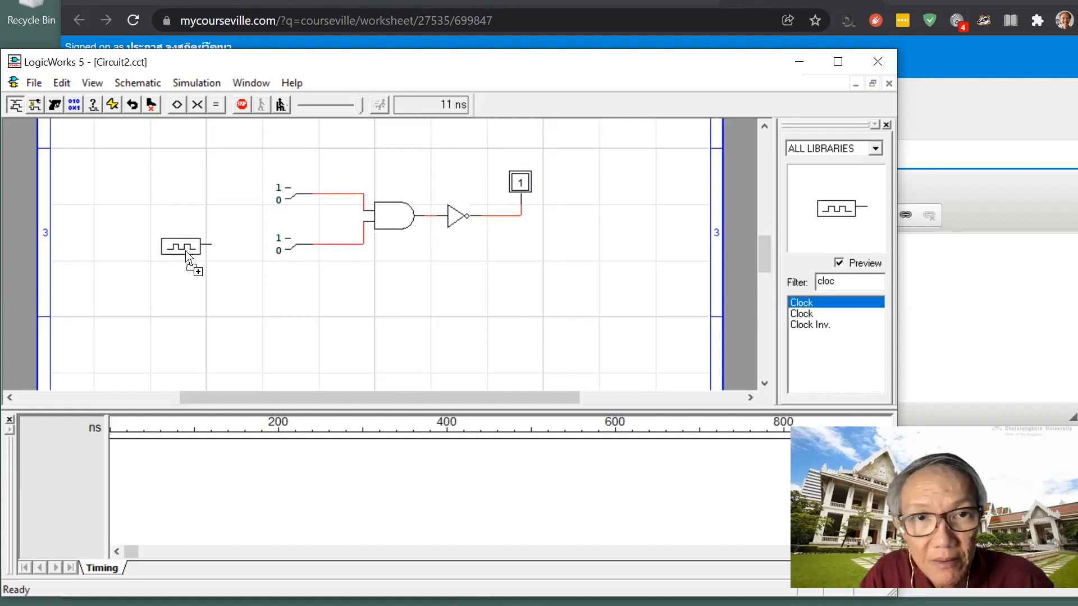
left_click_drag(182, 246, 230, 246)
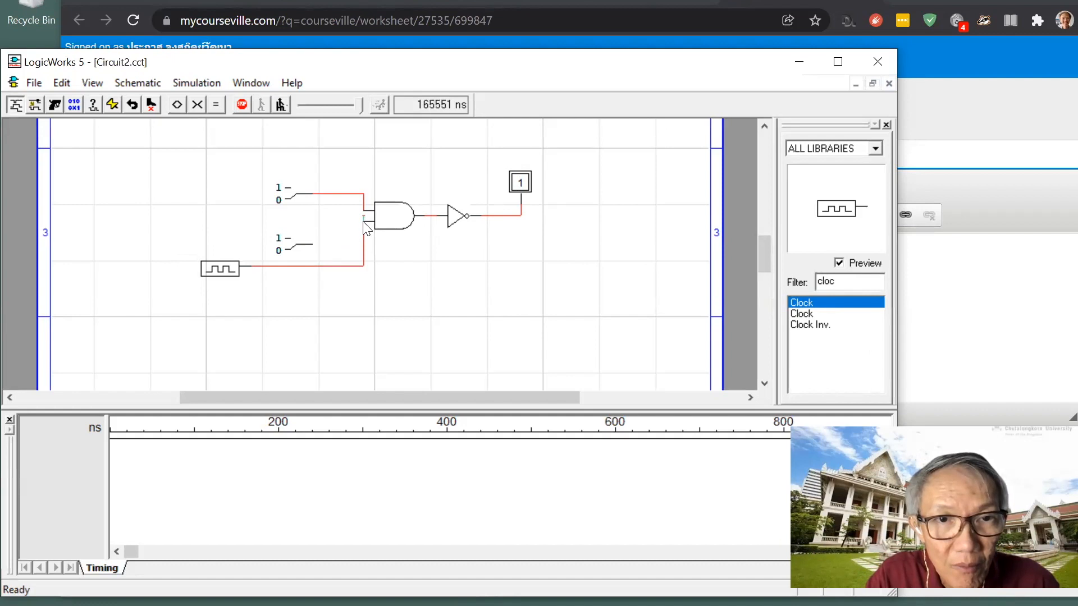
left_click(240, 105)
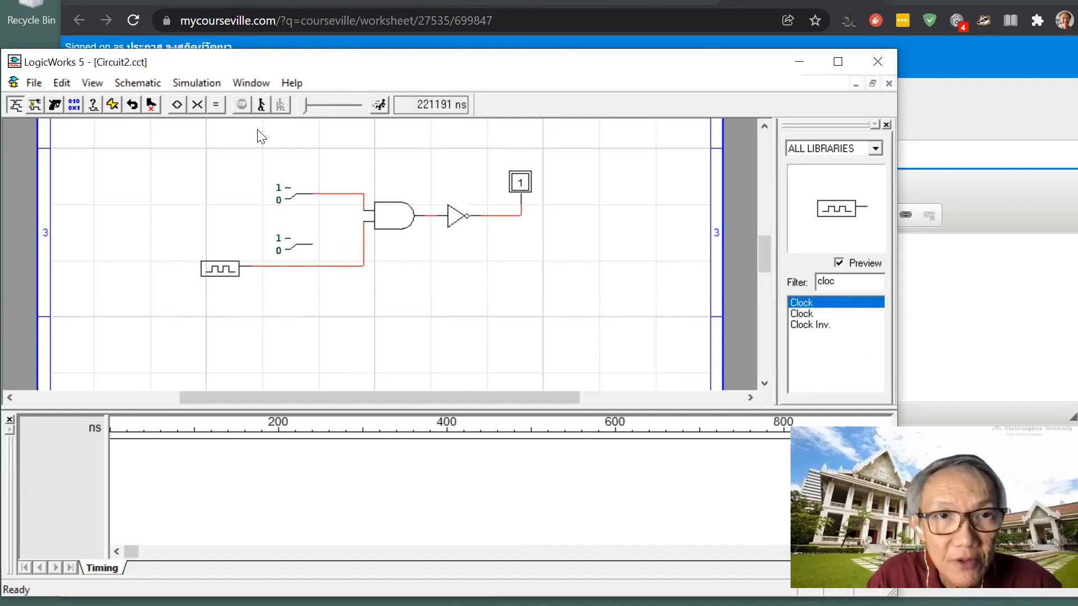
left_click(240, 104)
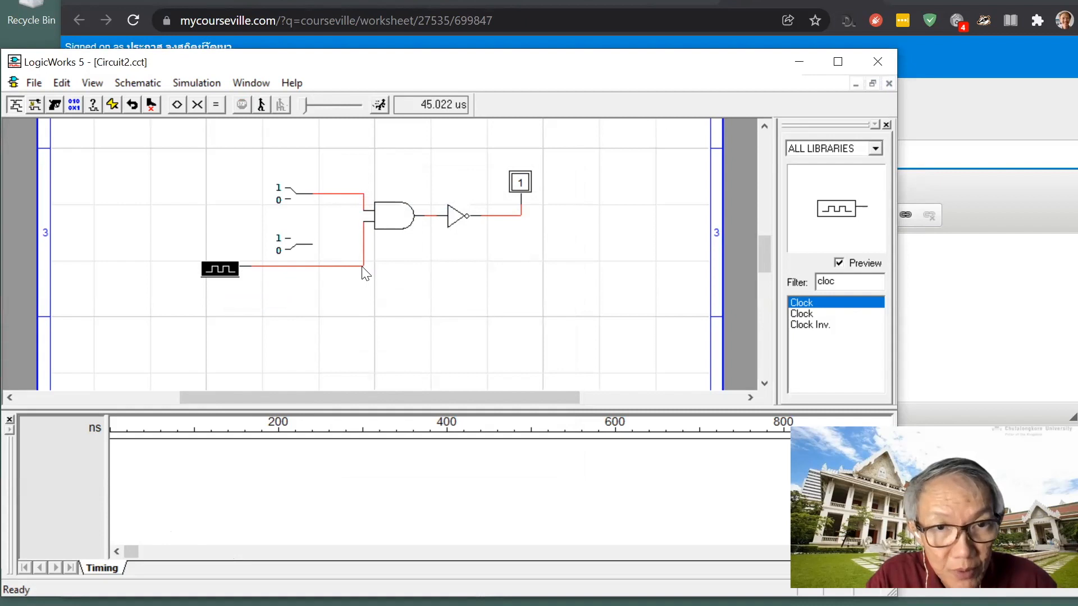
left_click(324, 269)
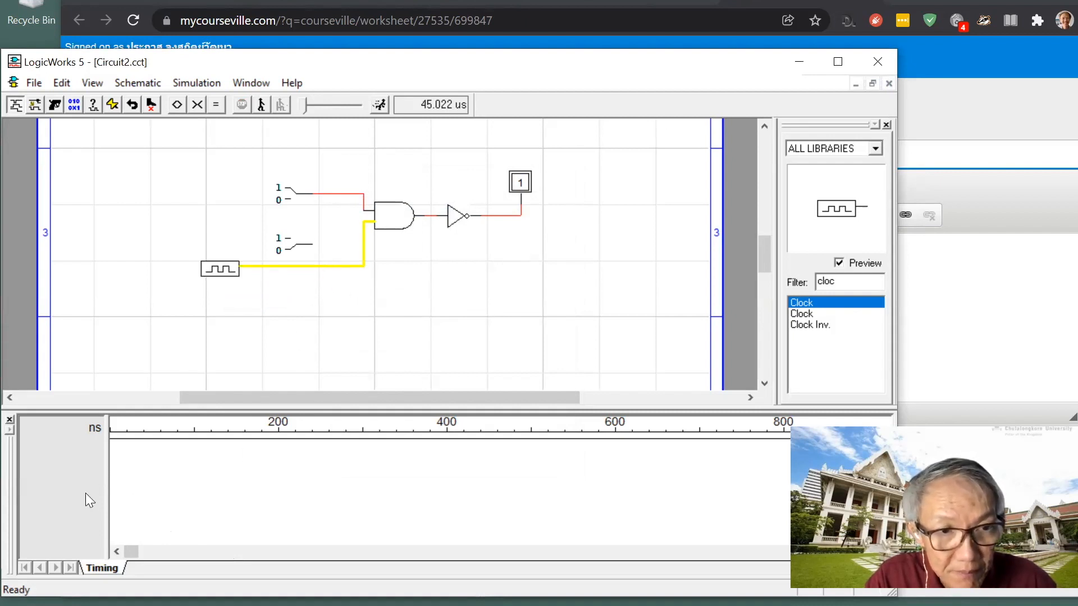
mouse_move(120, 476)
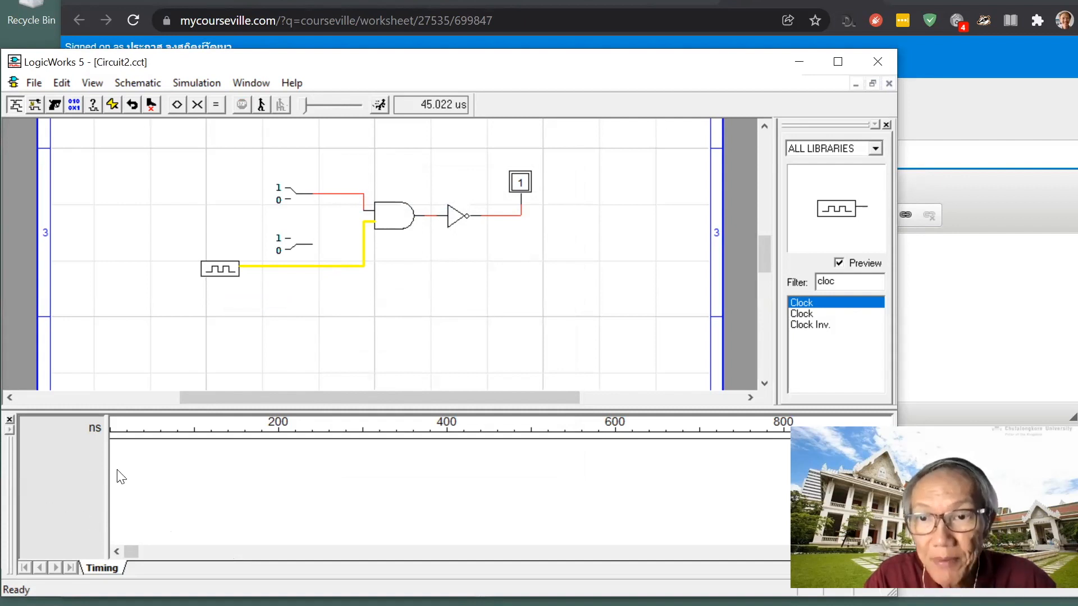
mouse_move(395, 273)
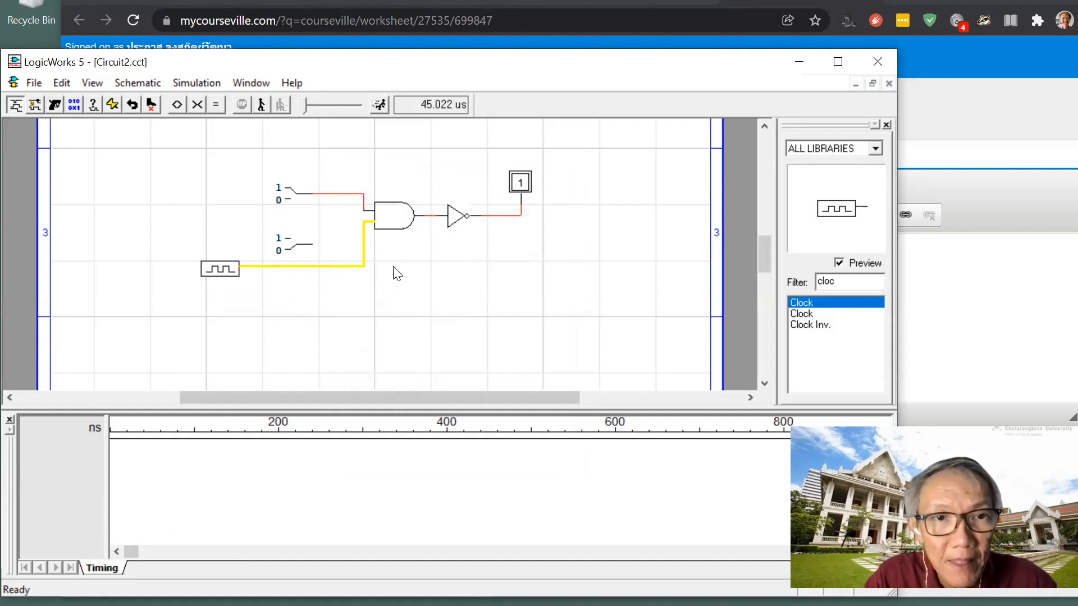
left_click(611, 304)
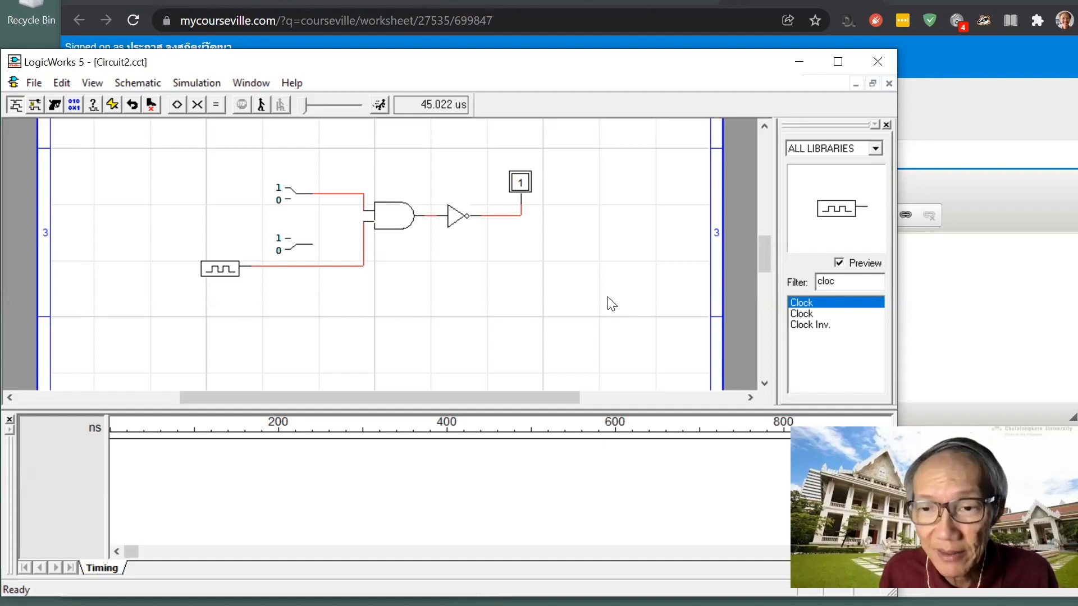